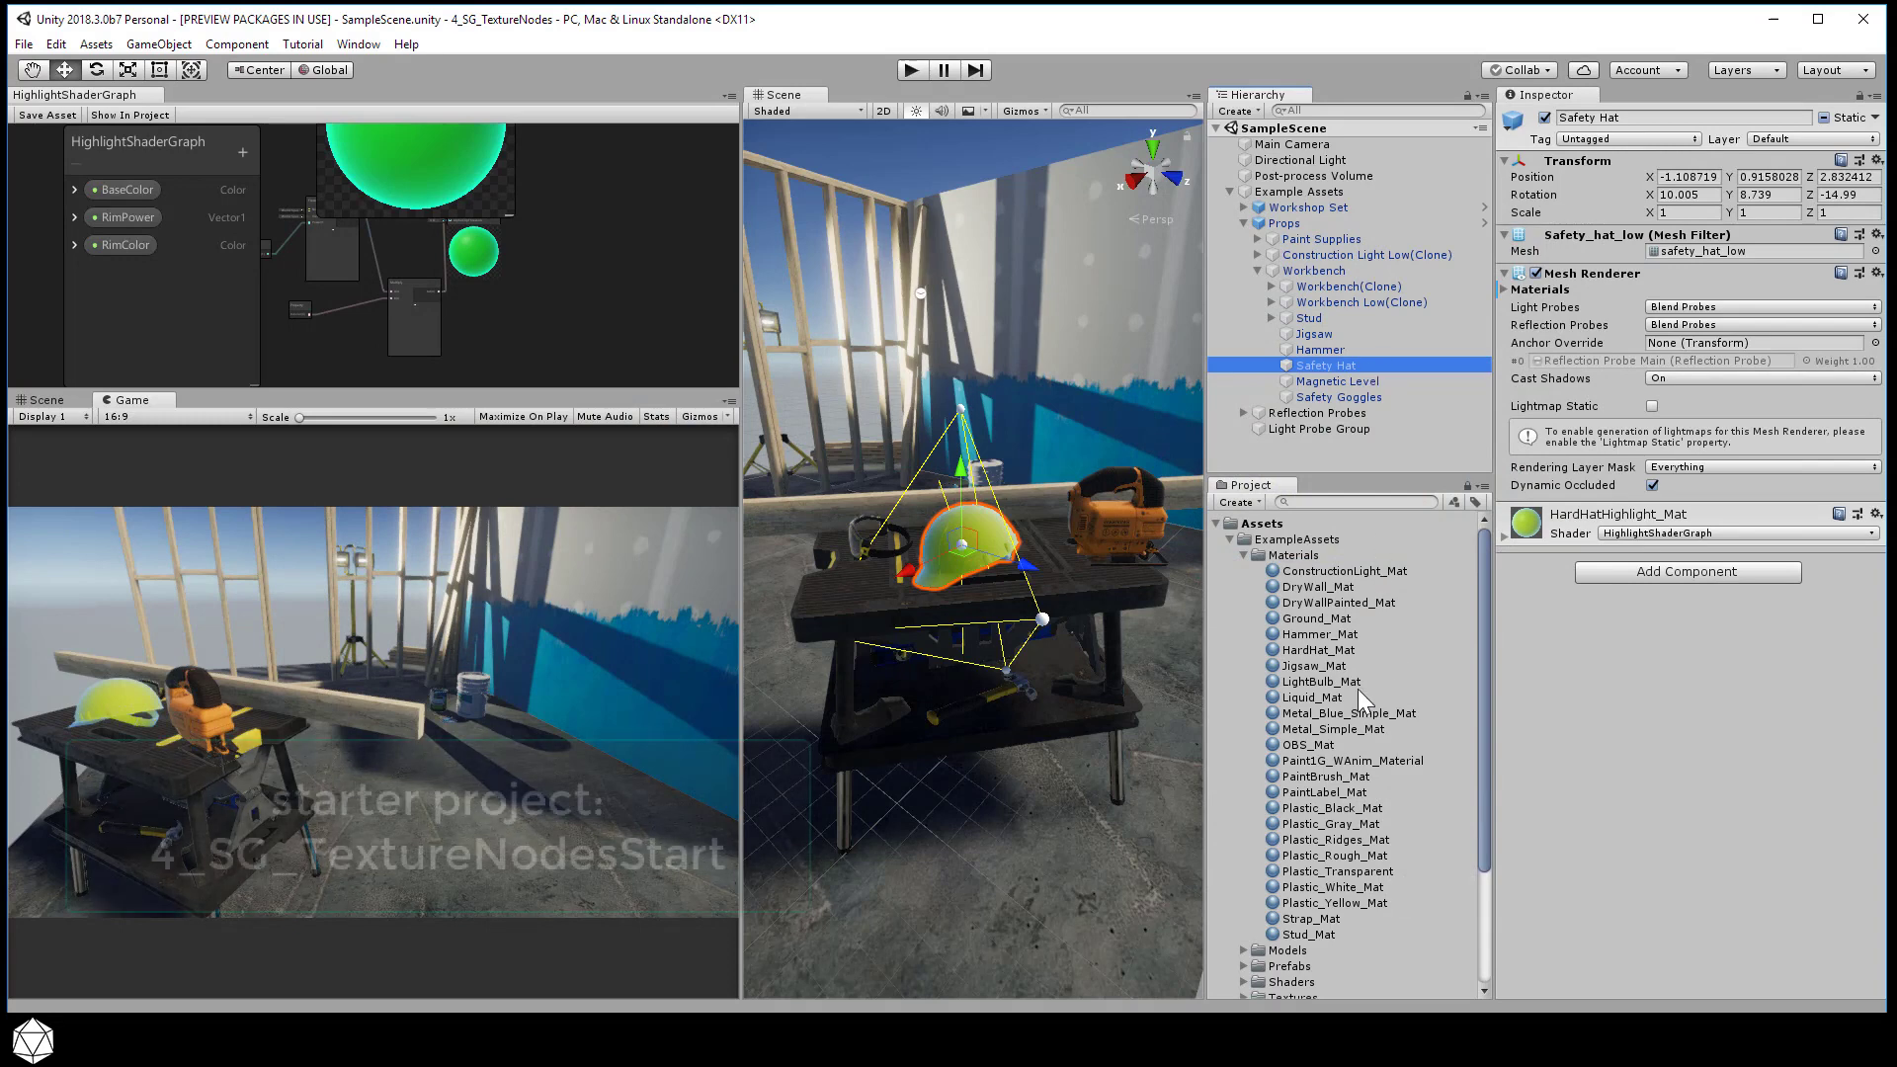
Assign the plain HardHat_Mat to the Safety Hat's Mesh Renderer material slot and ping it
{"action": "left_click", "coordinate": [1319, 650]}
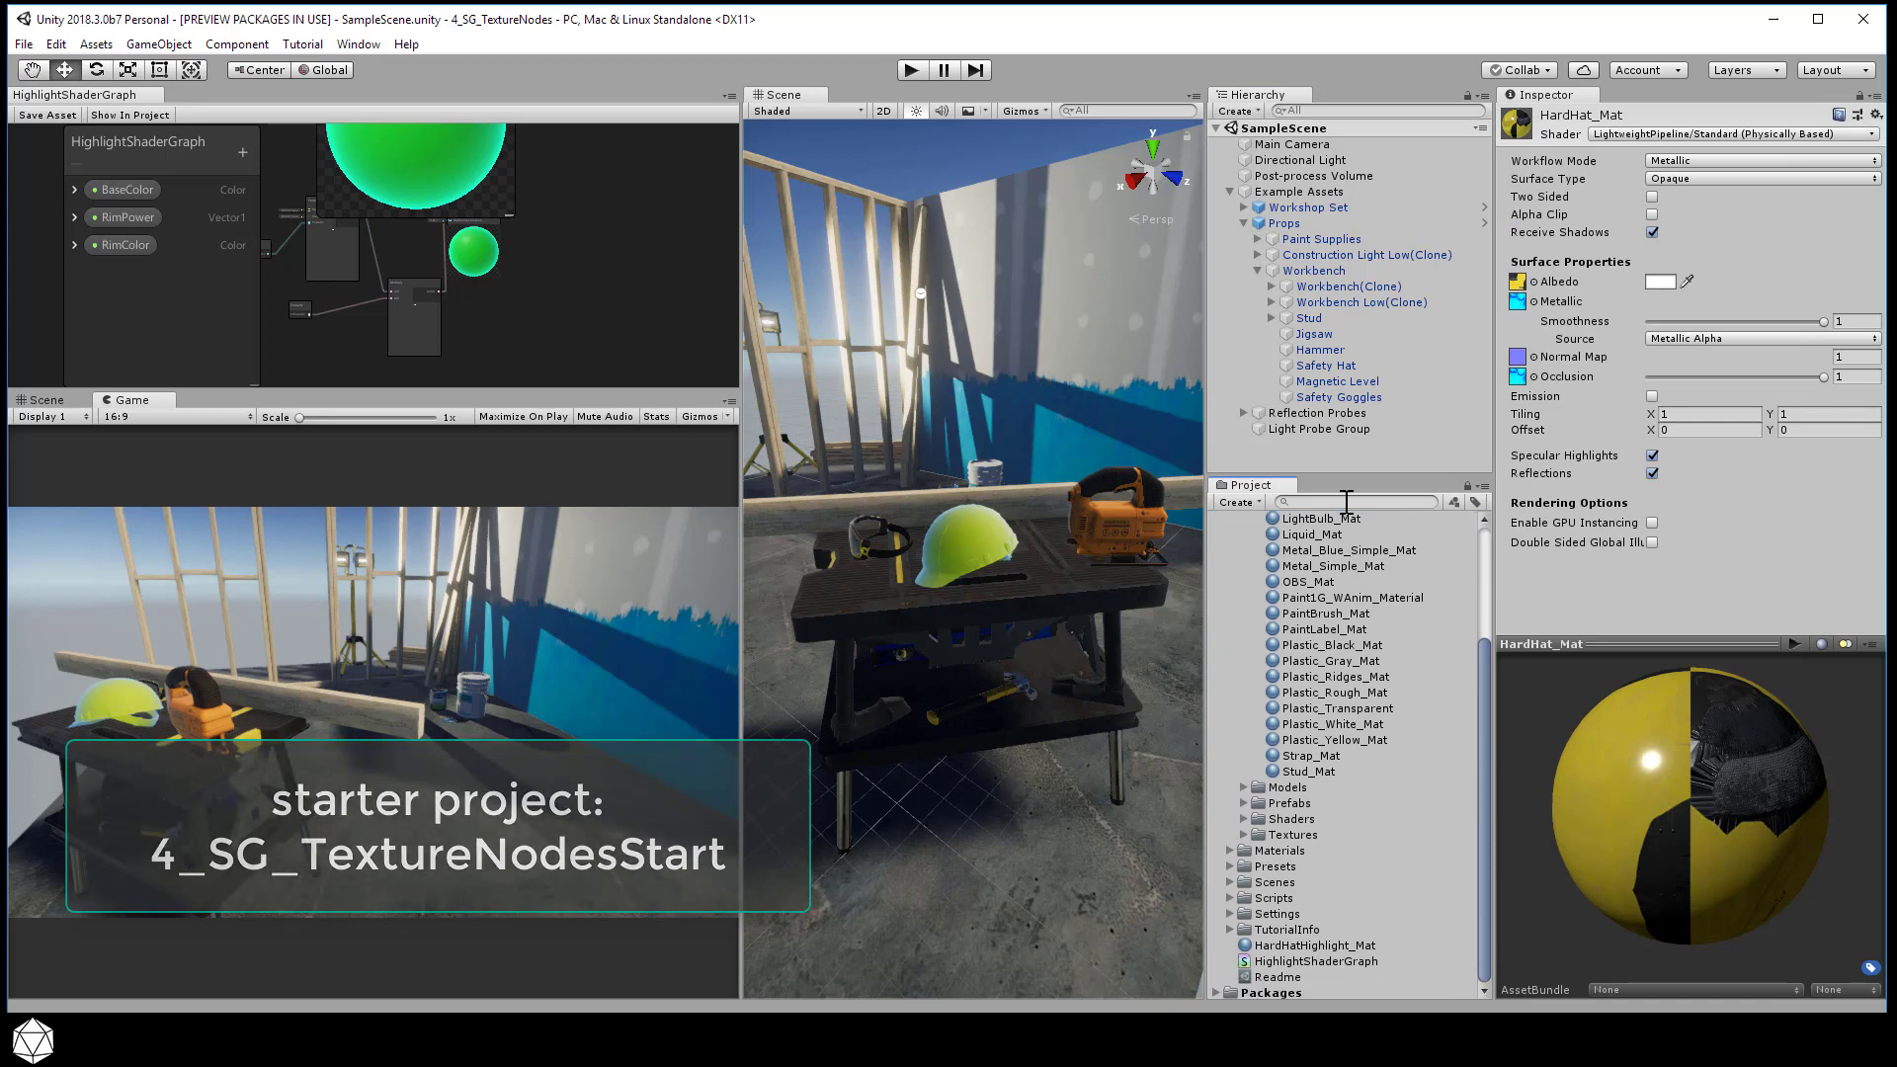
{"action": "left_click", "coordinate": [1326, 364]}
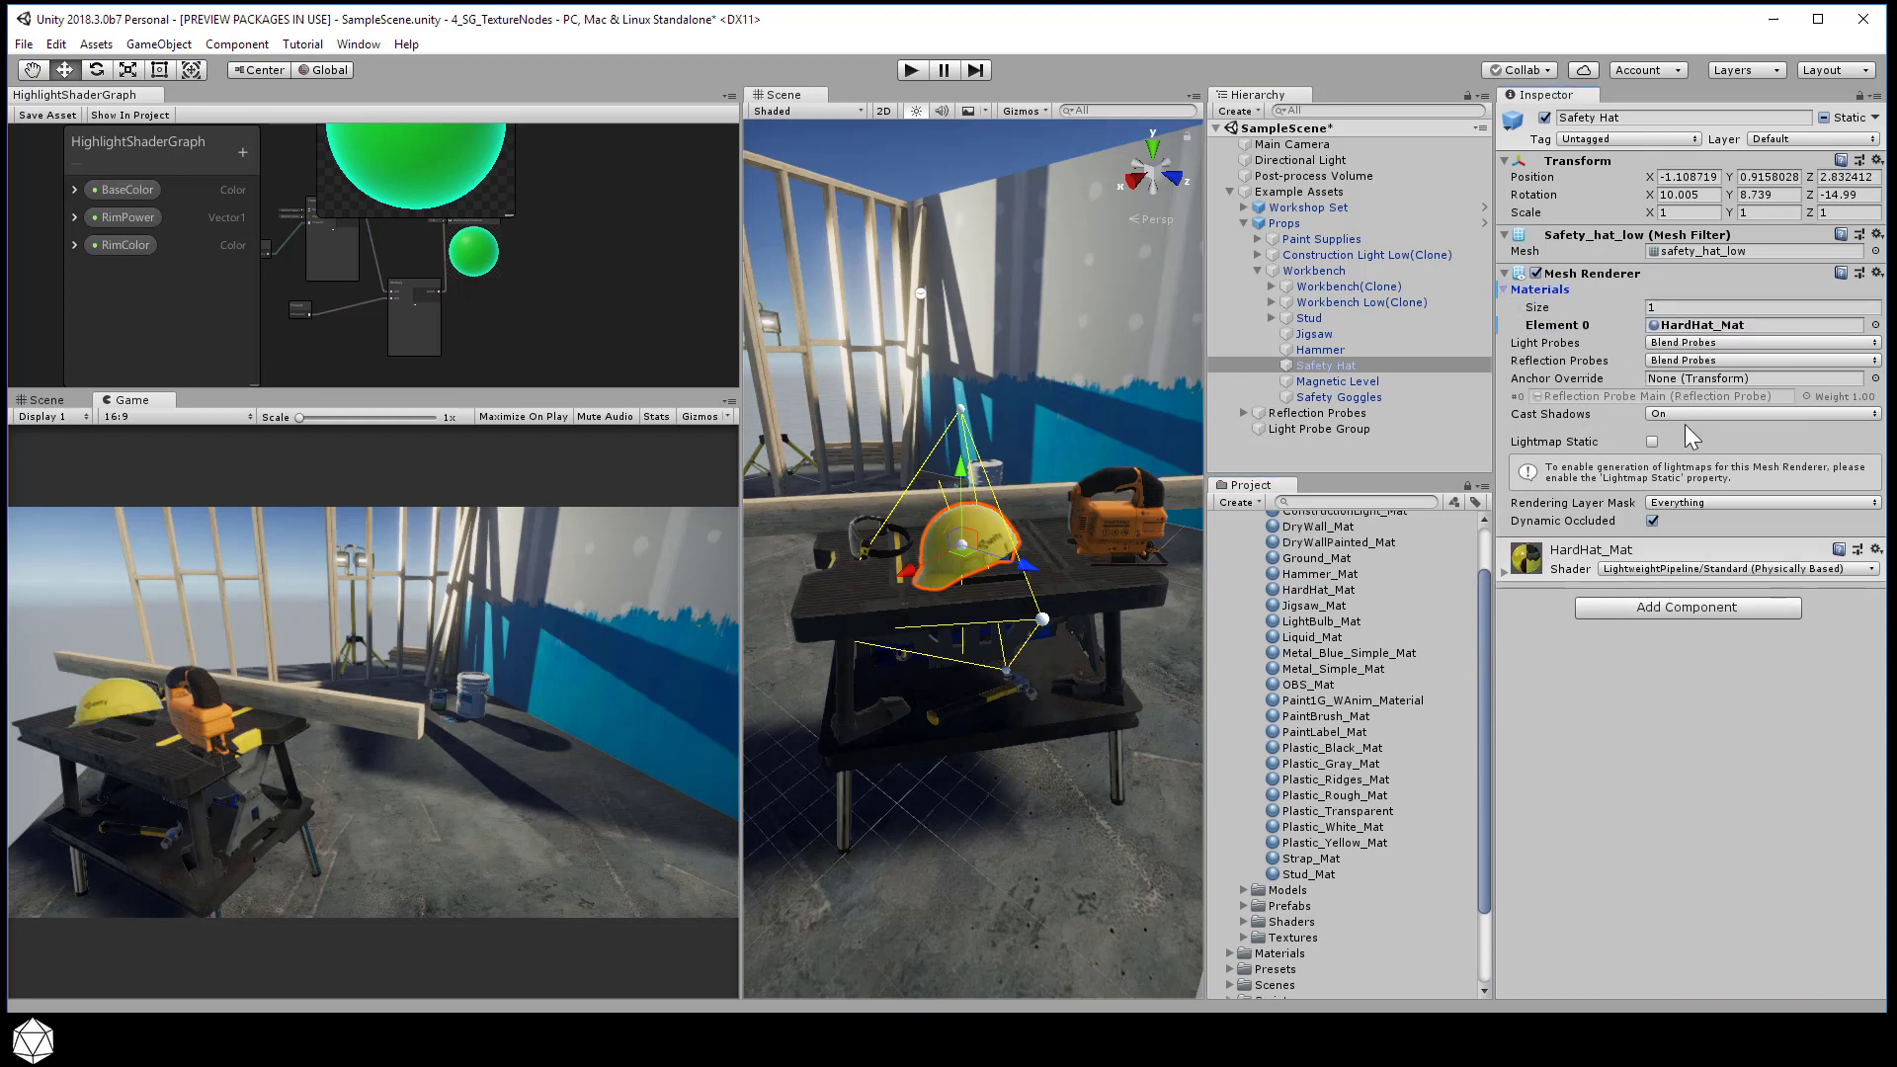
{"action": "scroll", "scroll_direction": "down", "scroll_amount": 3}
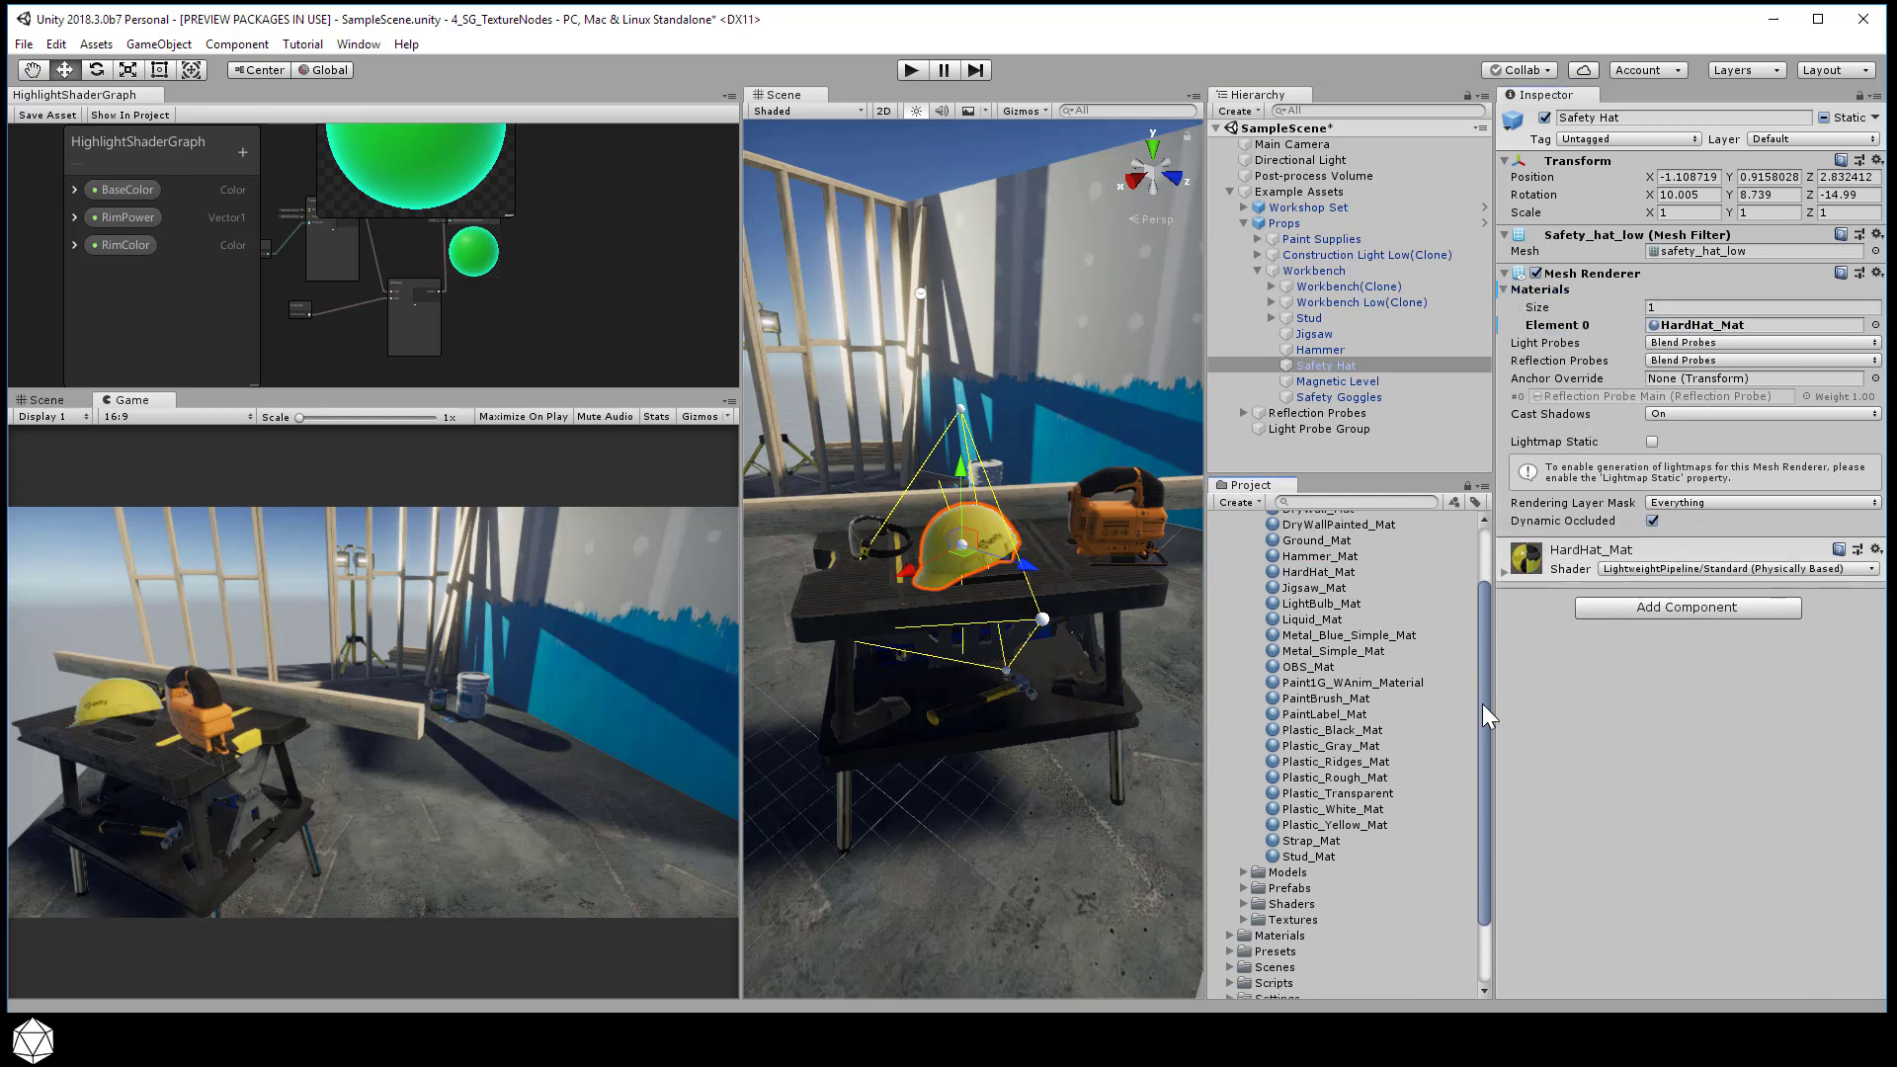
{"action": "scroll", "scroll_direction": "down", "scroll_amount": 3}
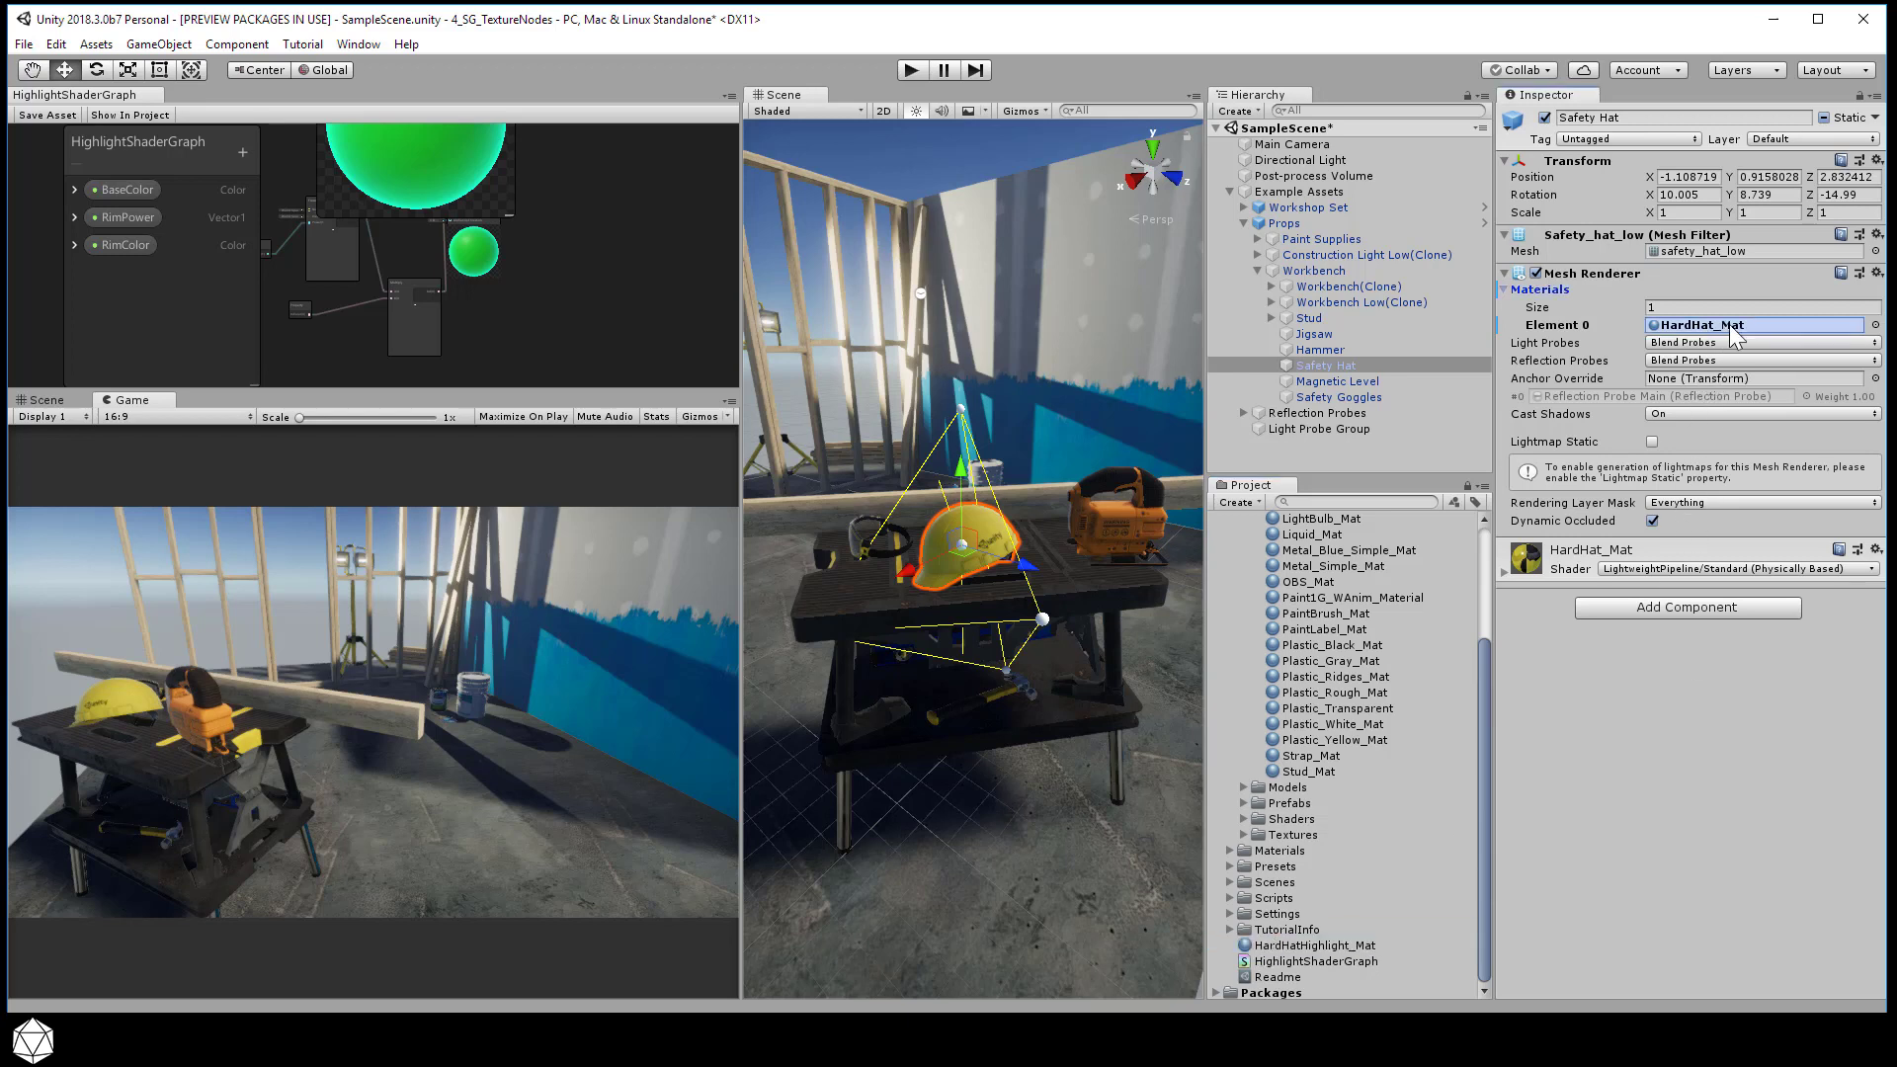
{"action": "left_click", "coordinate": [1755, 324]}
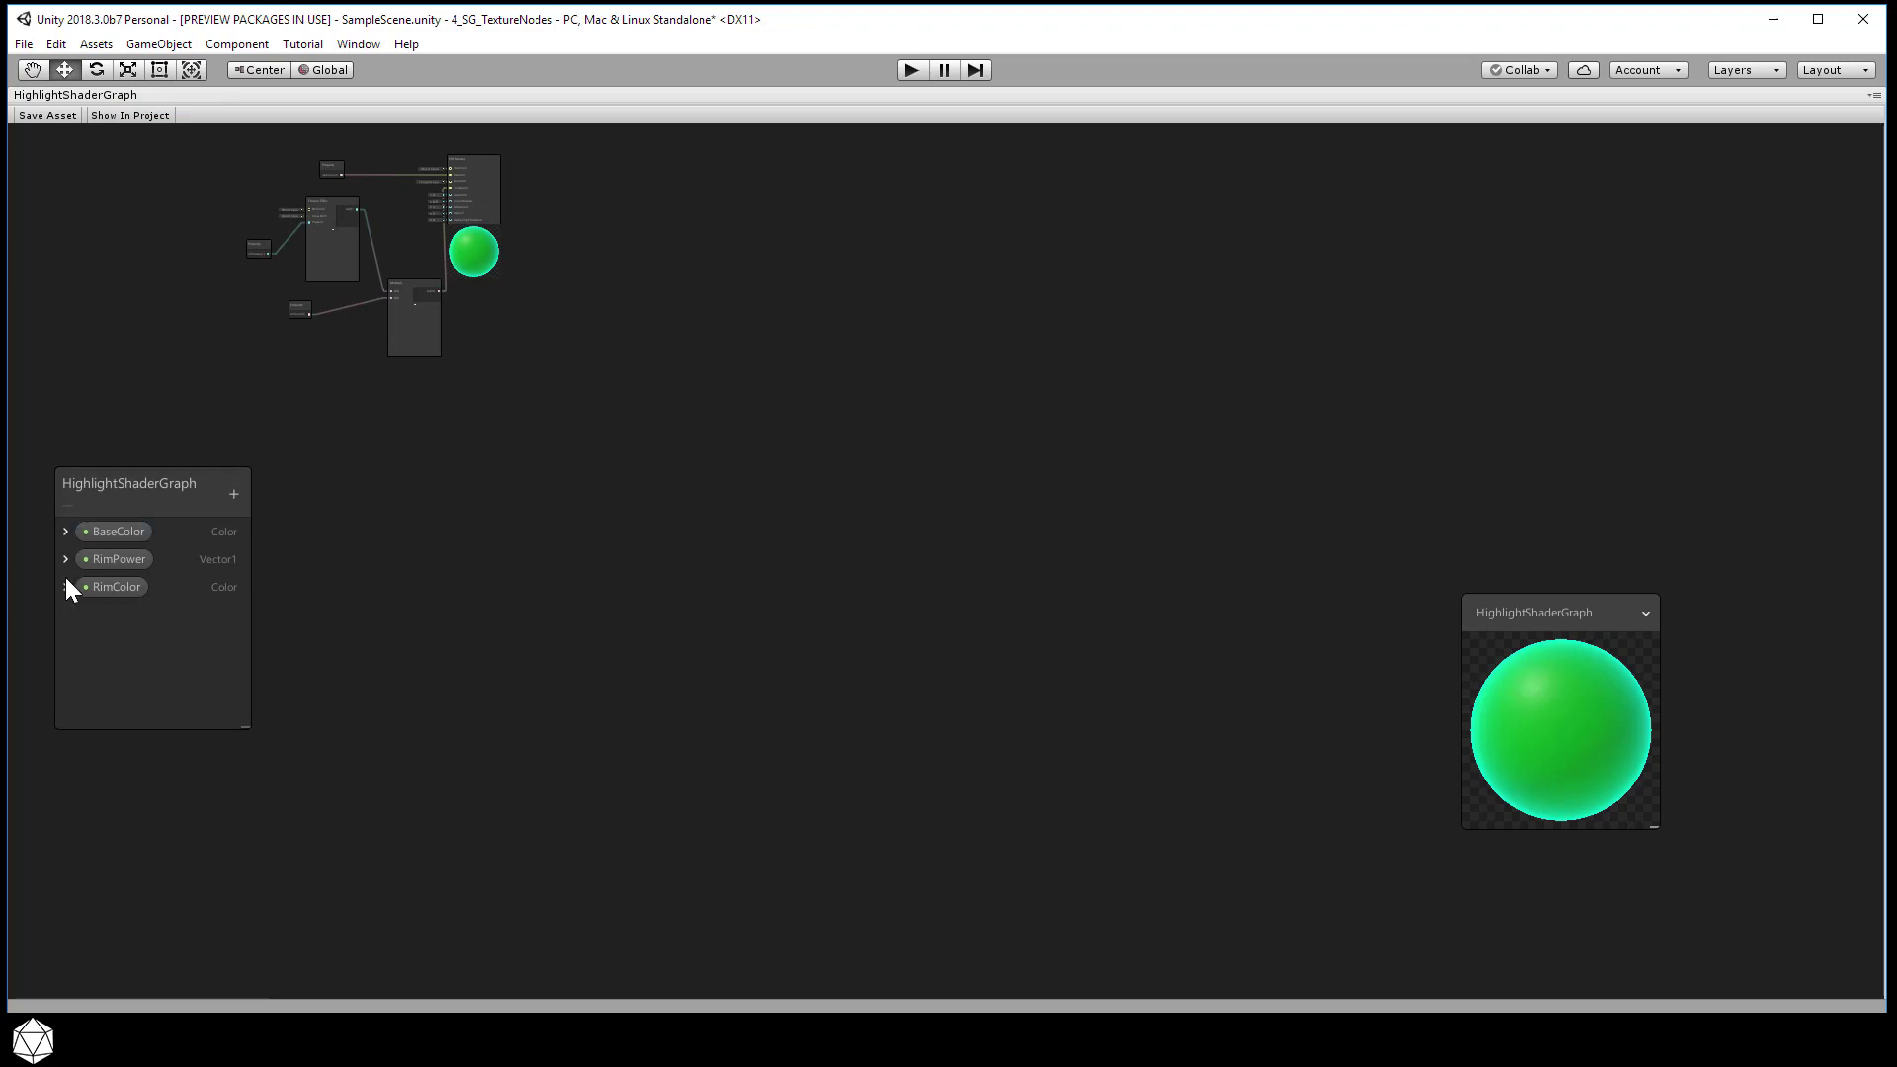
Set the Blackboard BaseColor default to pure yellow and enter 1 for RimPower
{"action": "left_click", "coordinate": [66, 531]}
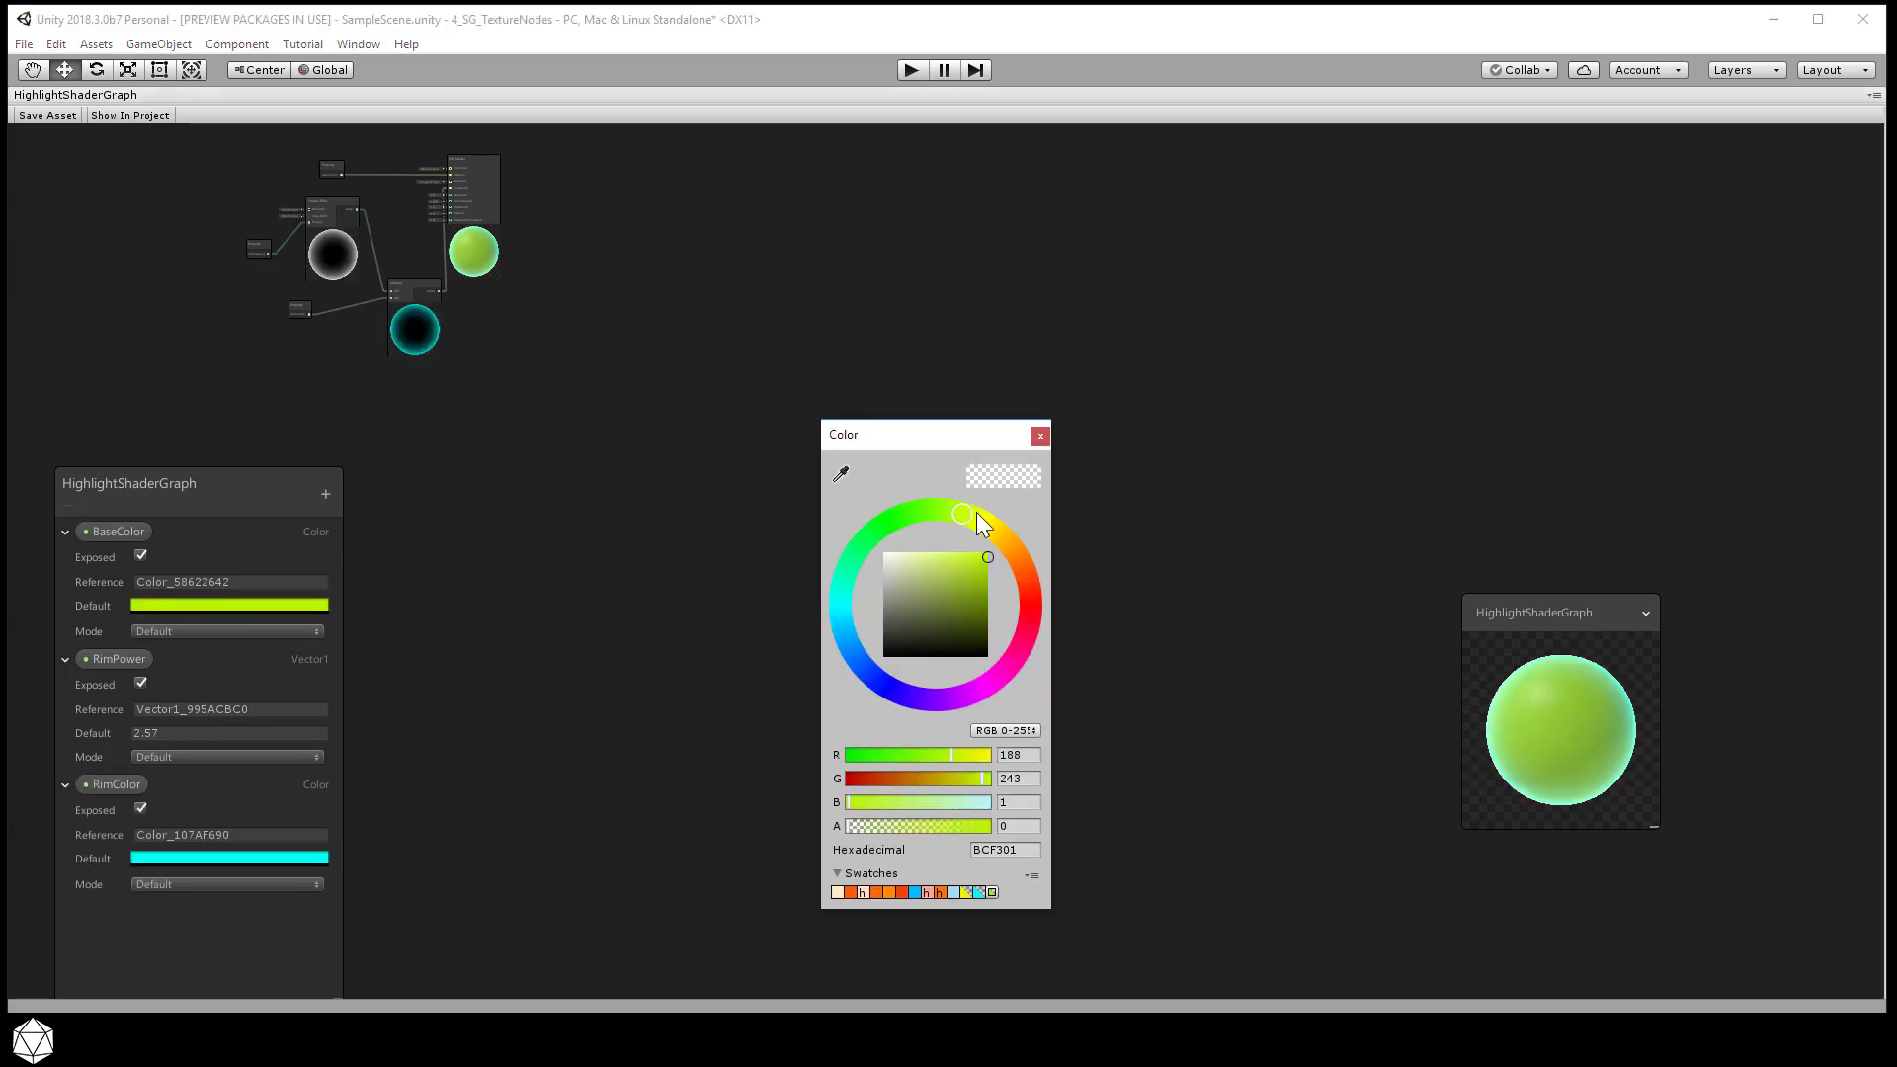
{"action": "left_click_drag", "start_coordinate": [961, 513], "coordinate": [984, 522]}
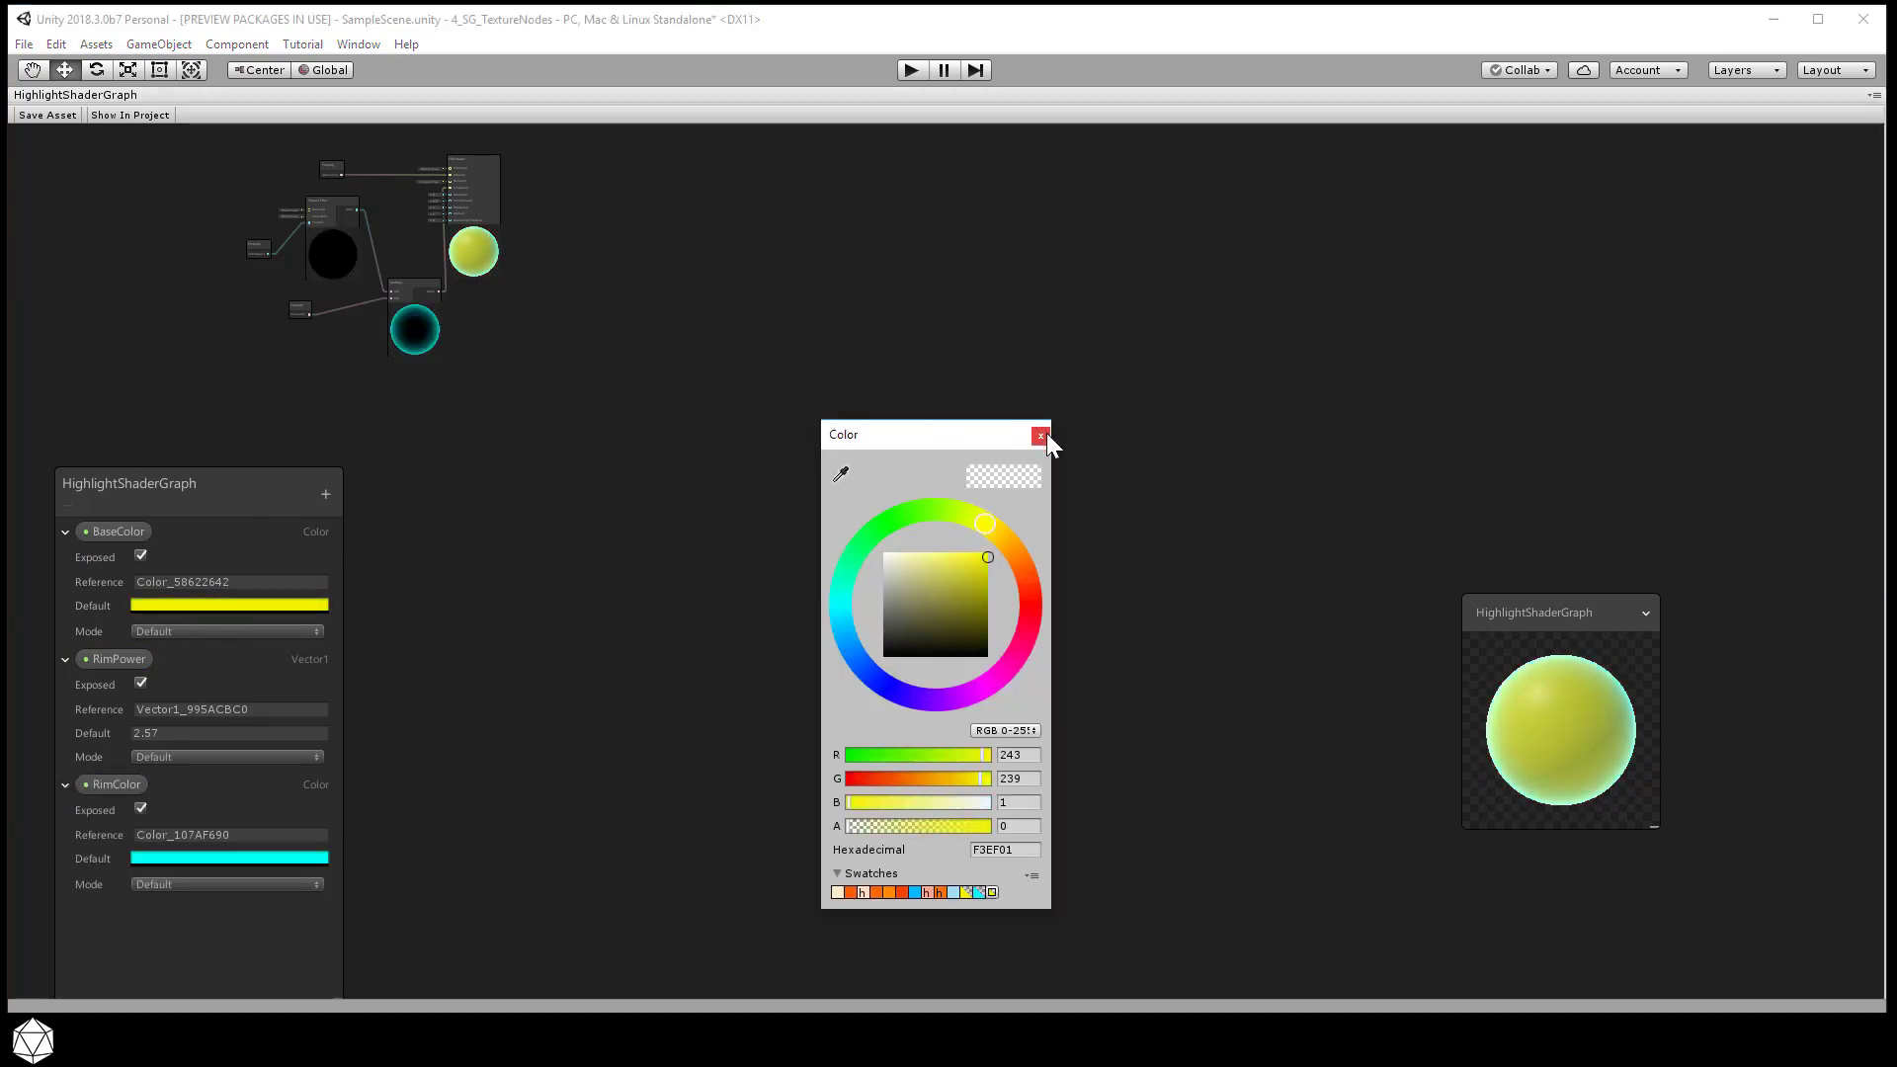
{"action": "left_click", "coordinate": [1039, 436]}
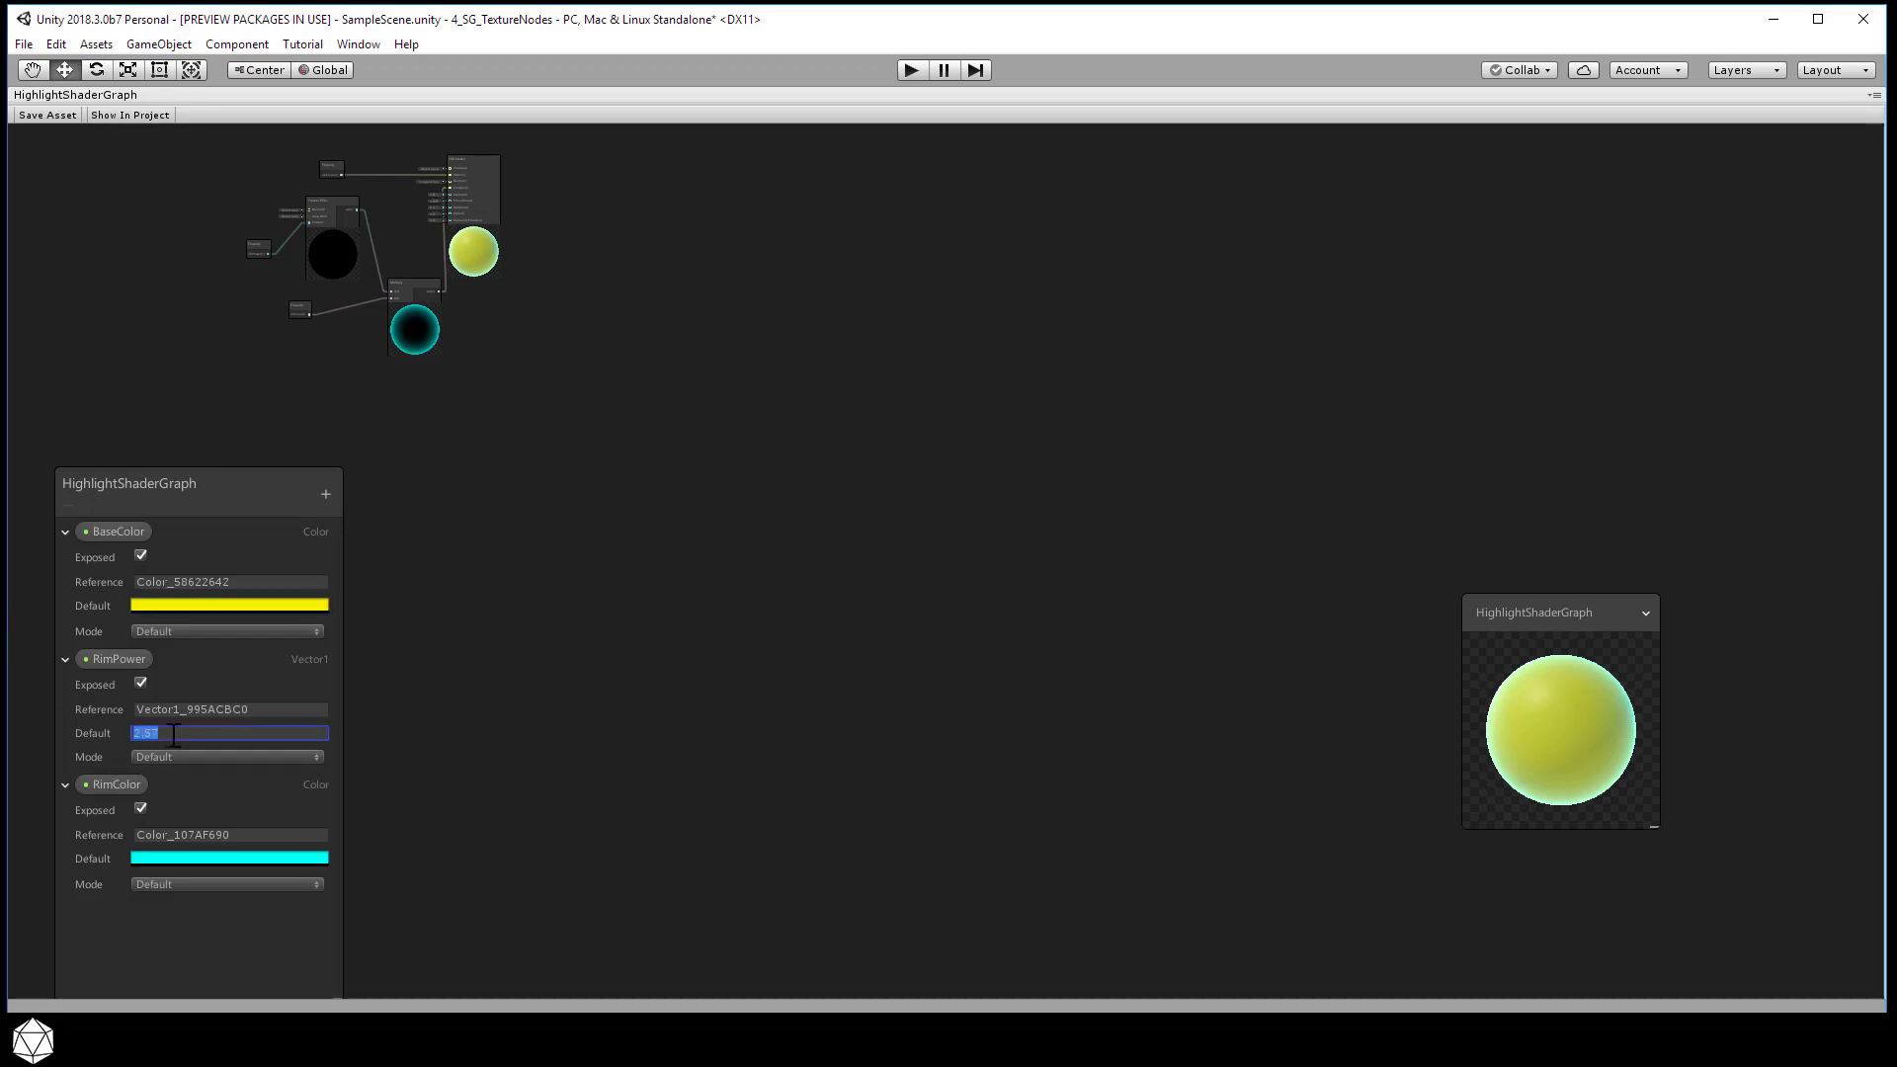
{"action": "type", "text": "1"}
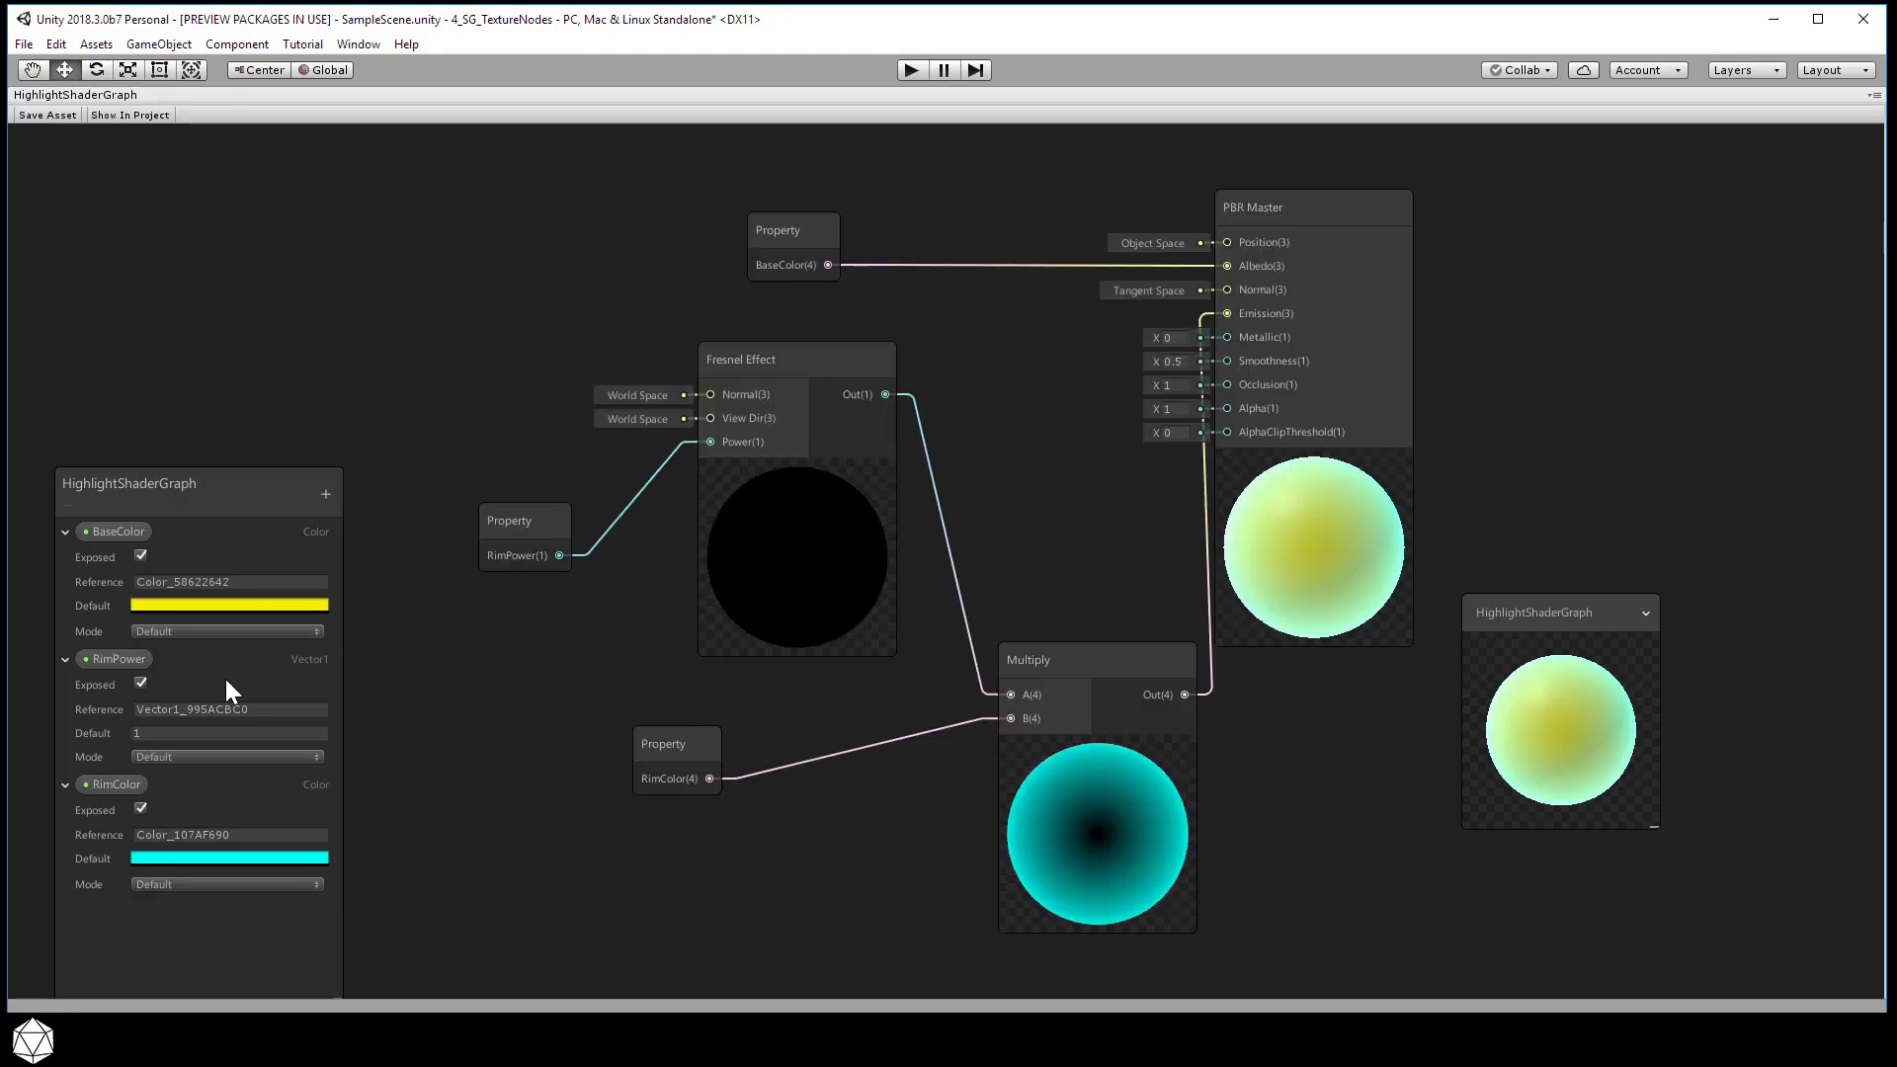
Set the RimPower default to 1.5 for a softer Fresnel rim gradient
{"action": "left_click", "coordinate": [228, 732]}
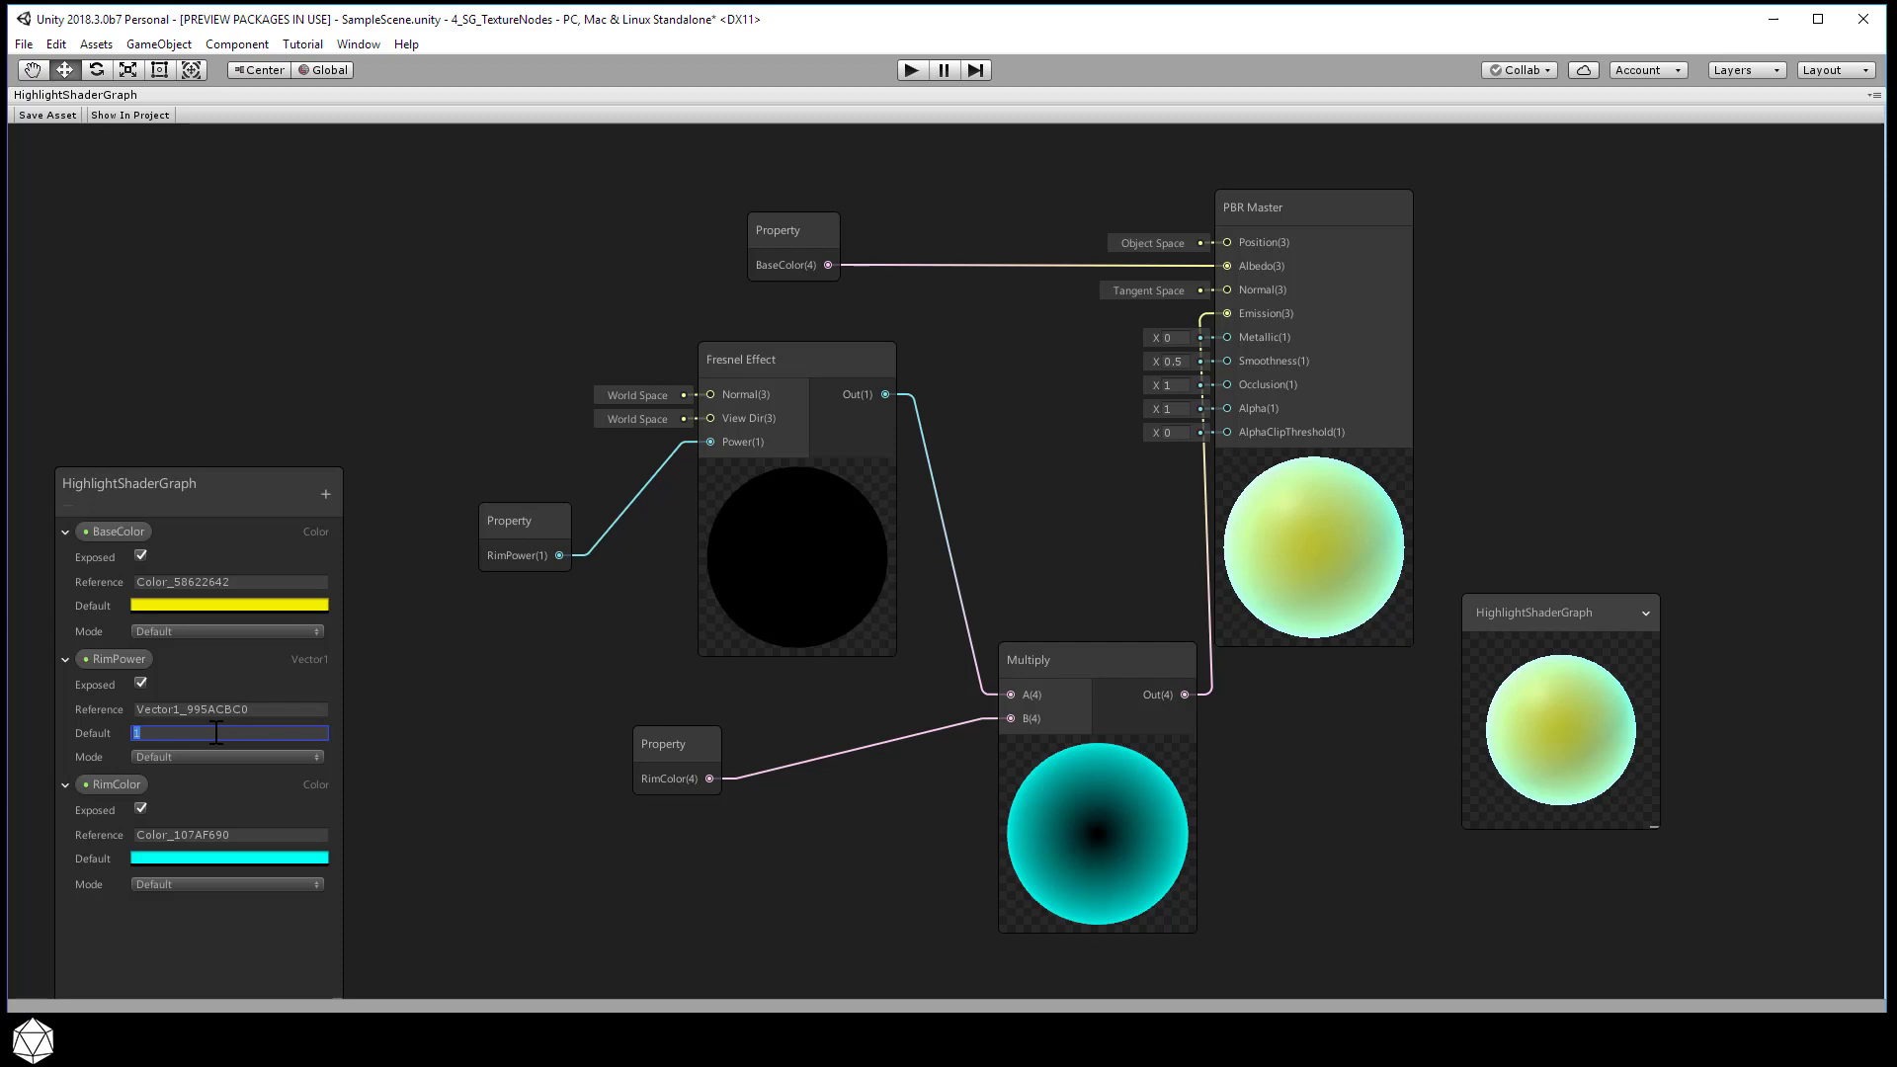
{"action": "type", "text": "1.5"}
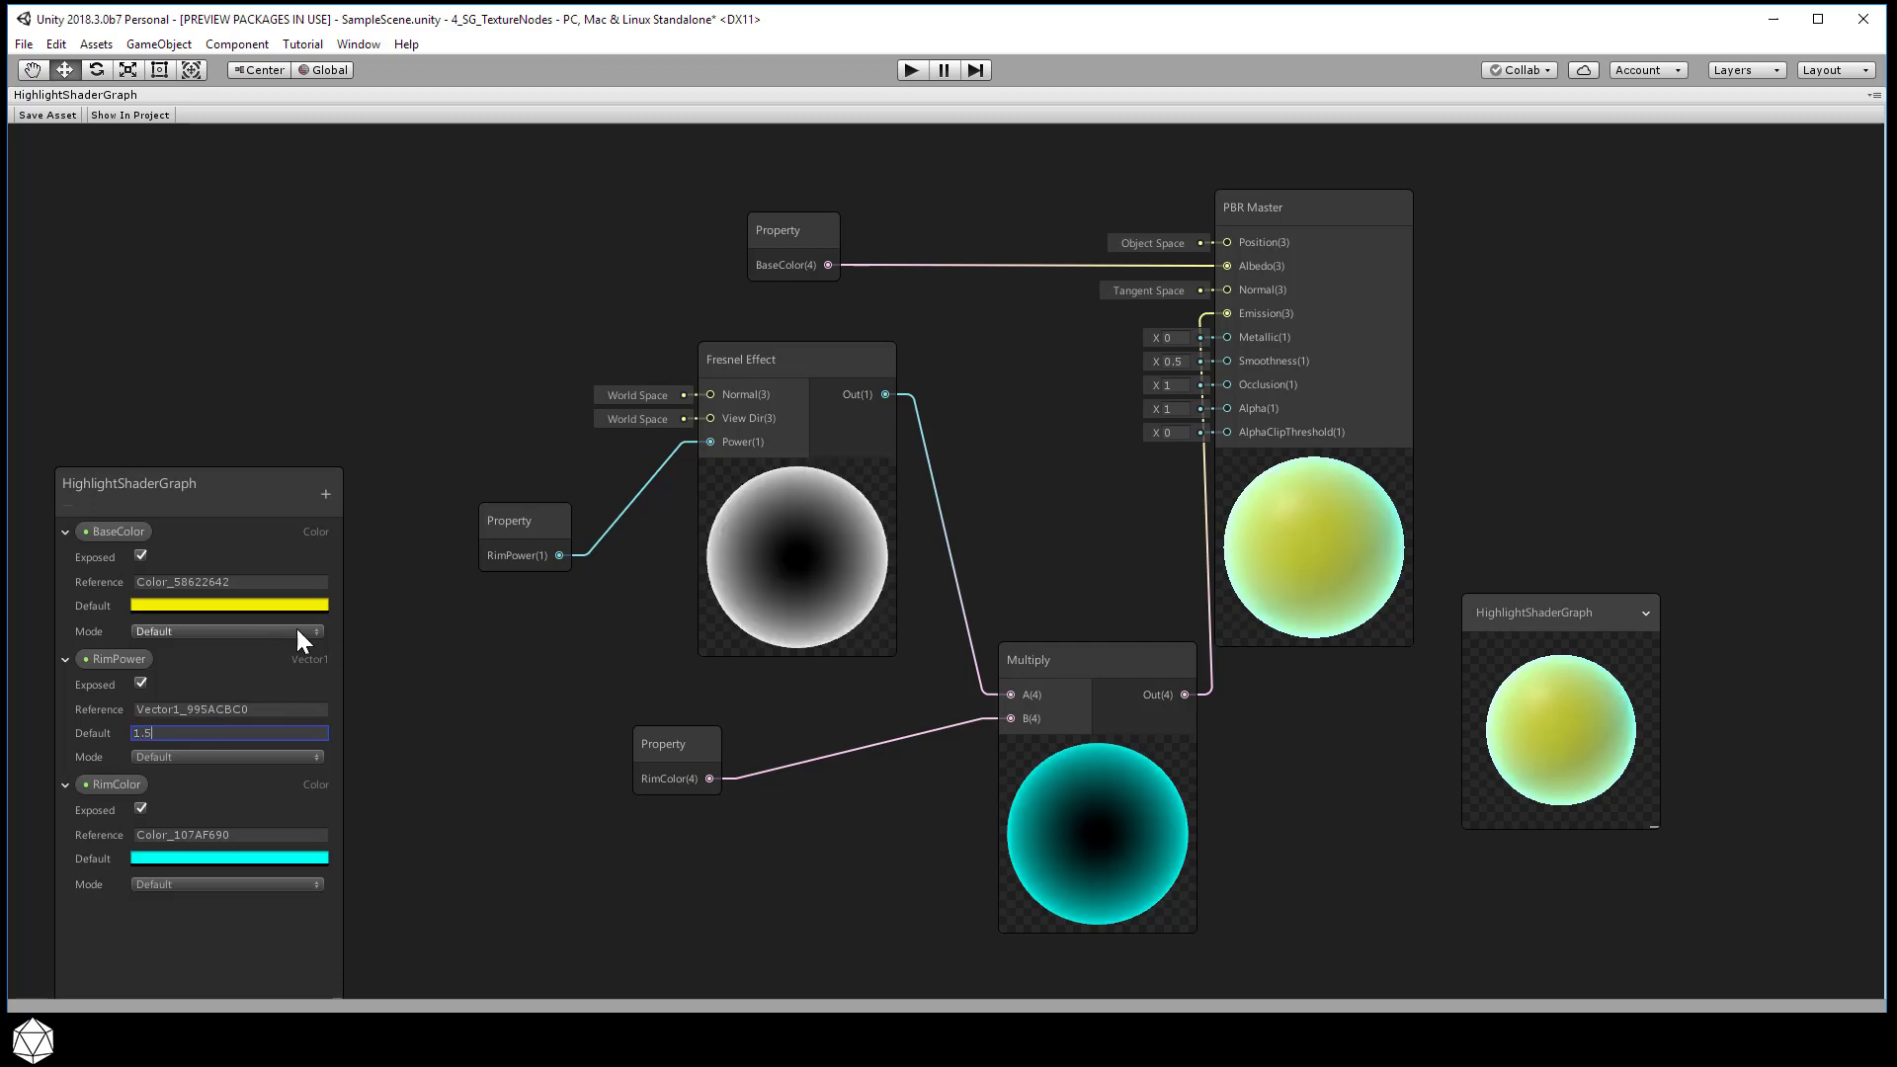
{"action": "mouse_move", "coordinate": [403, 604]}
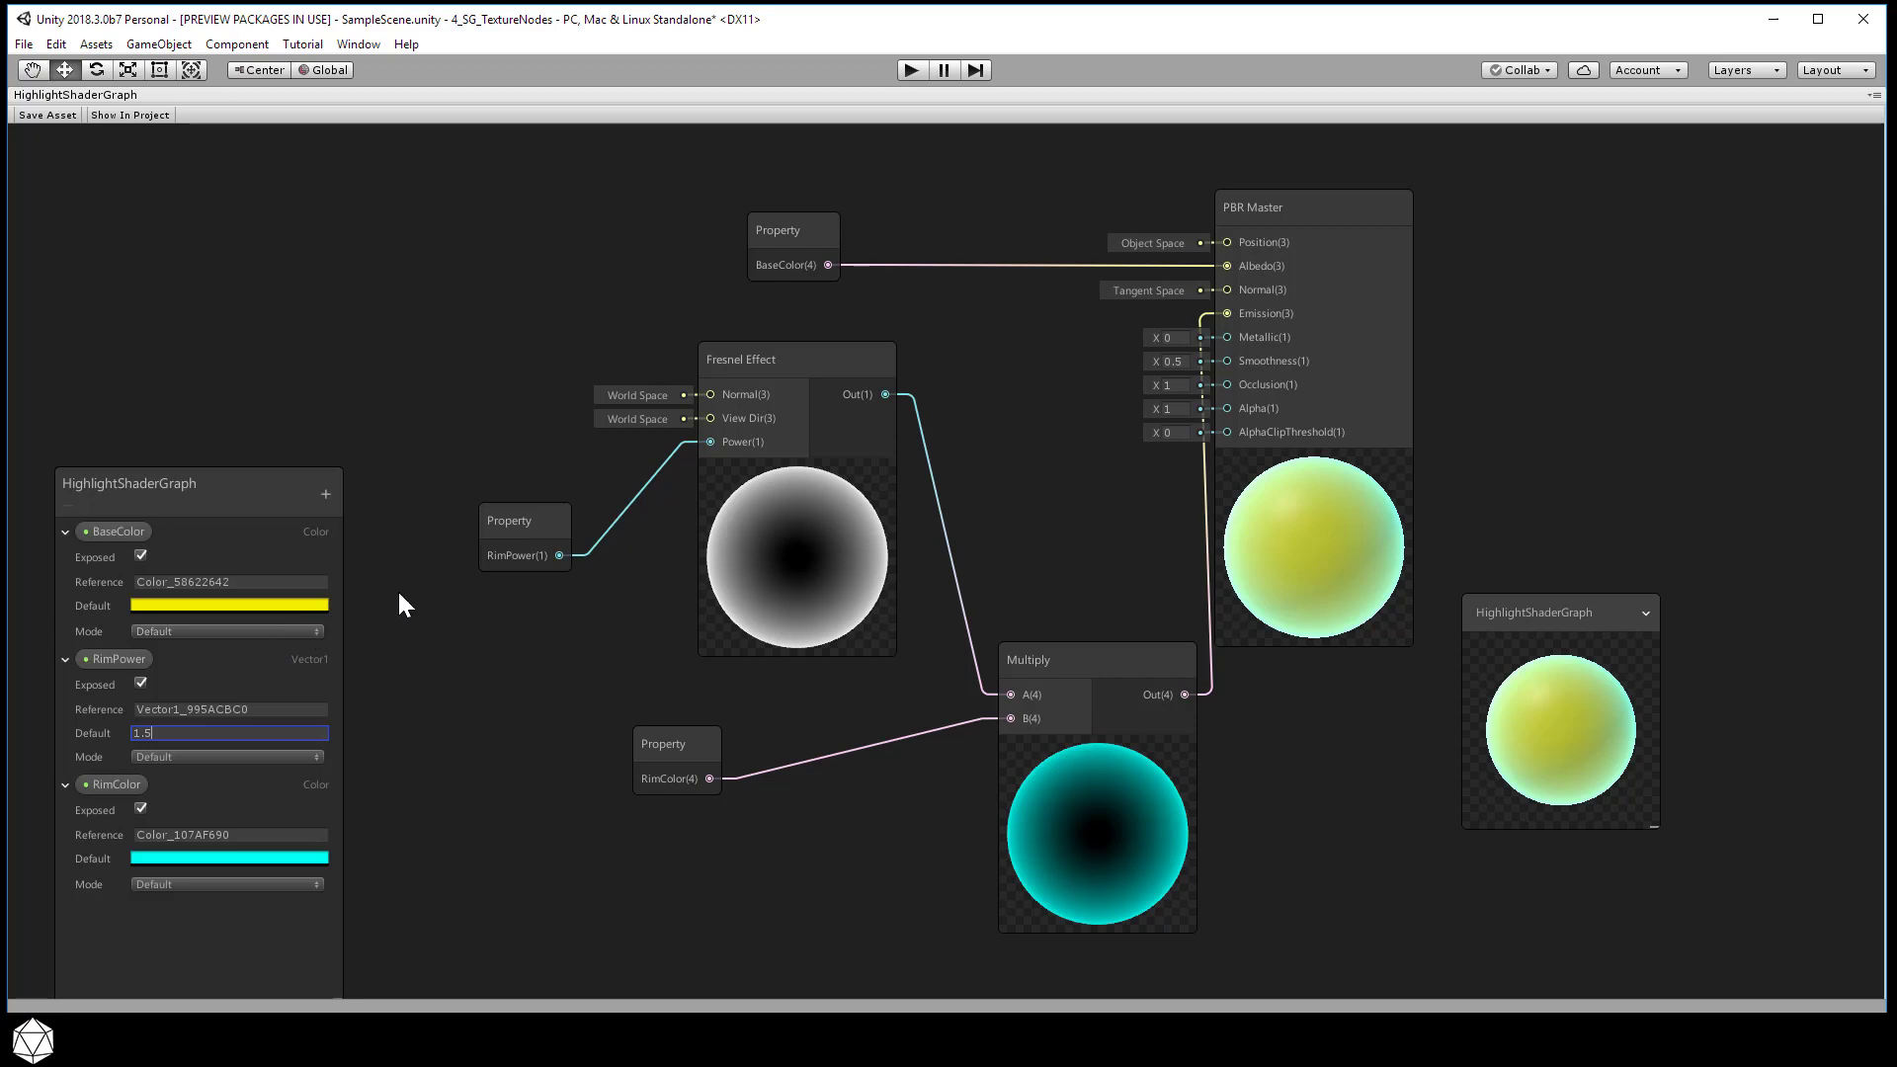
{"action": "mouse_move", "coordinate": [1552, 637]}
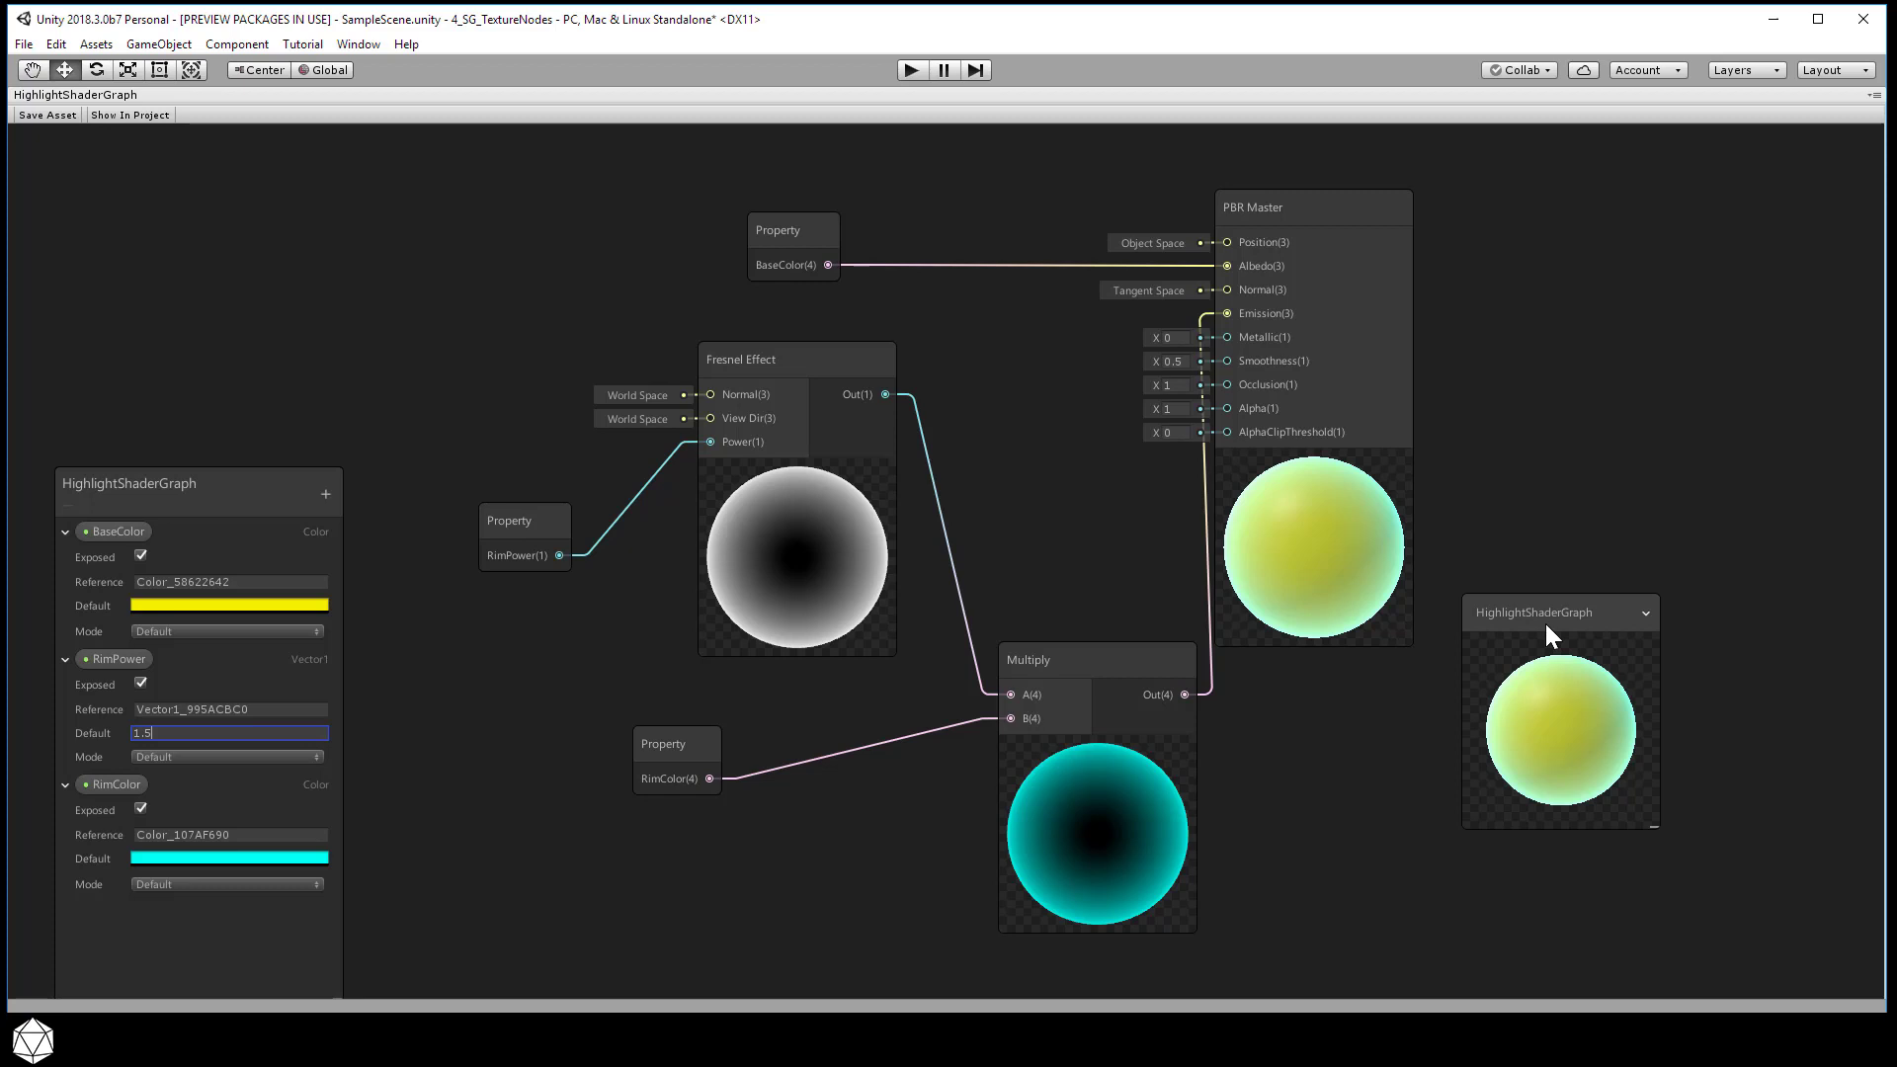
{"action": "mouse_move", "coordinate": [1552, 629]}
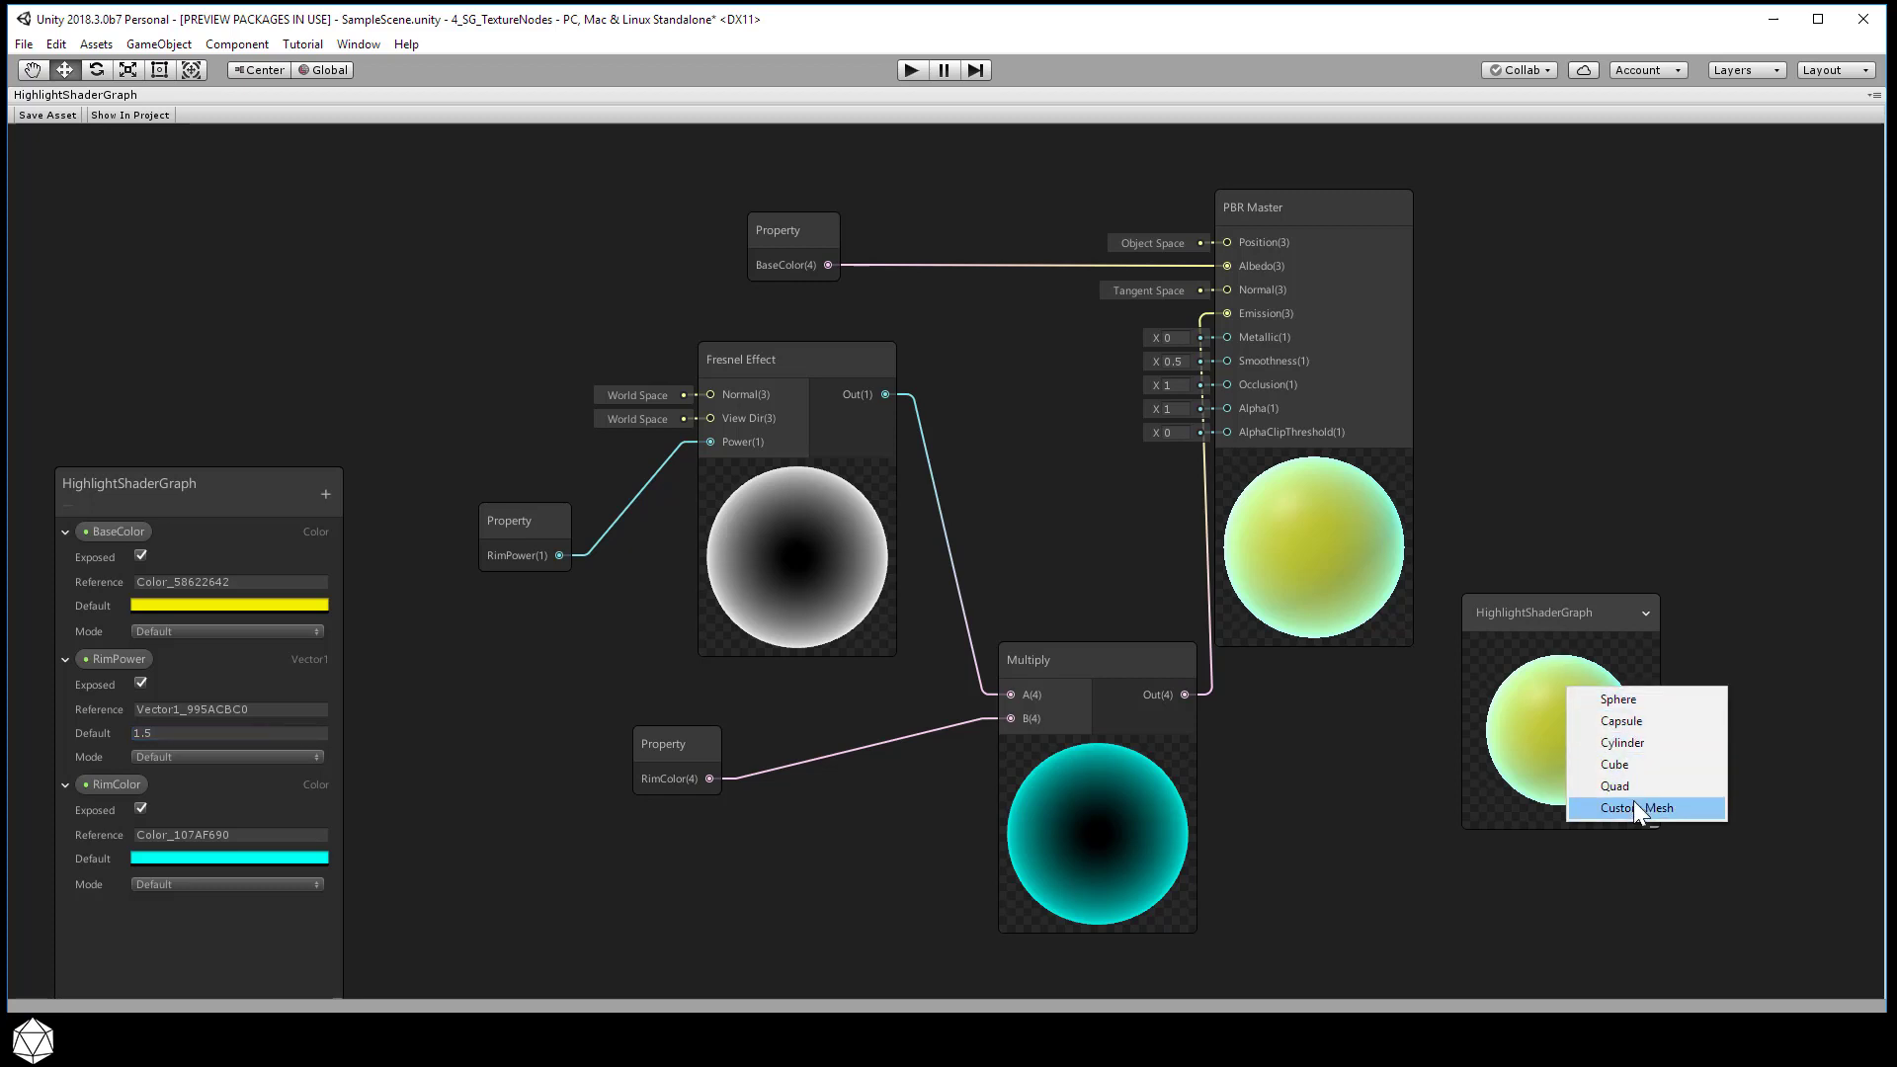
Switch the Main Preview to Custom Mesh using safety_hat_low
{"action": "left_click", "coordinate": [1635, 807]}
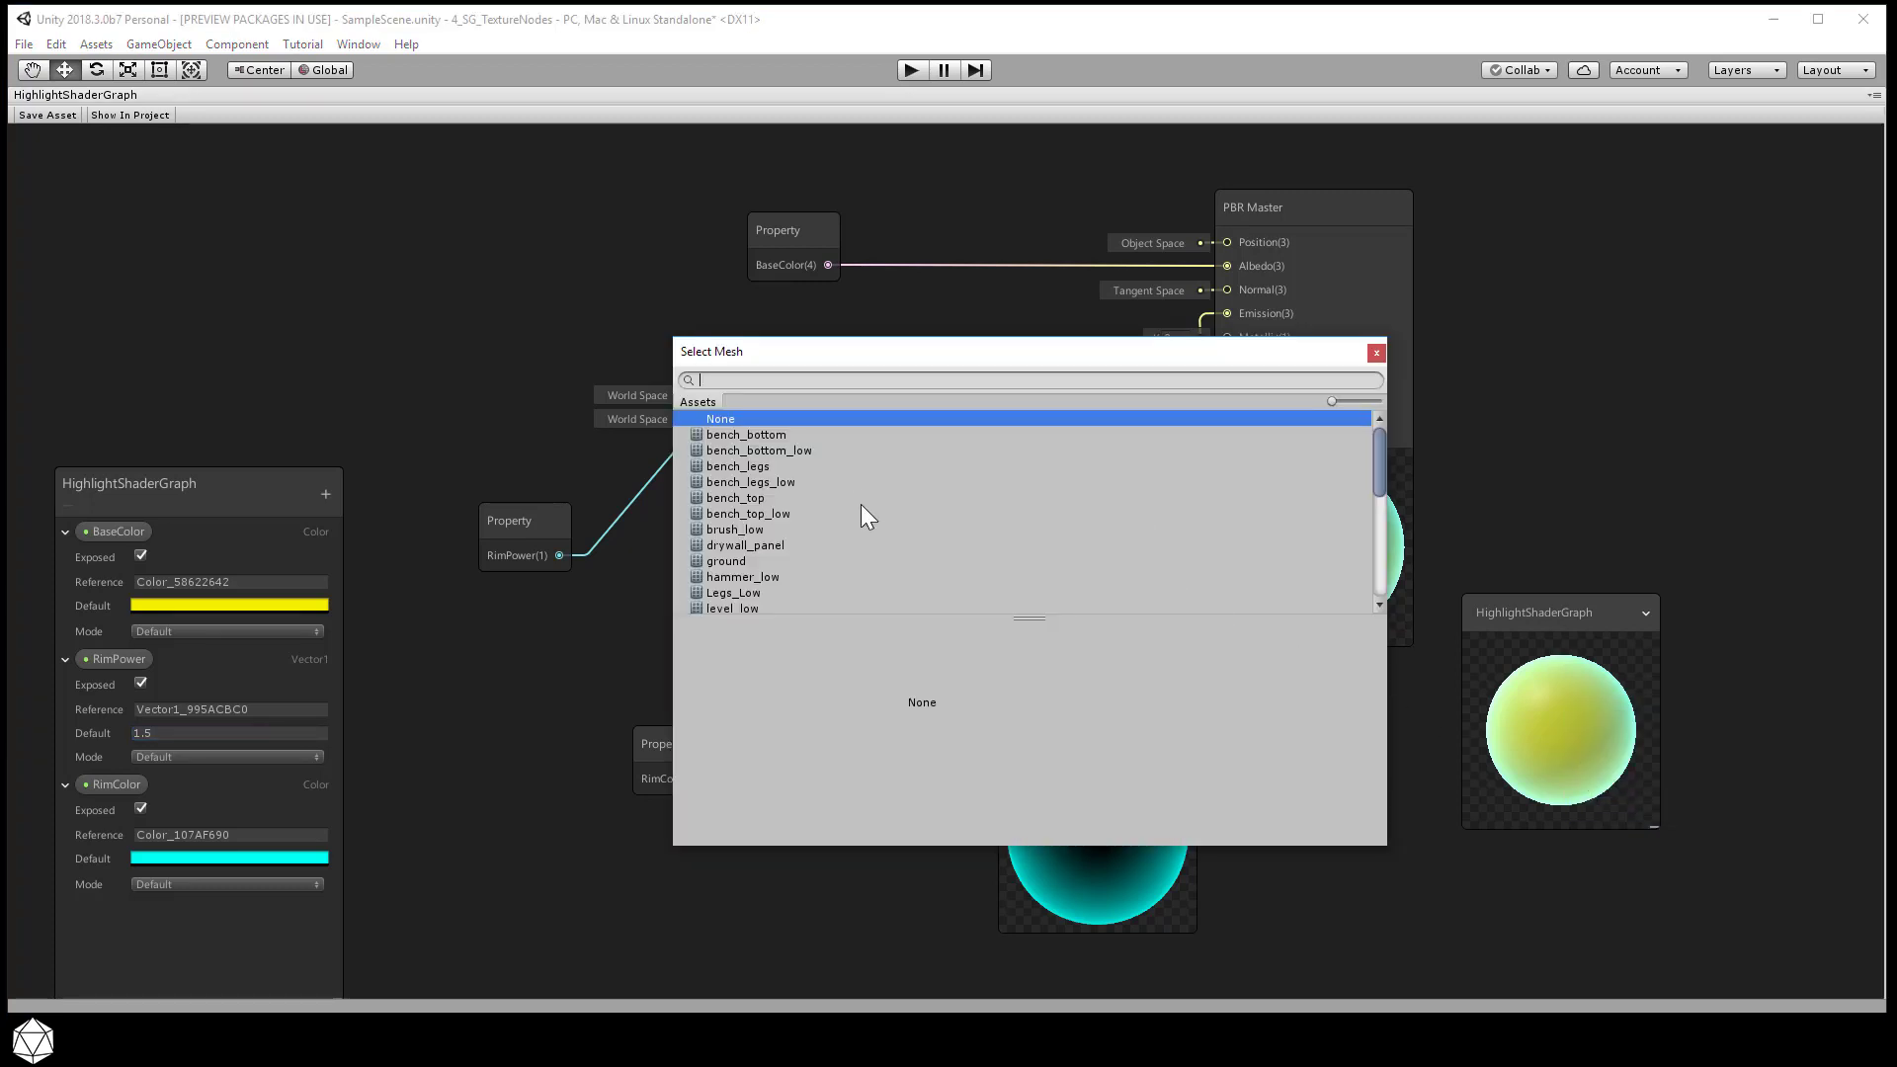
{"action": "scroll", "scroll_direction": "down", "scroll_amount": 3}
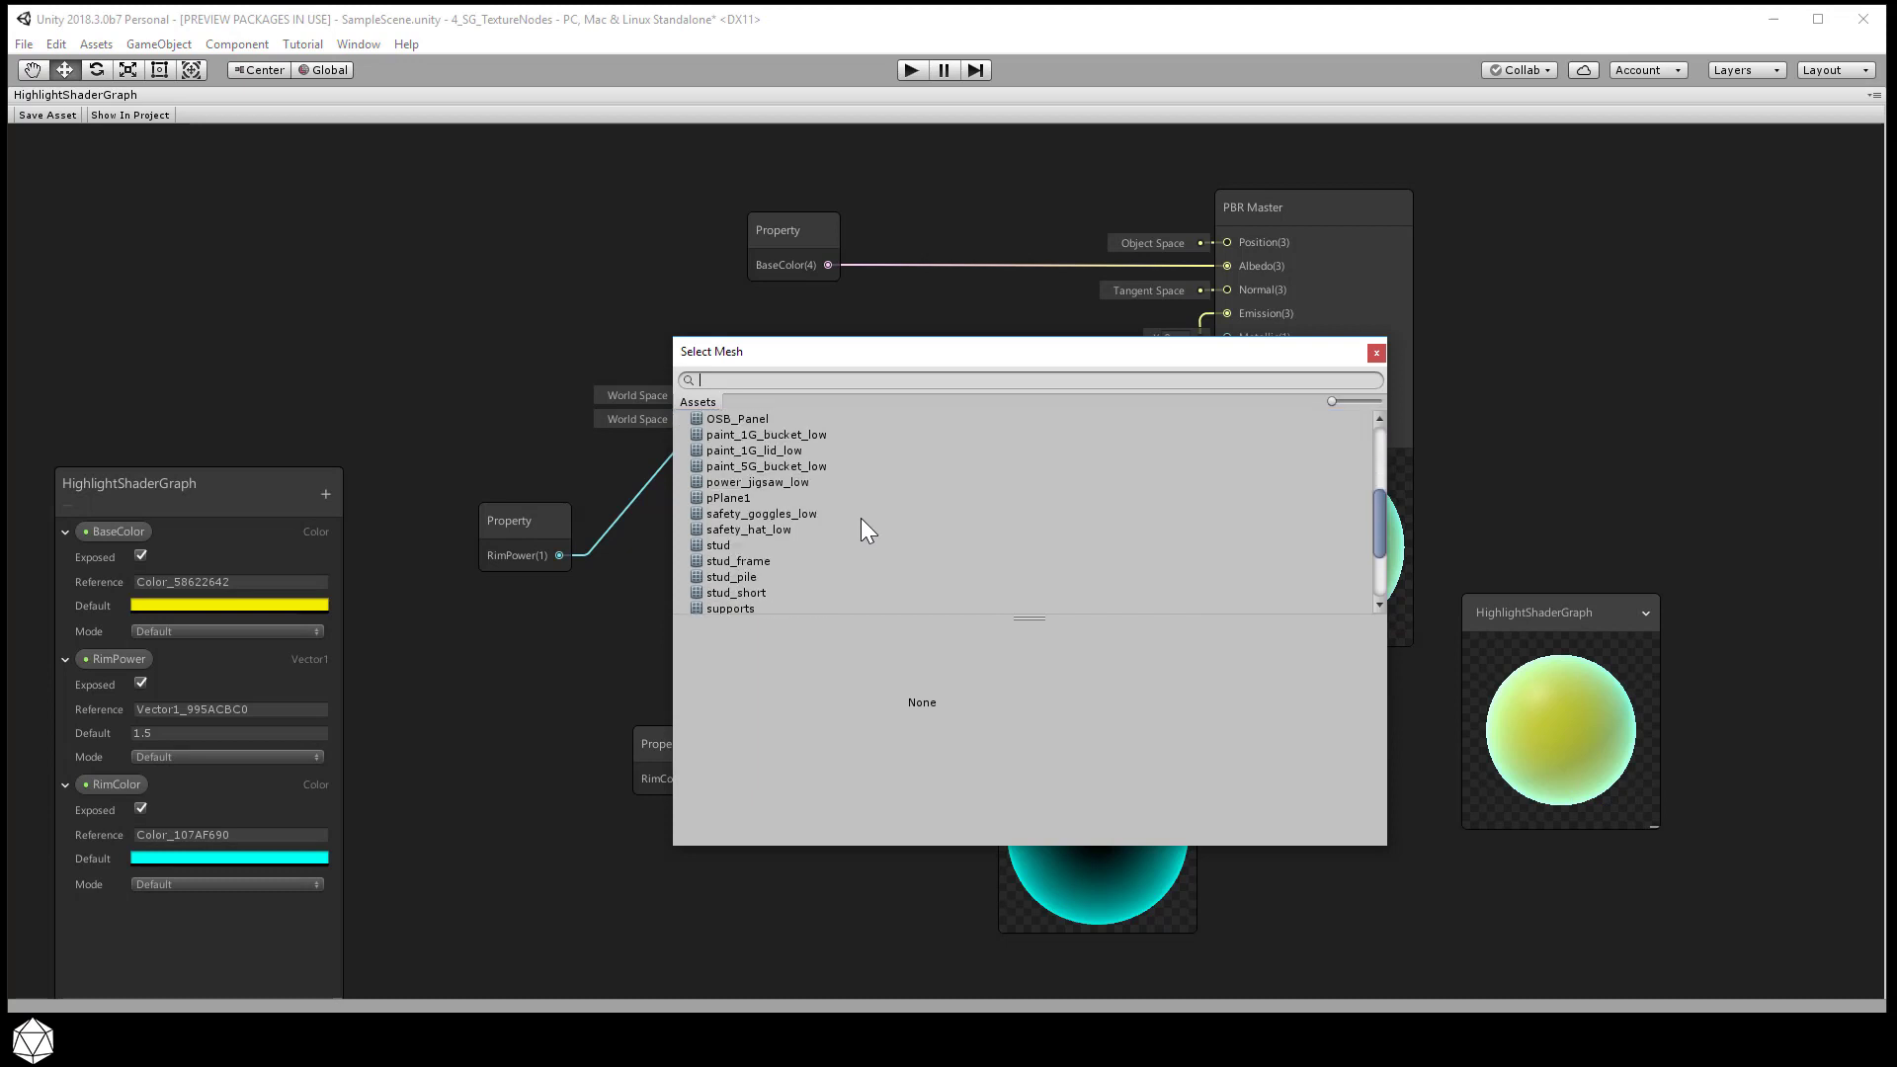
{"action": "left_click", "coordinate": [749, 529]}
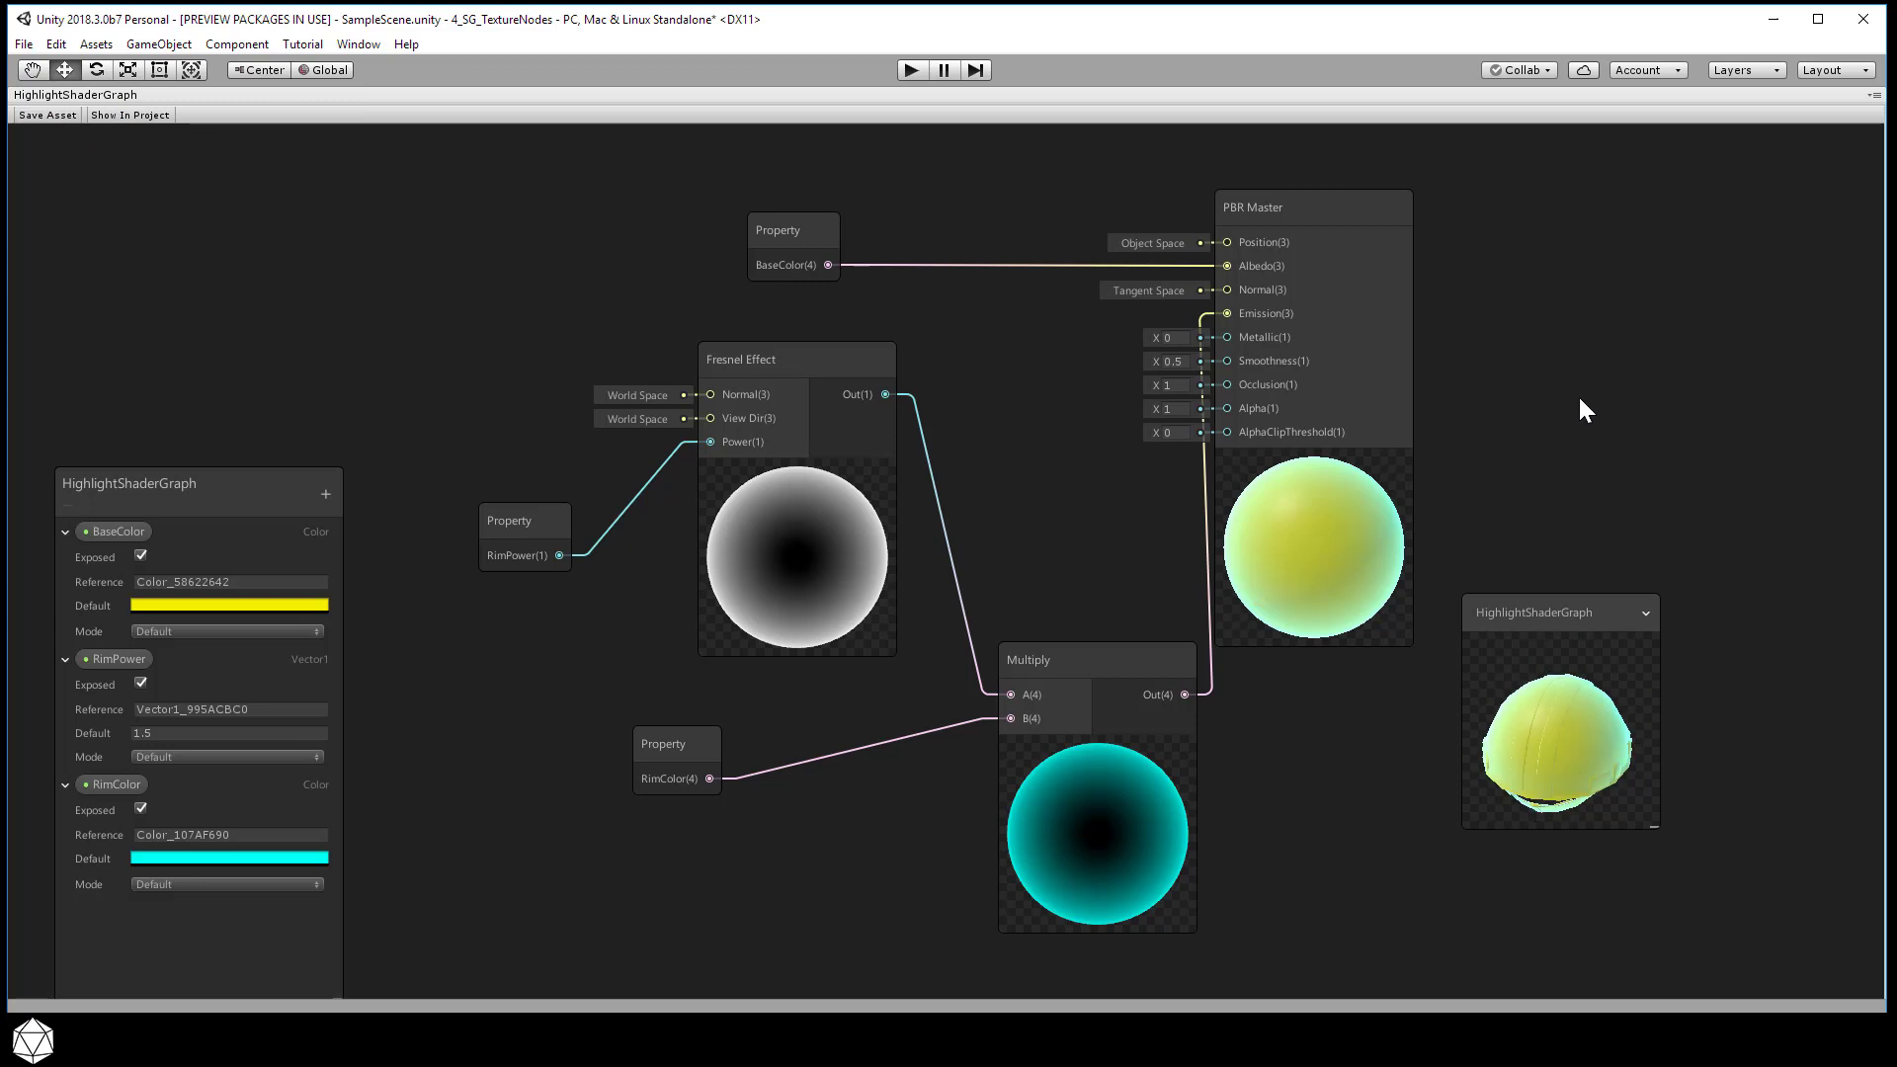
{"action": "mouse_move", "coordinate": [1574, 738]}
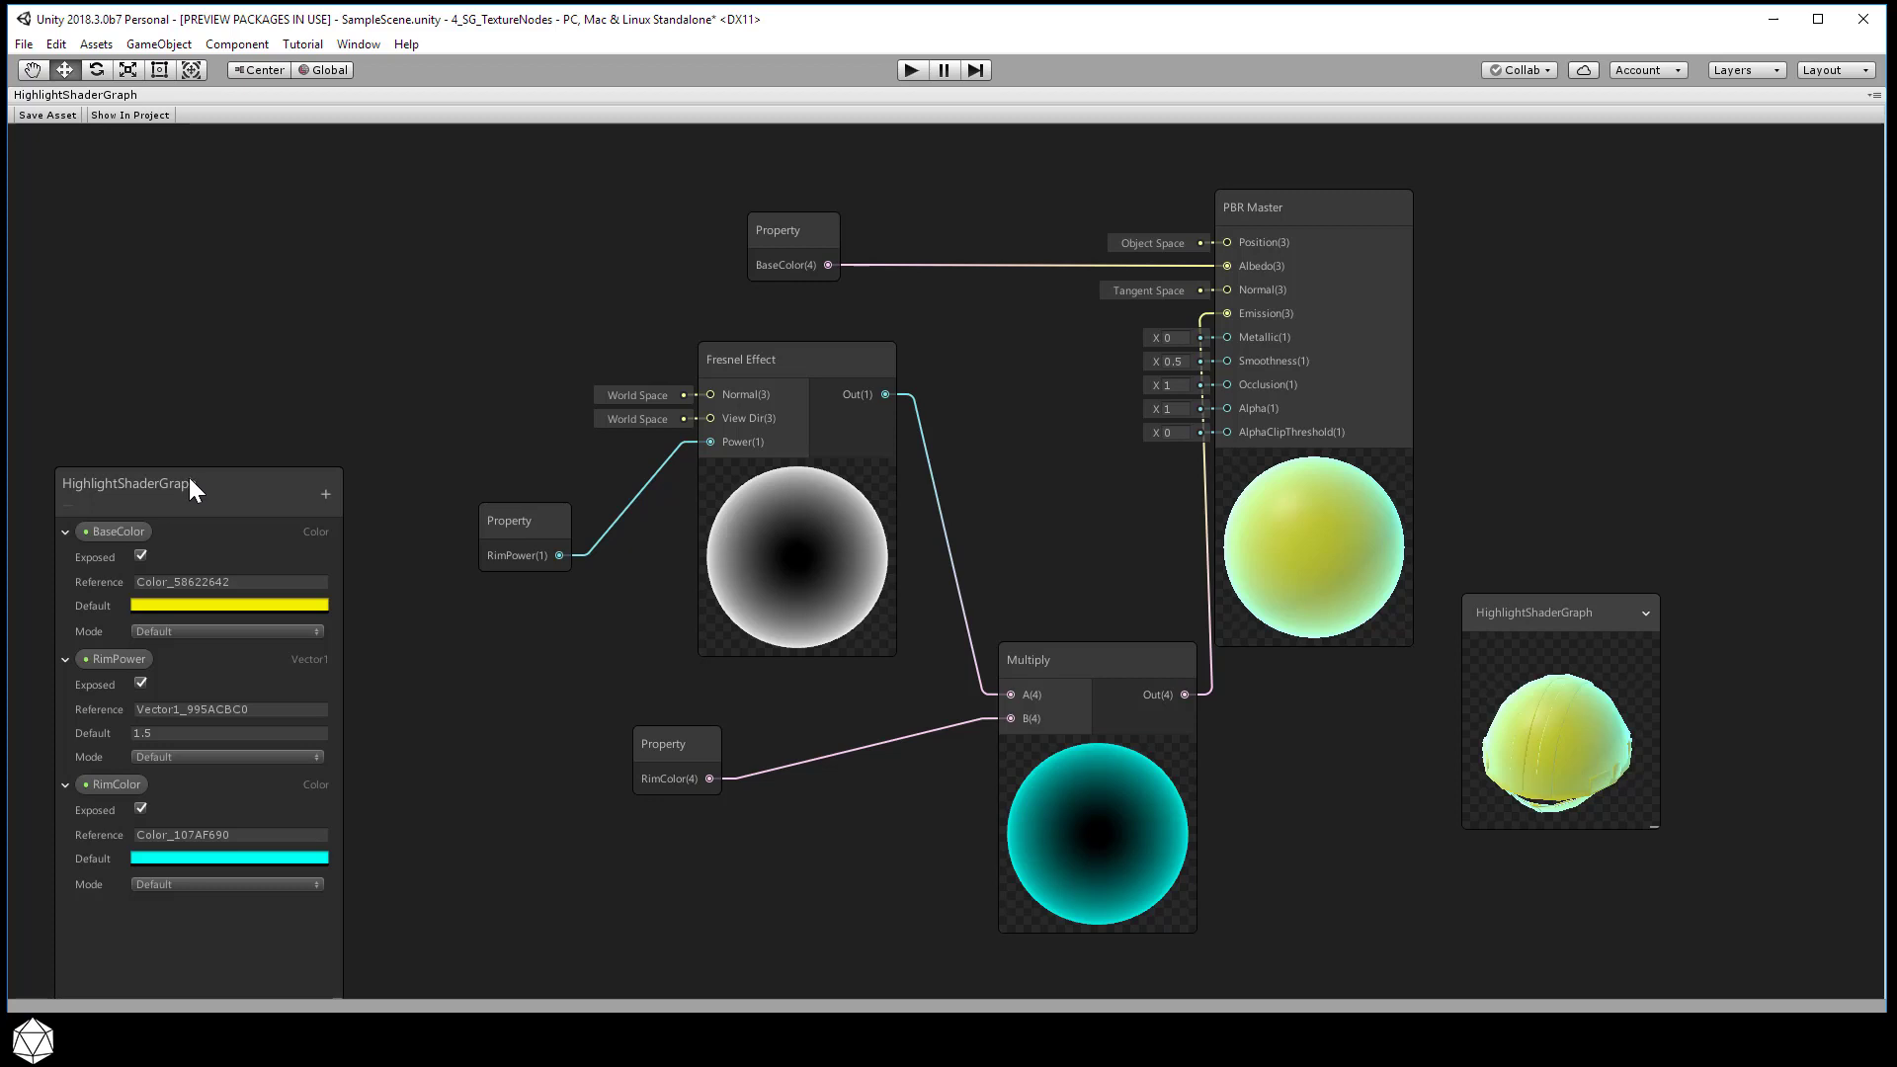
{"action": "mouse_move", "coordinate": [217, 469]}
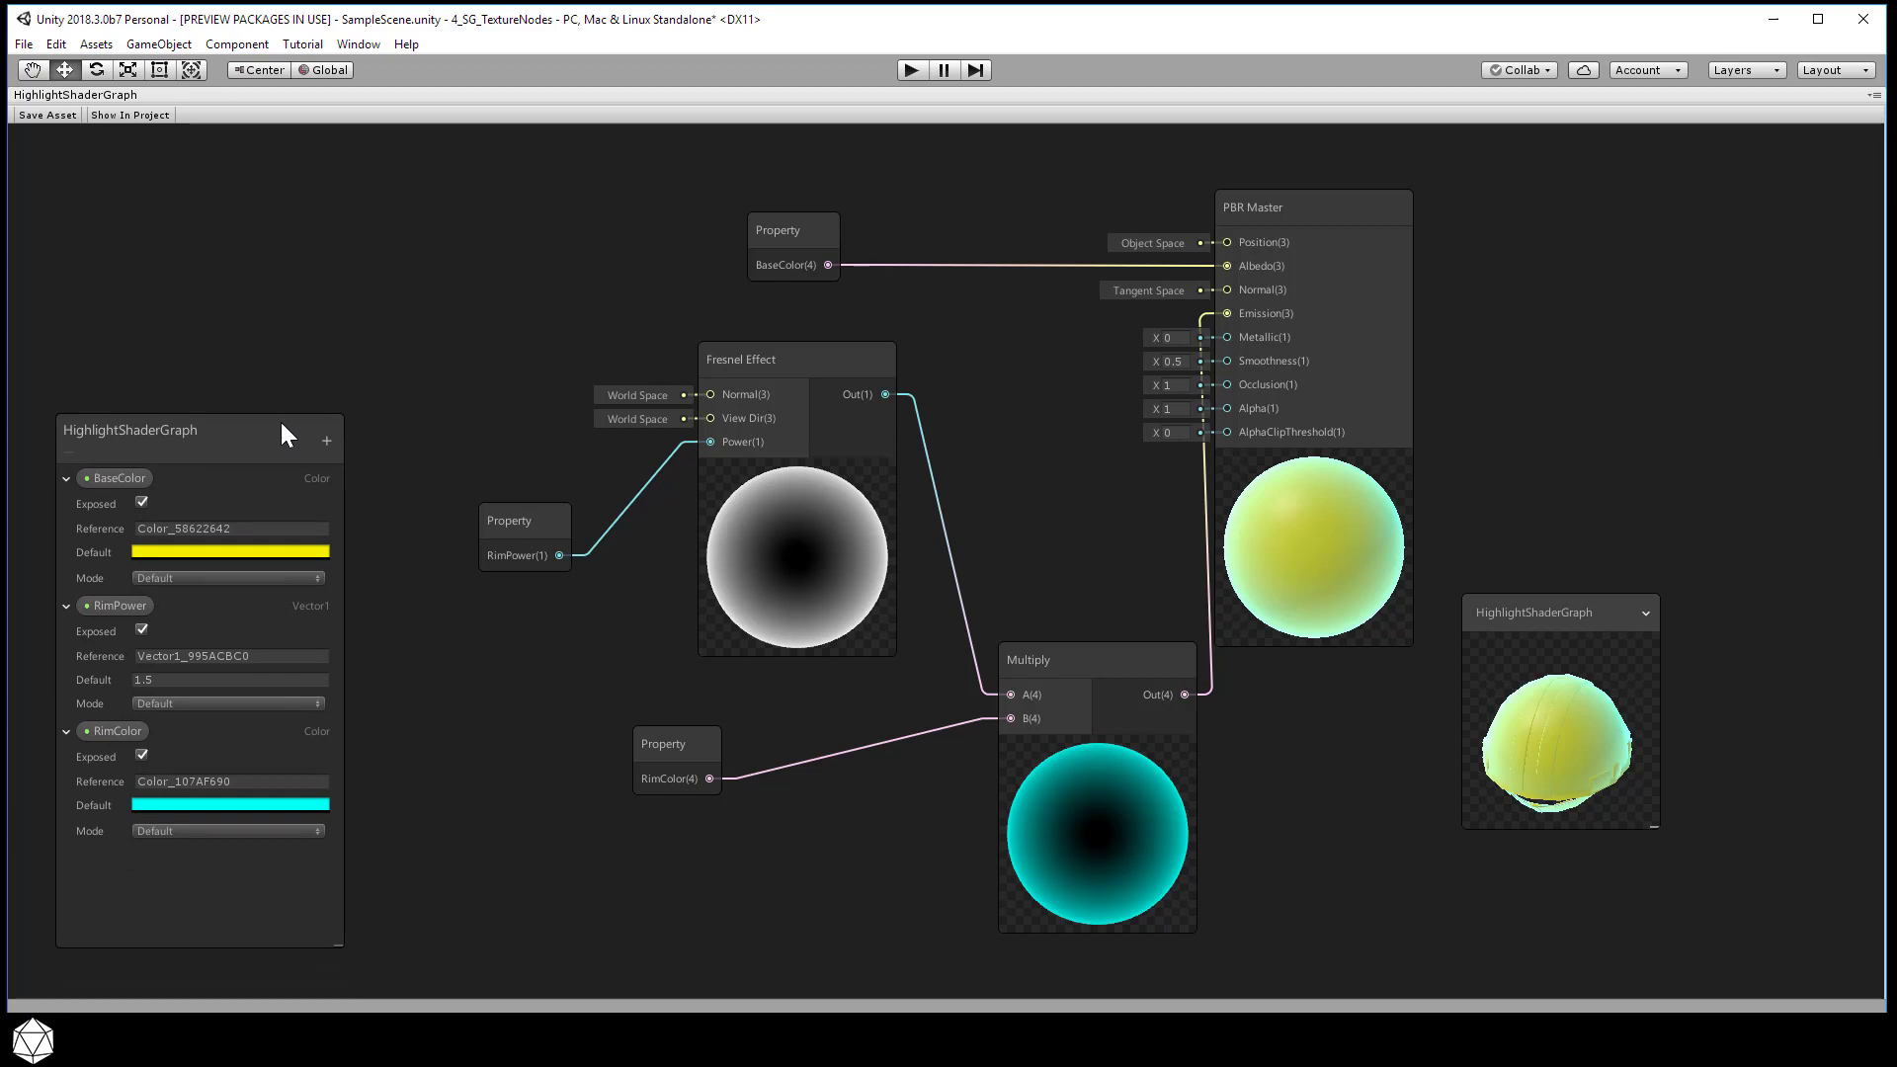
{"action": "left_click", "coordinate": [792, 230]}
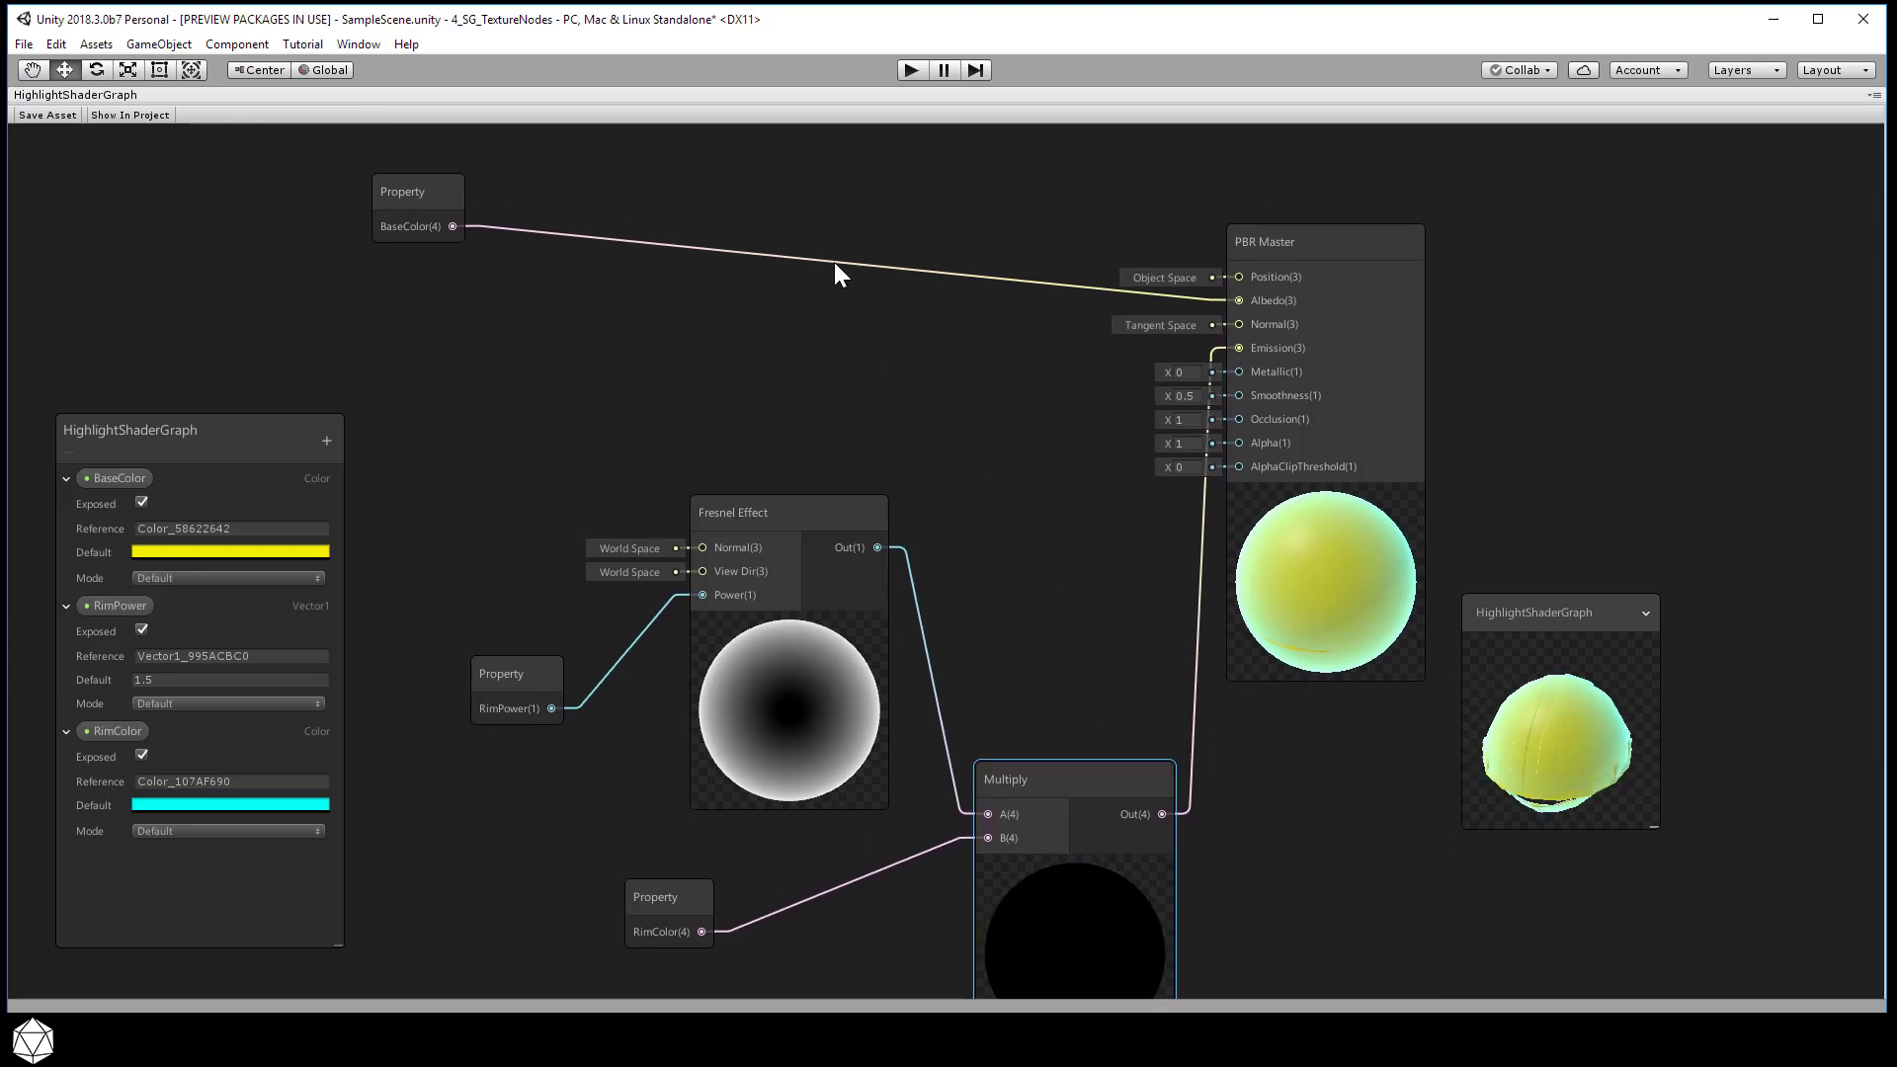
{"action": "right_click", "coordinate": [862, 276]}
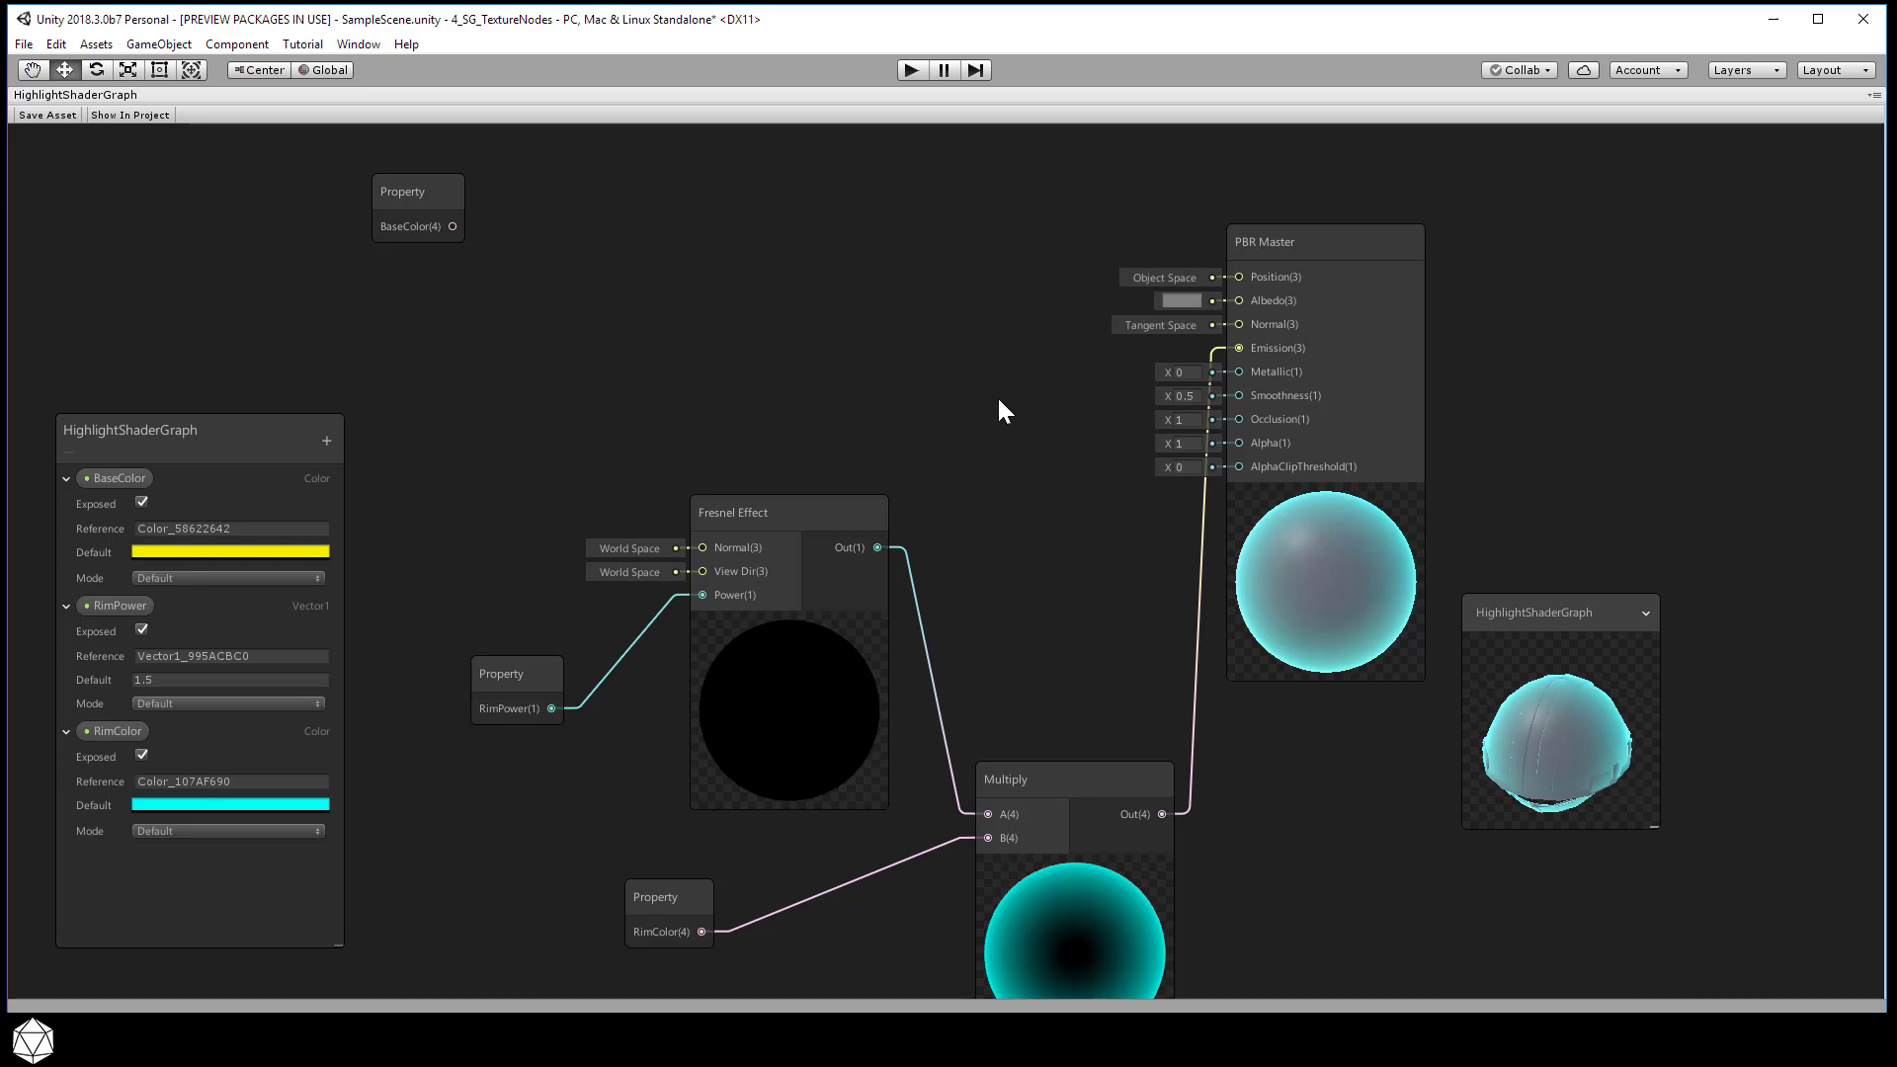
{"action": "mouse_move", "coordinate": [1681, 581]}
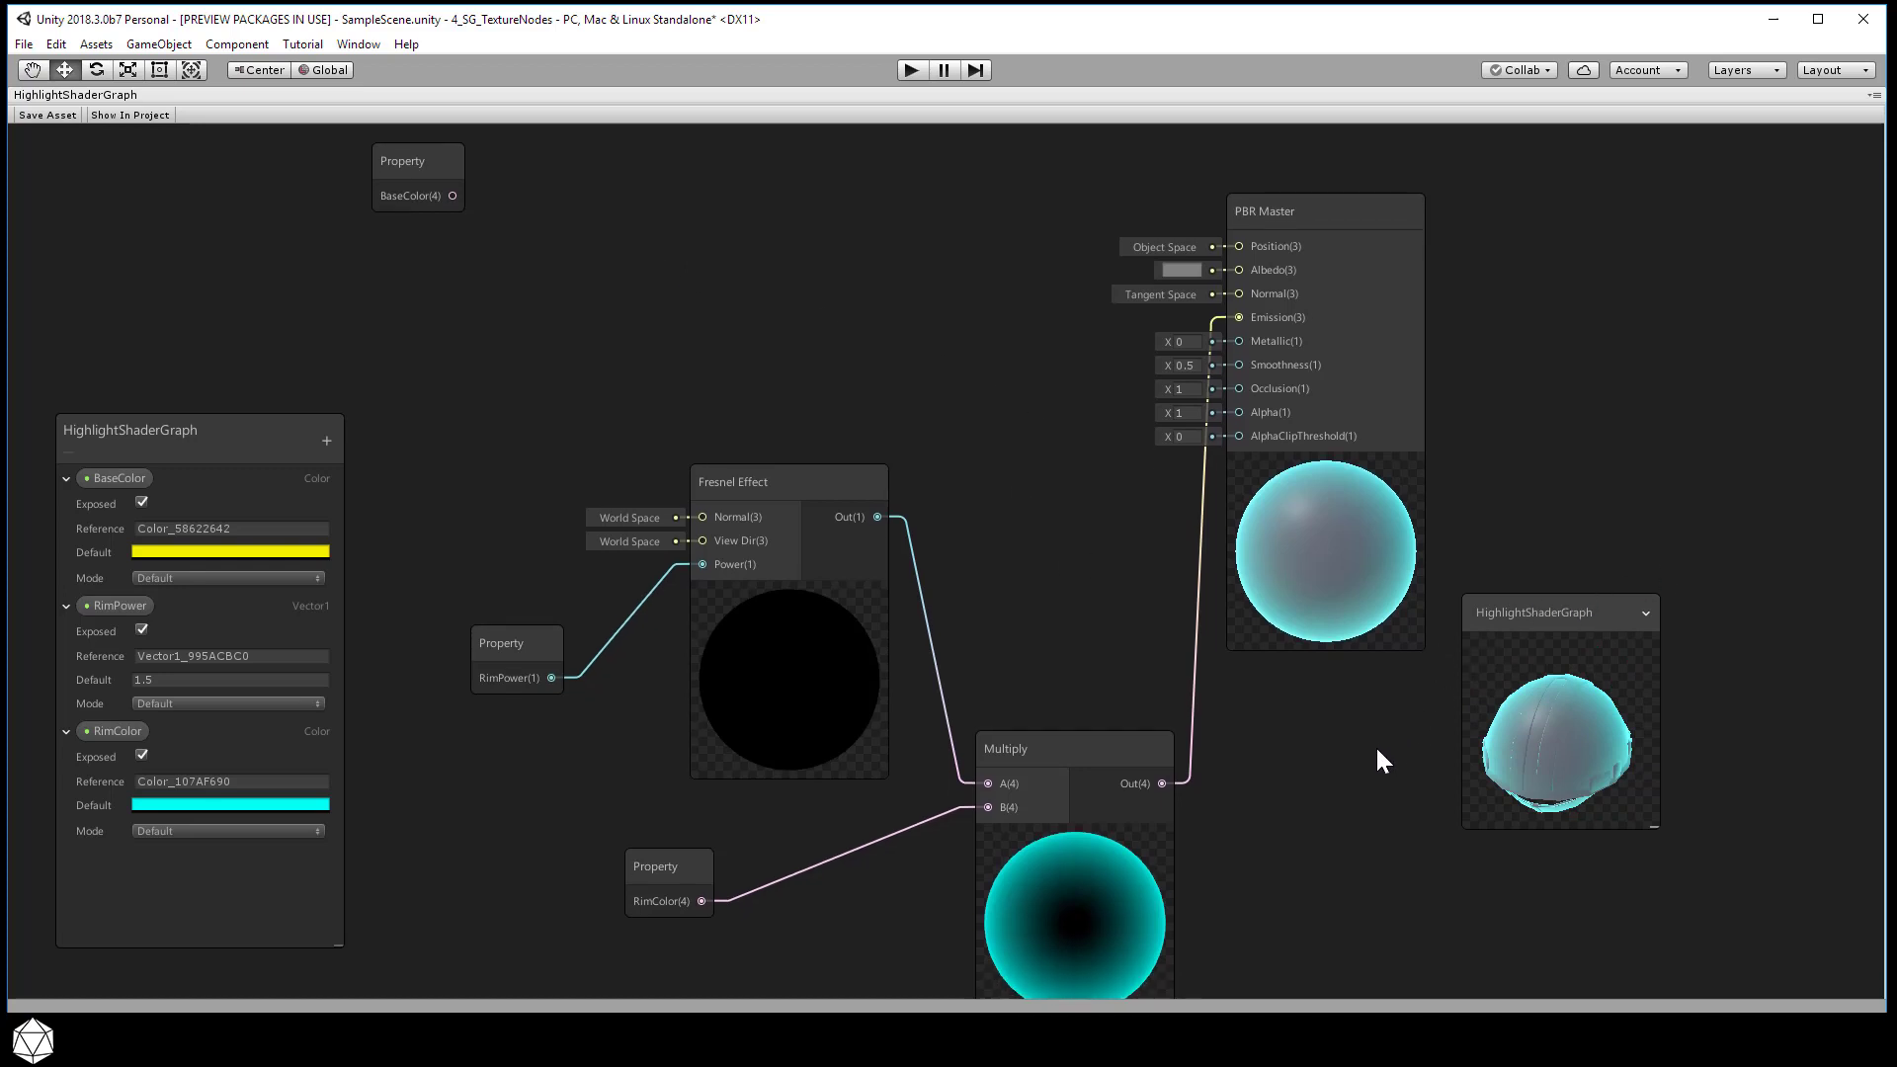
{"action": "left_click_drag", "start_coordinate": [1383, 760], "coordinate": [1257, 680]}
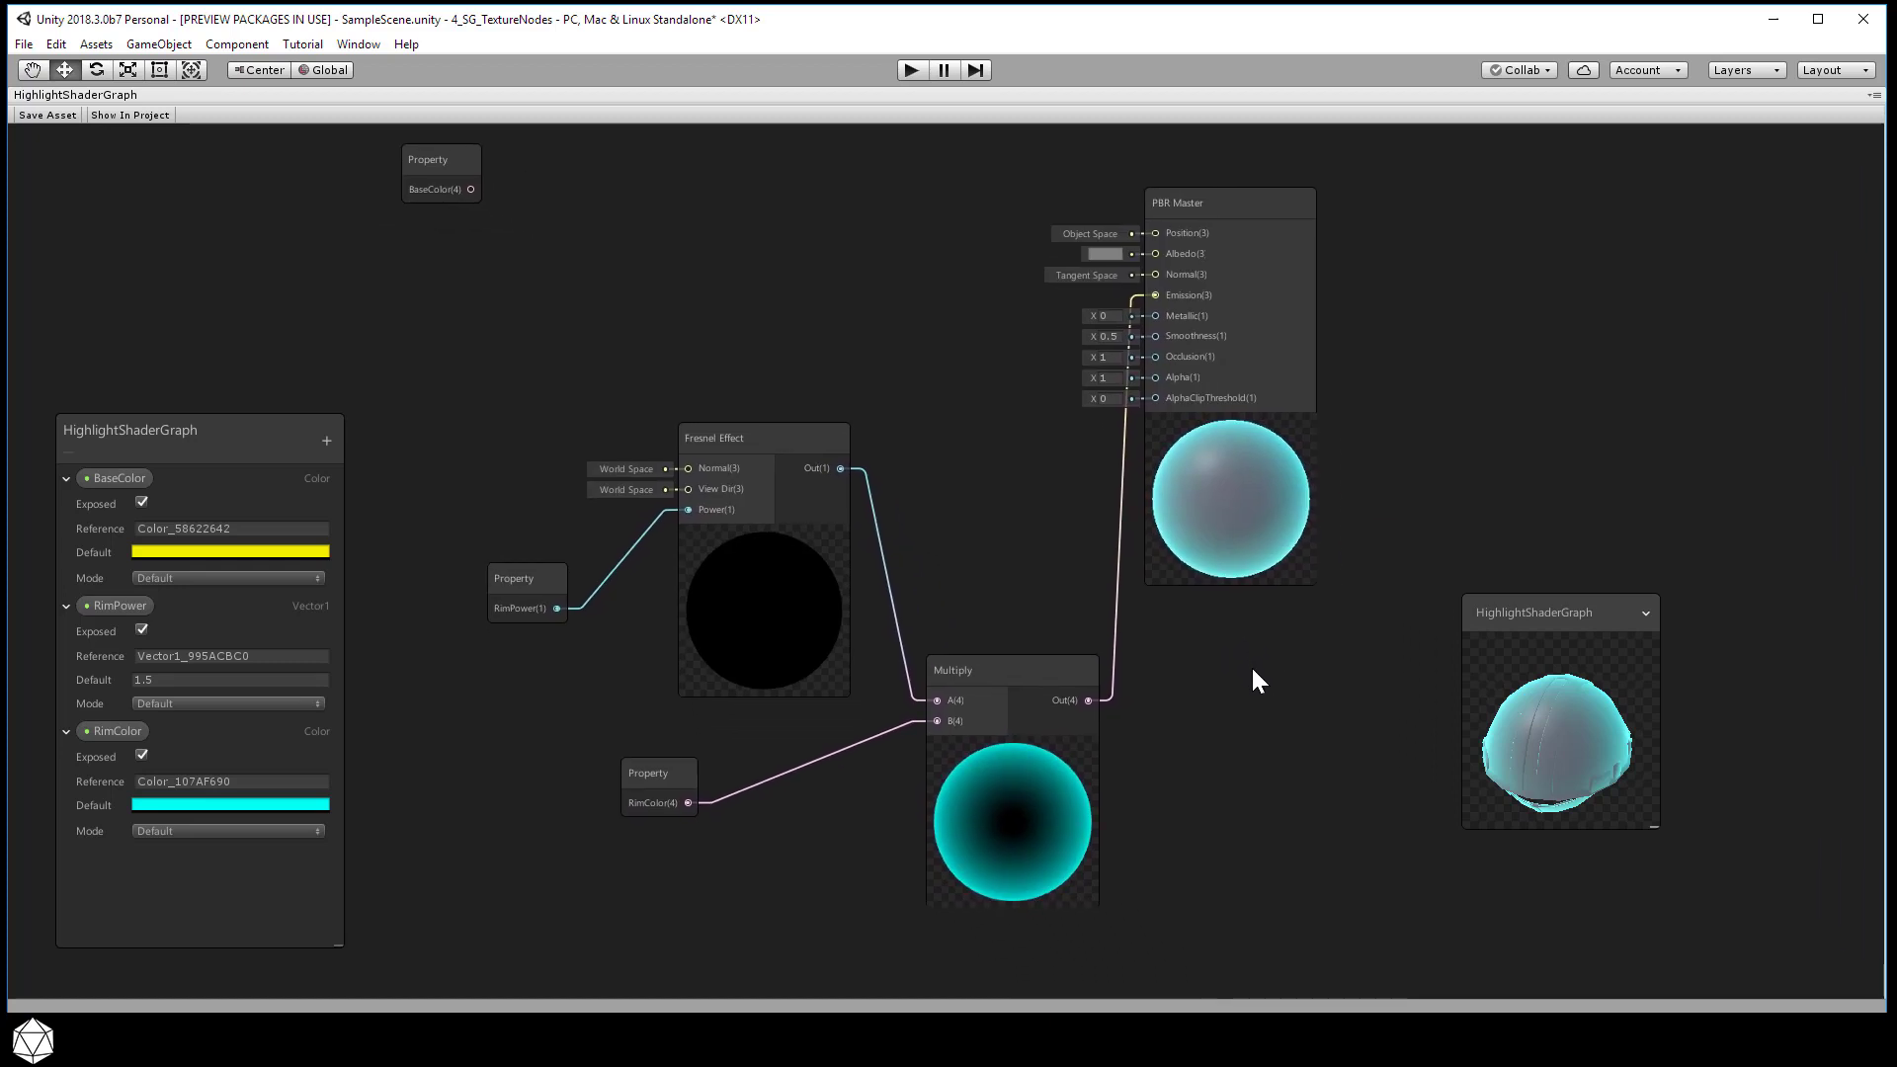
{"action": "mouse_move", "coordinate": [1054, 382]}
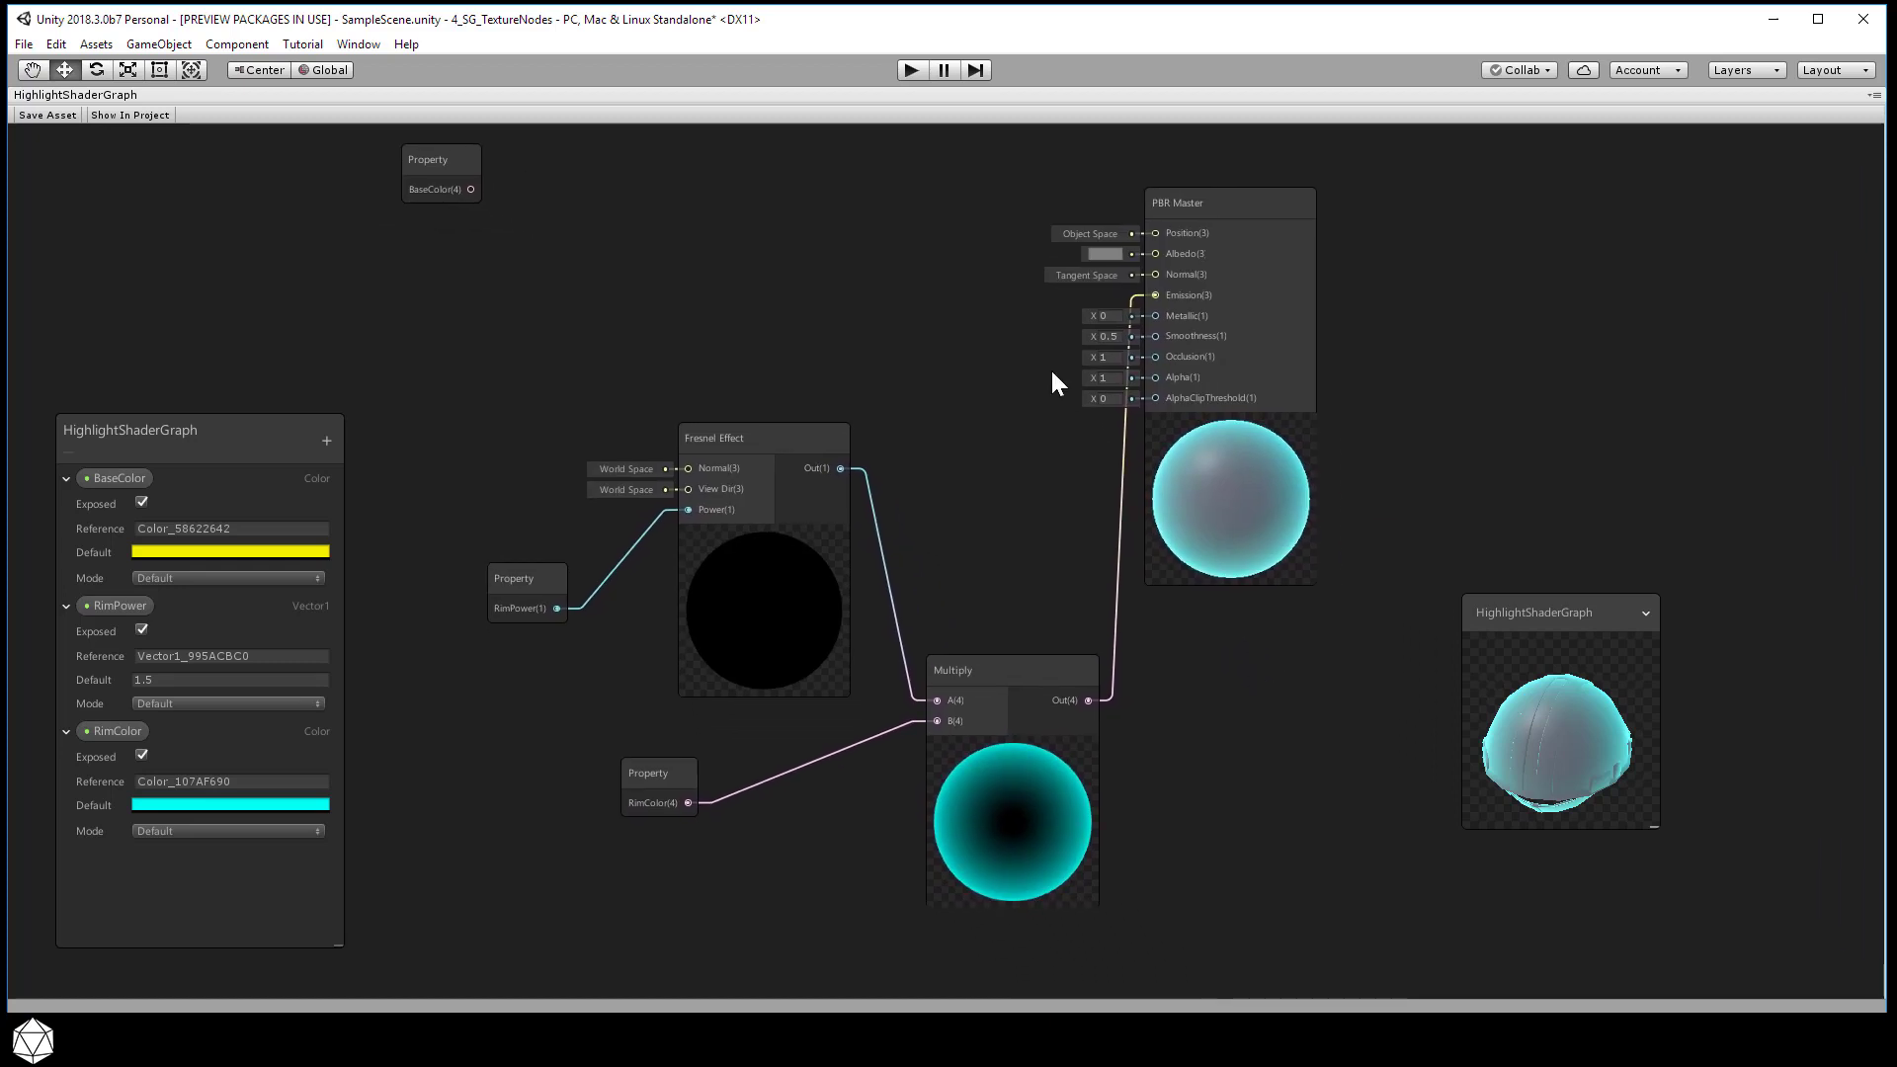
{"action": "mouse_move", "coordinate": [793, 303]}
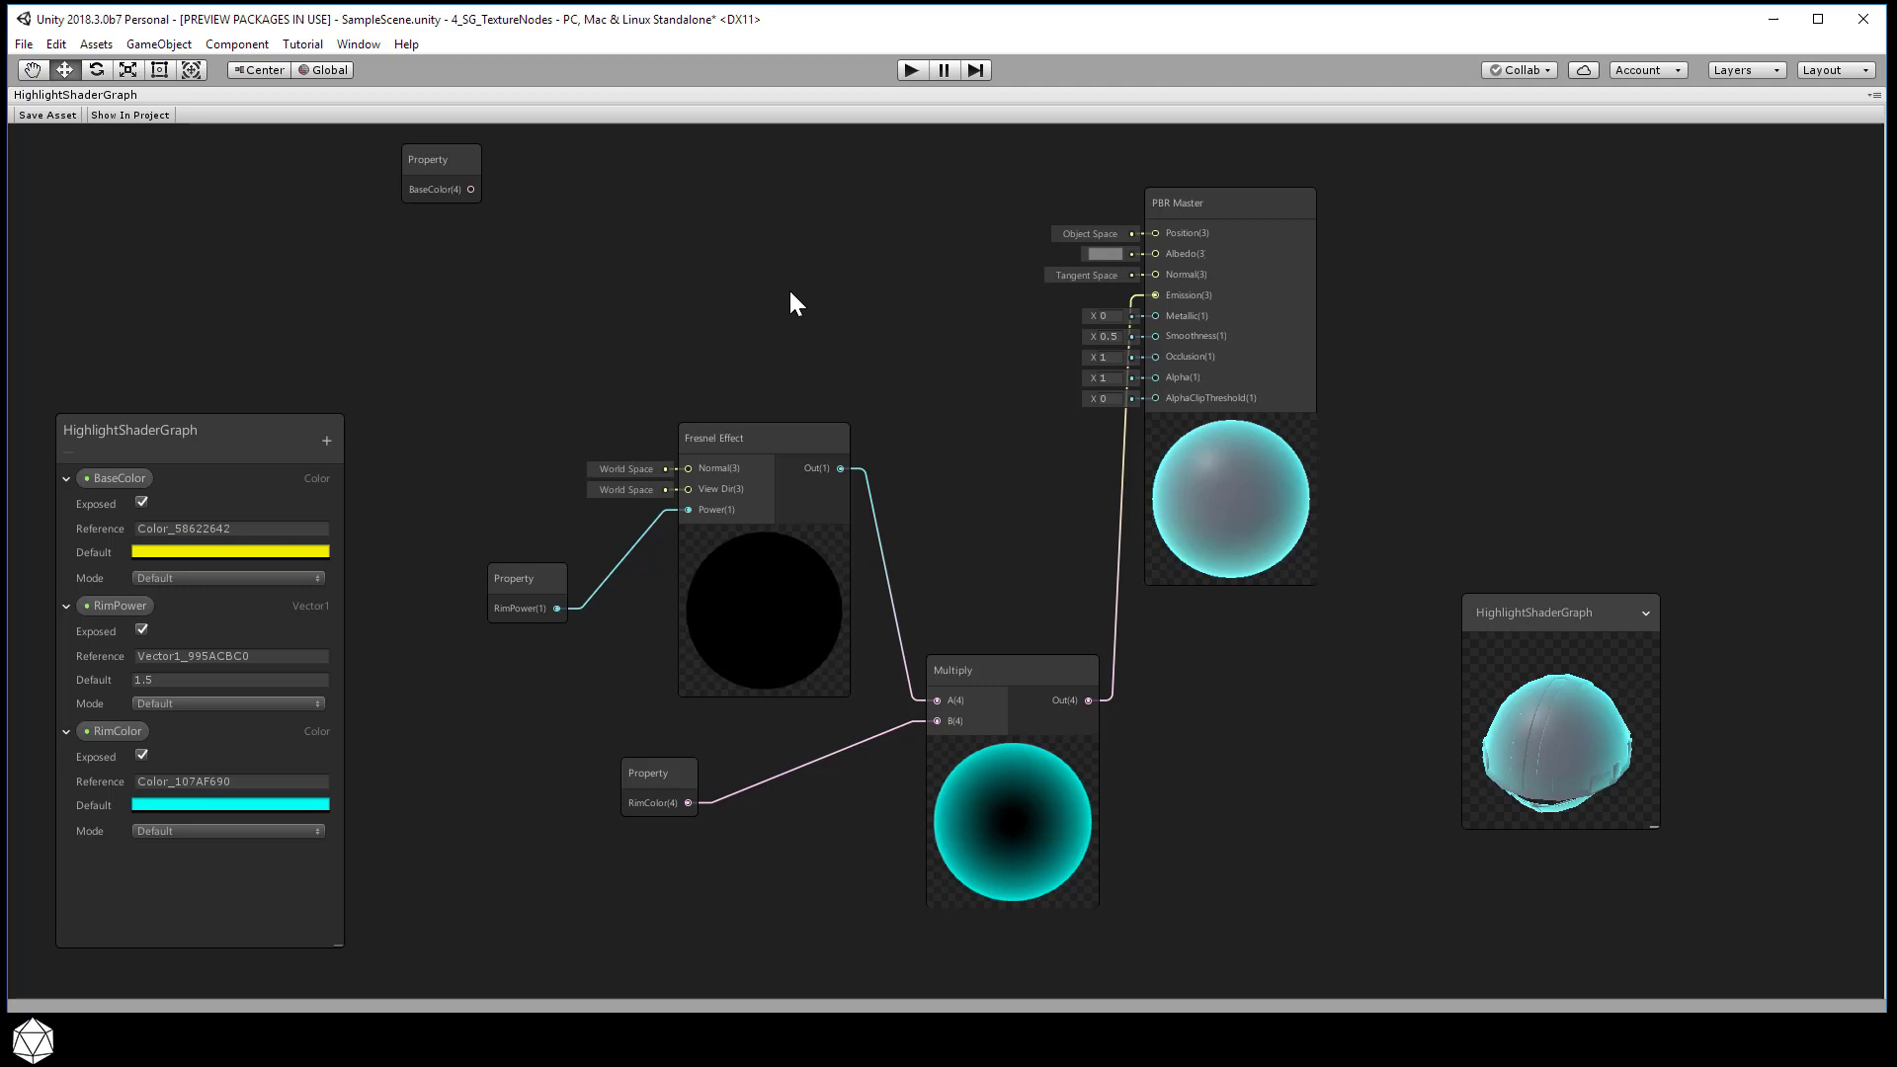
{"action": "mouse_move", "coordinate": [740, 276]}
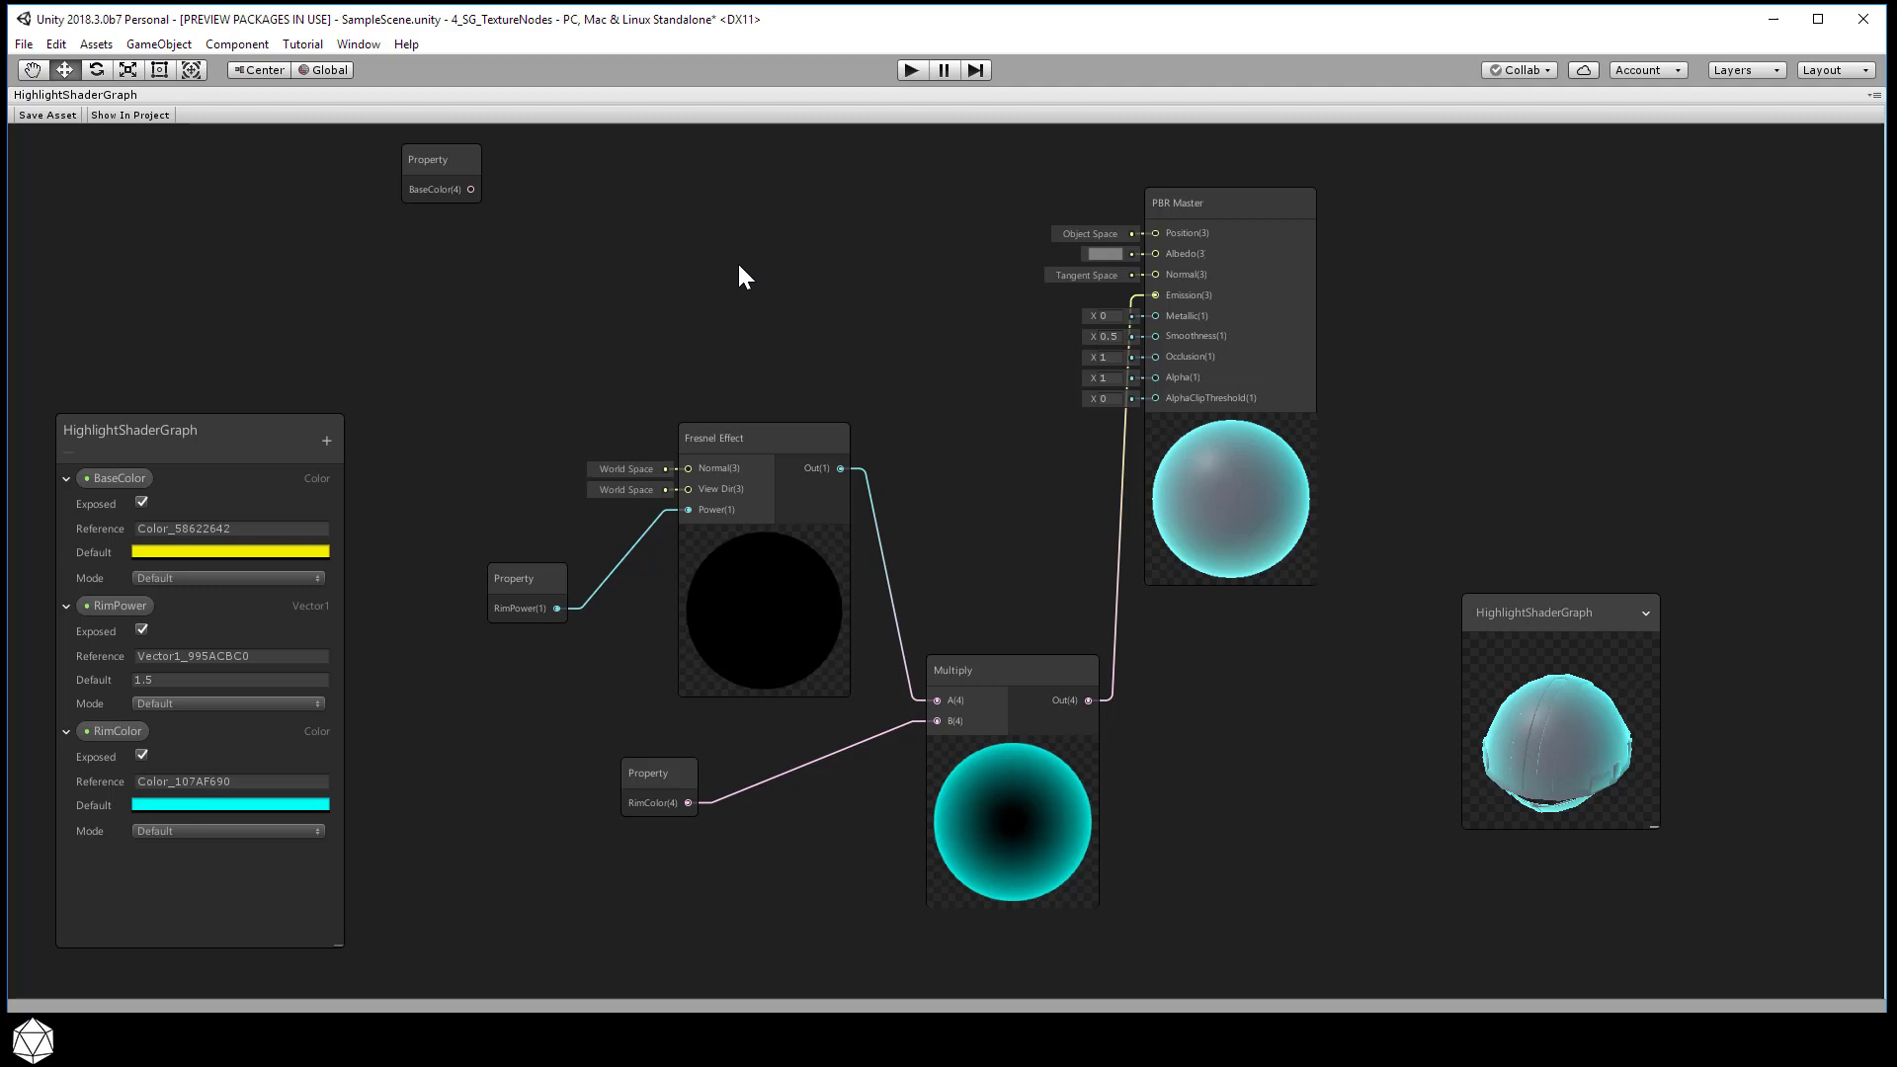
Add a Texture 2D Asset node via Create Node > Input > Texture
{"action": "right_click", "coordinate": [738, 276]}
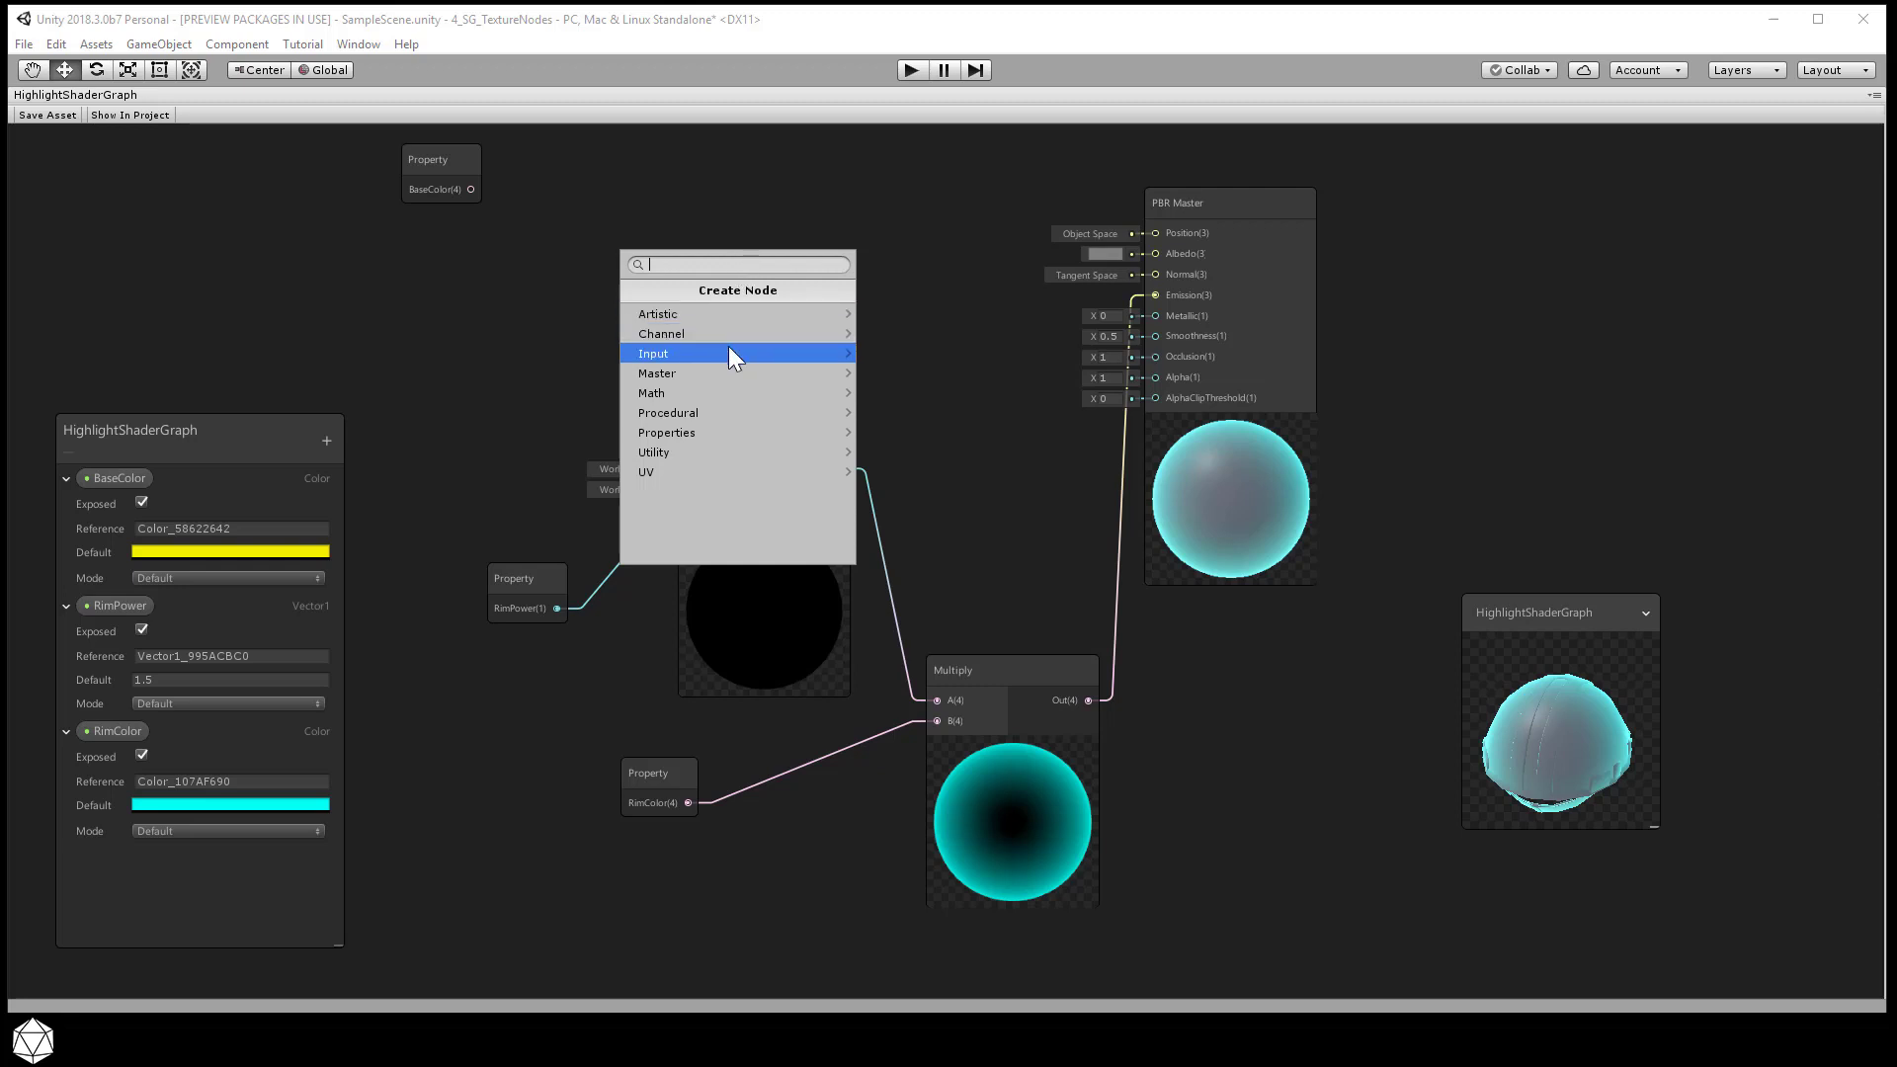
{"action": "left_click", "coordinate": [653, 352]}
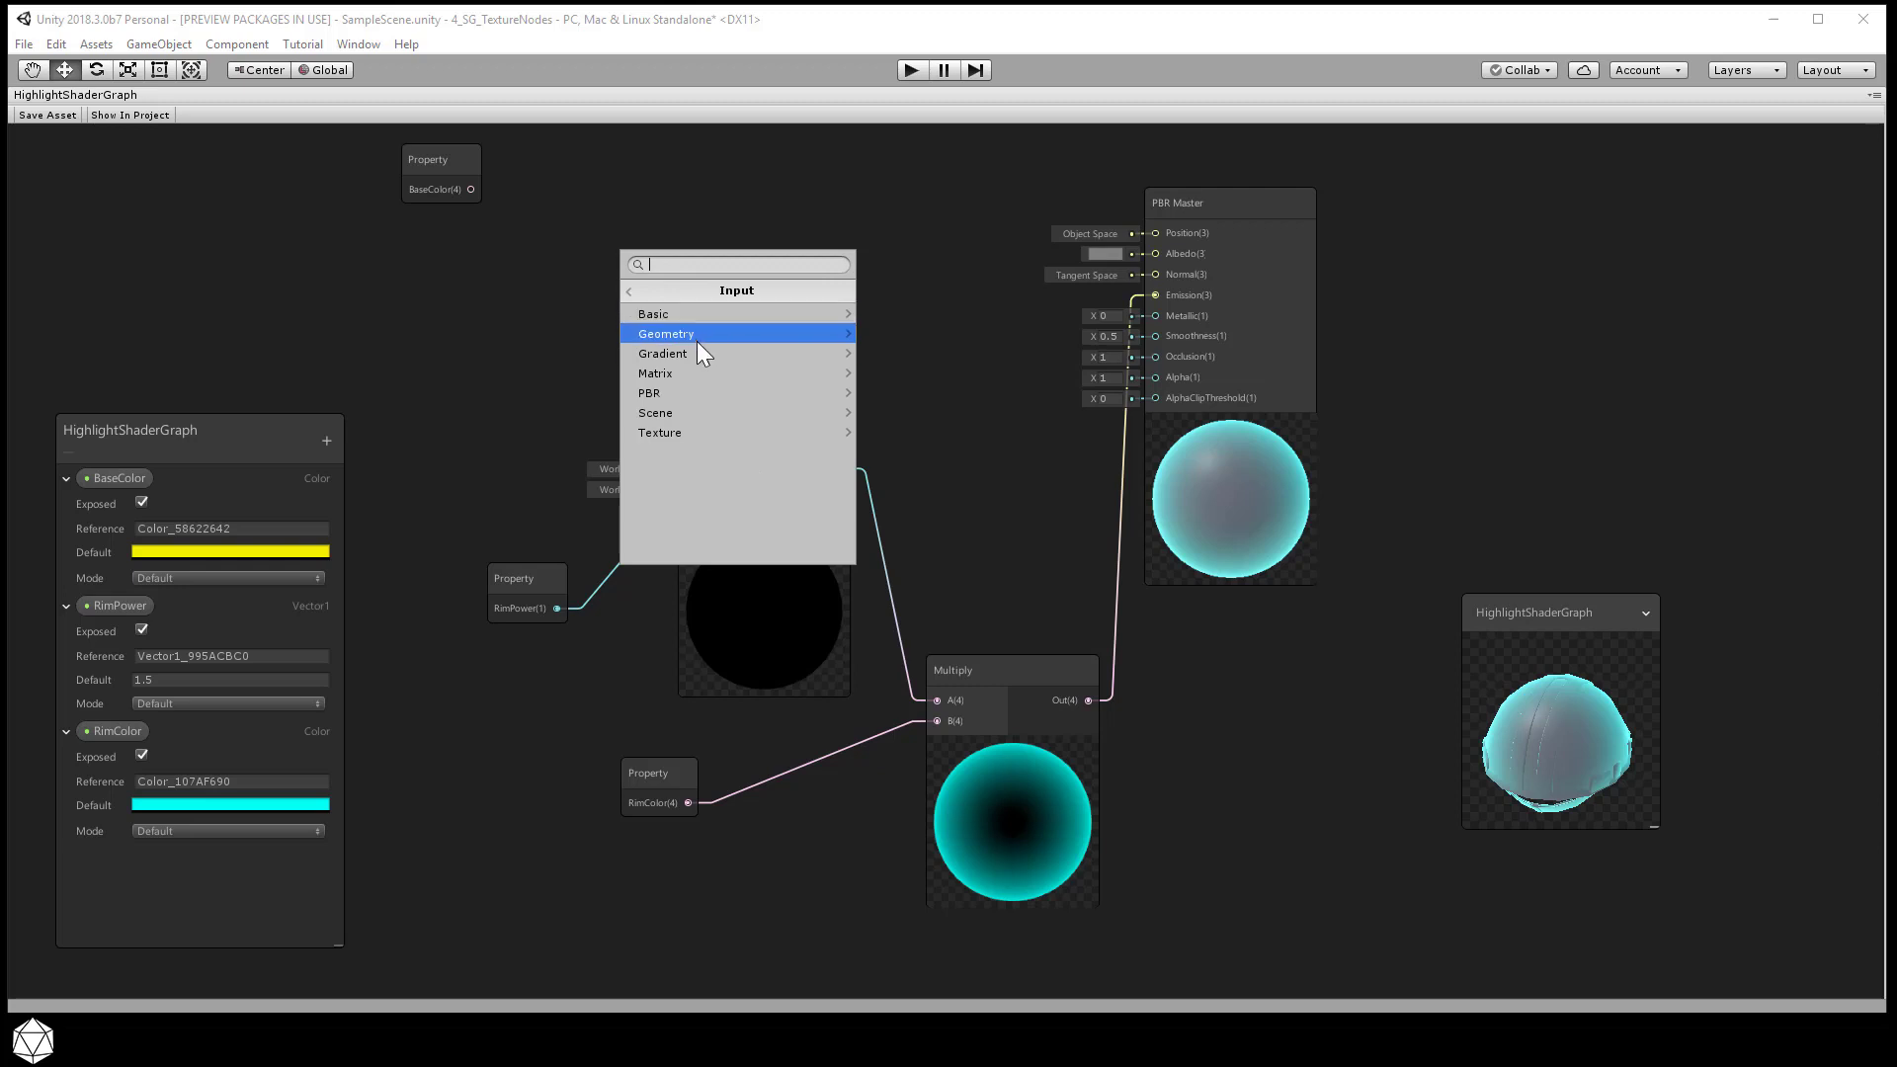
{"action": "mouse_move", "coordinate": [695, 436]}
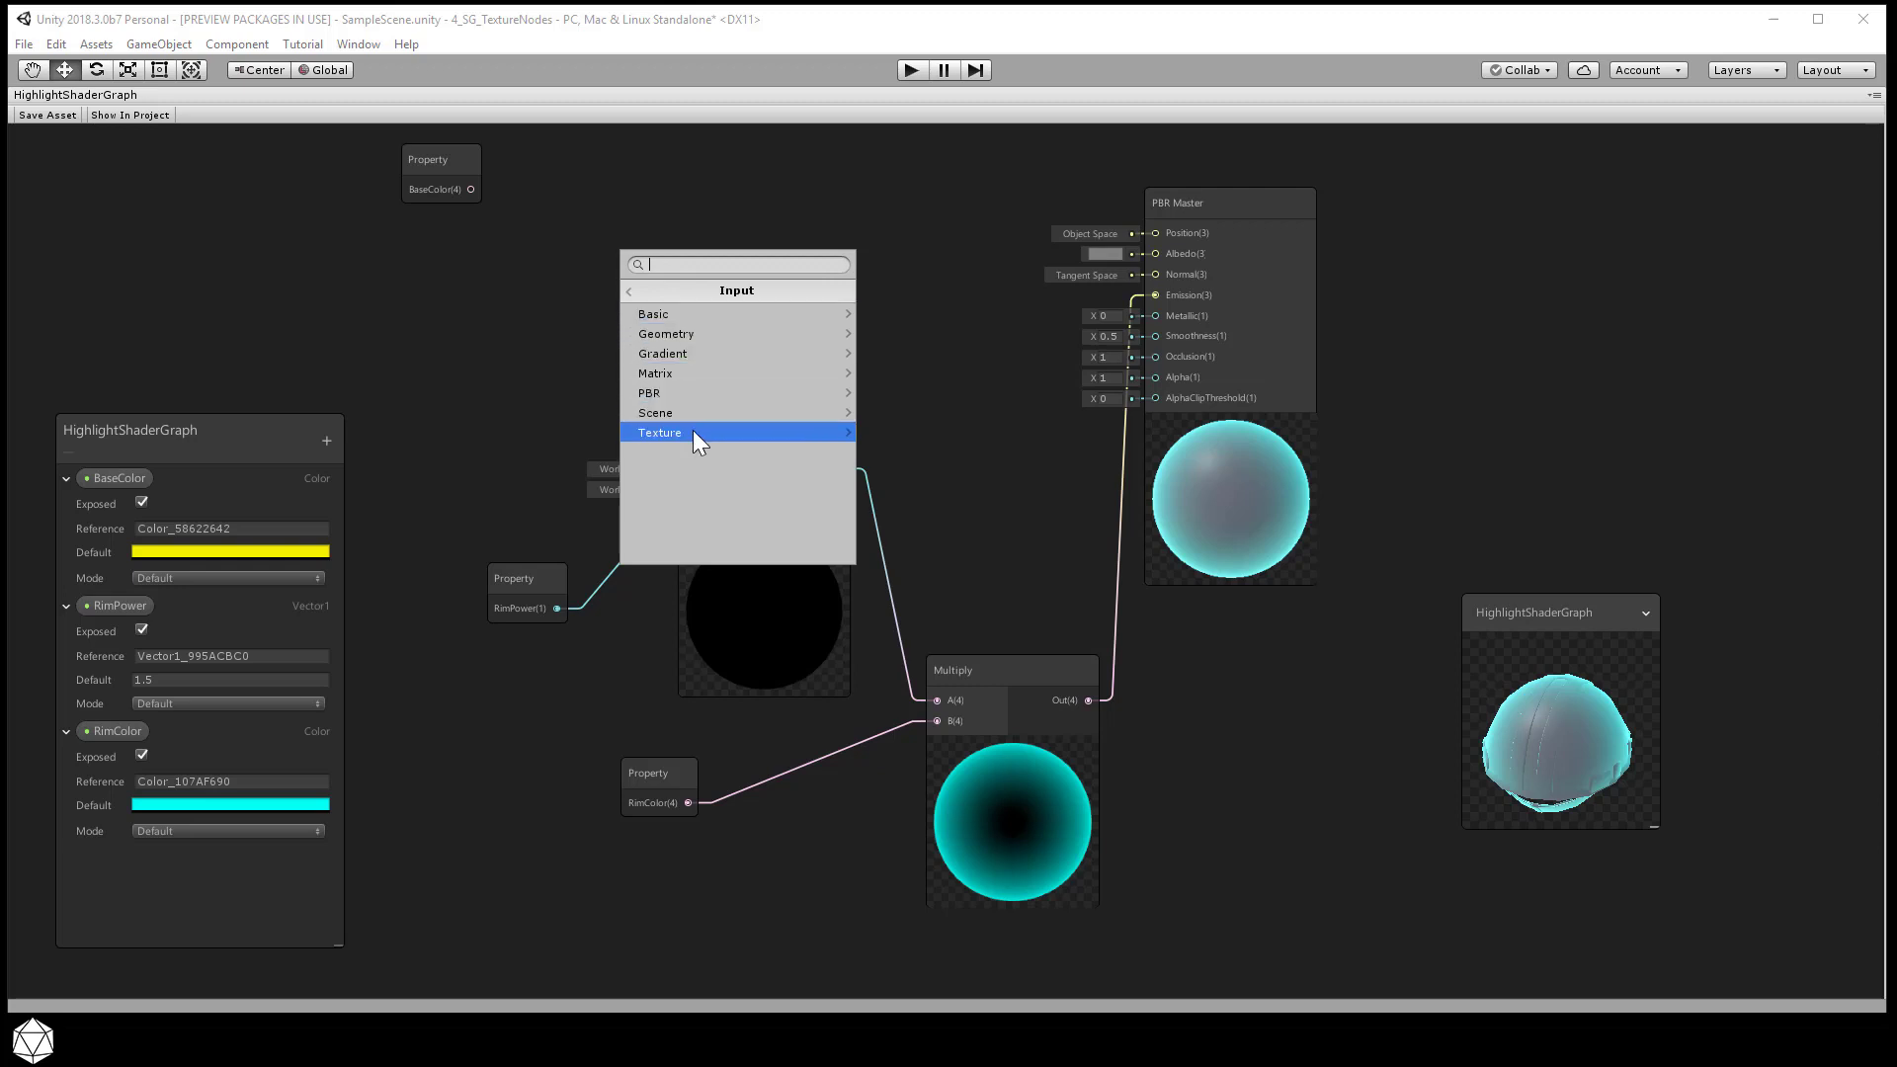
{"action": "left_click", "coordinate": [659, 432]}
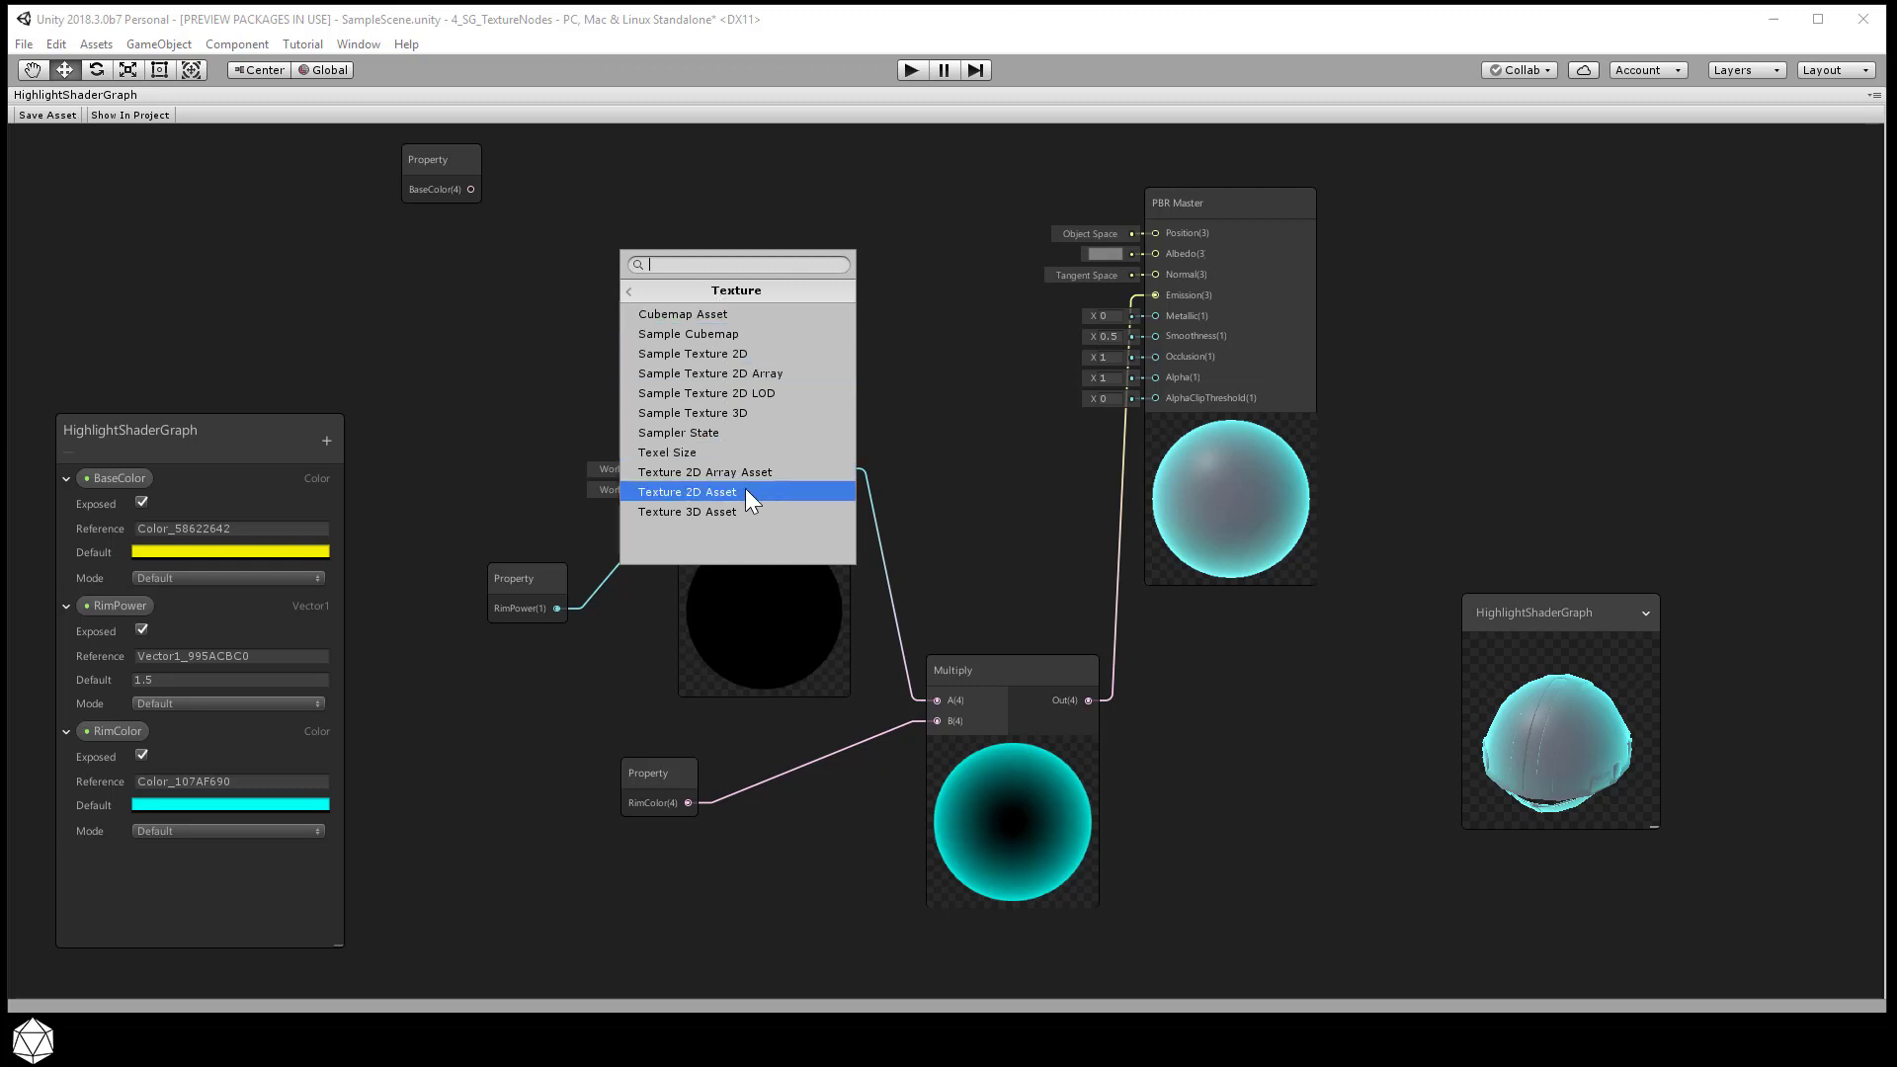
{"action": "left_click", "coordinate": [685, 491]}
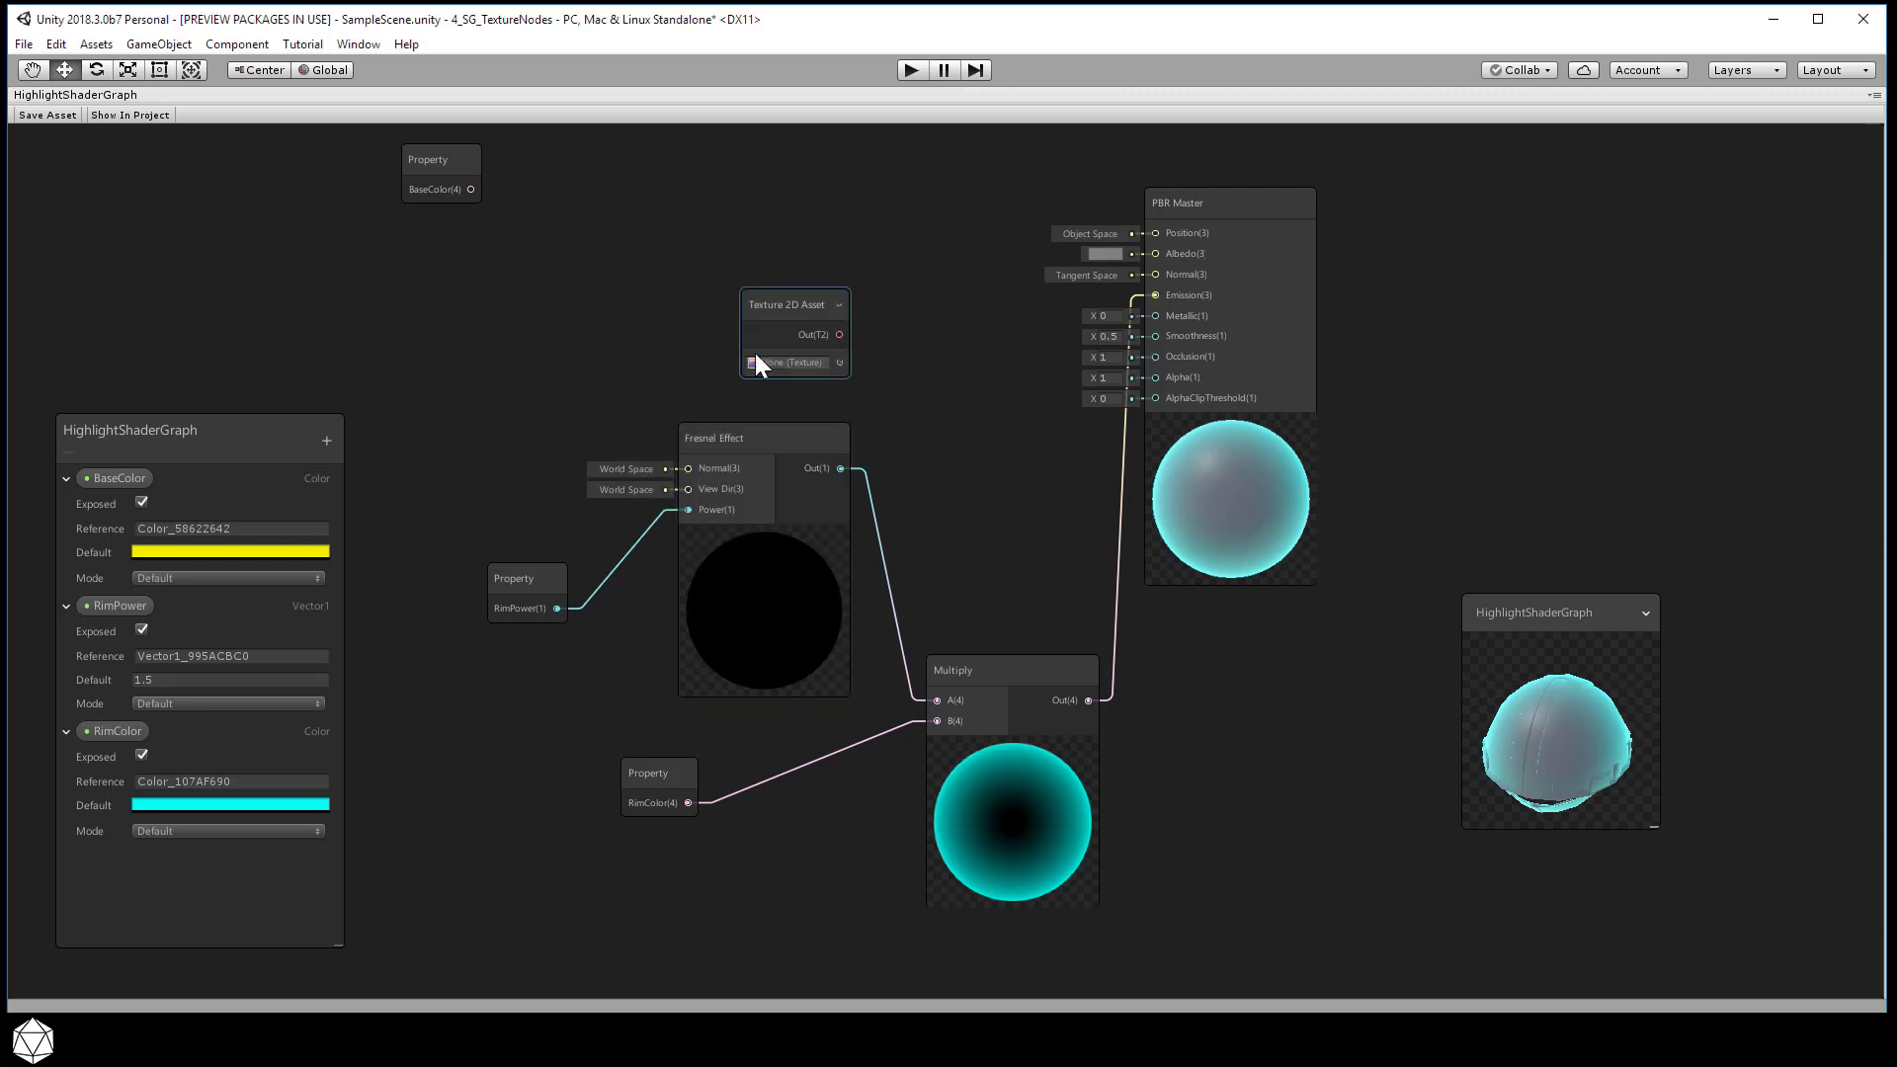
{"action": "left_click_drag", "start_coordinate": [792, 303], "coordinate": [696, 238]}
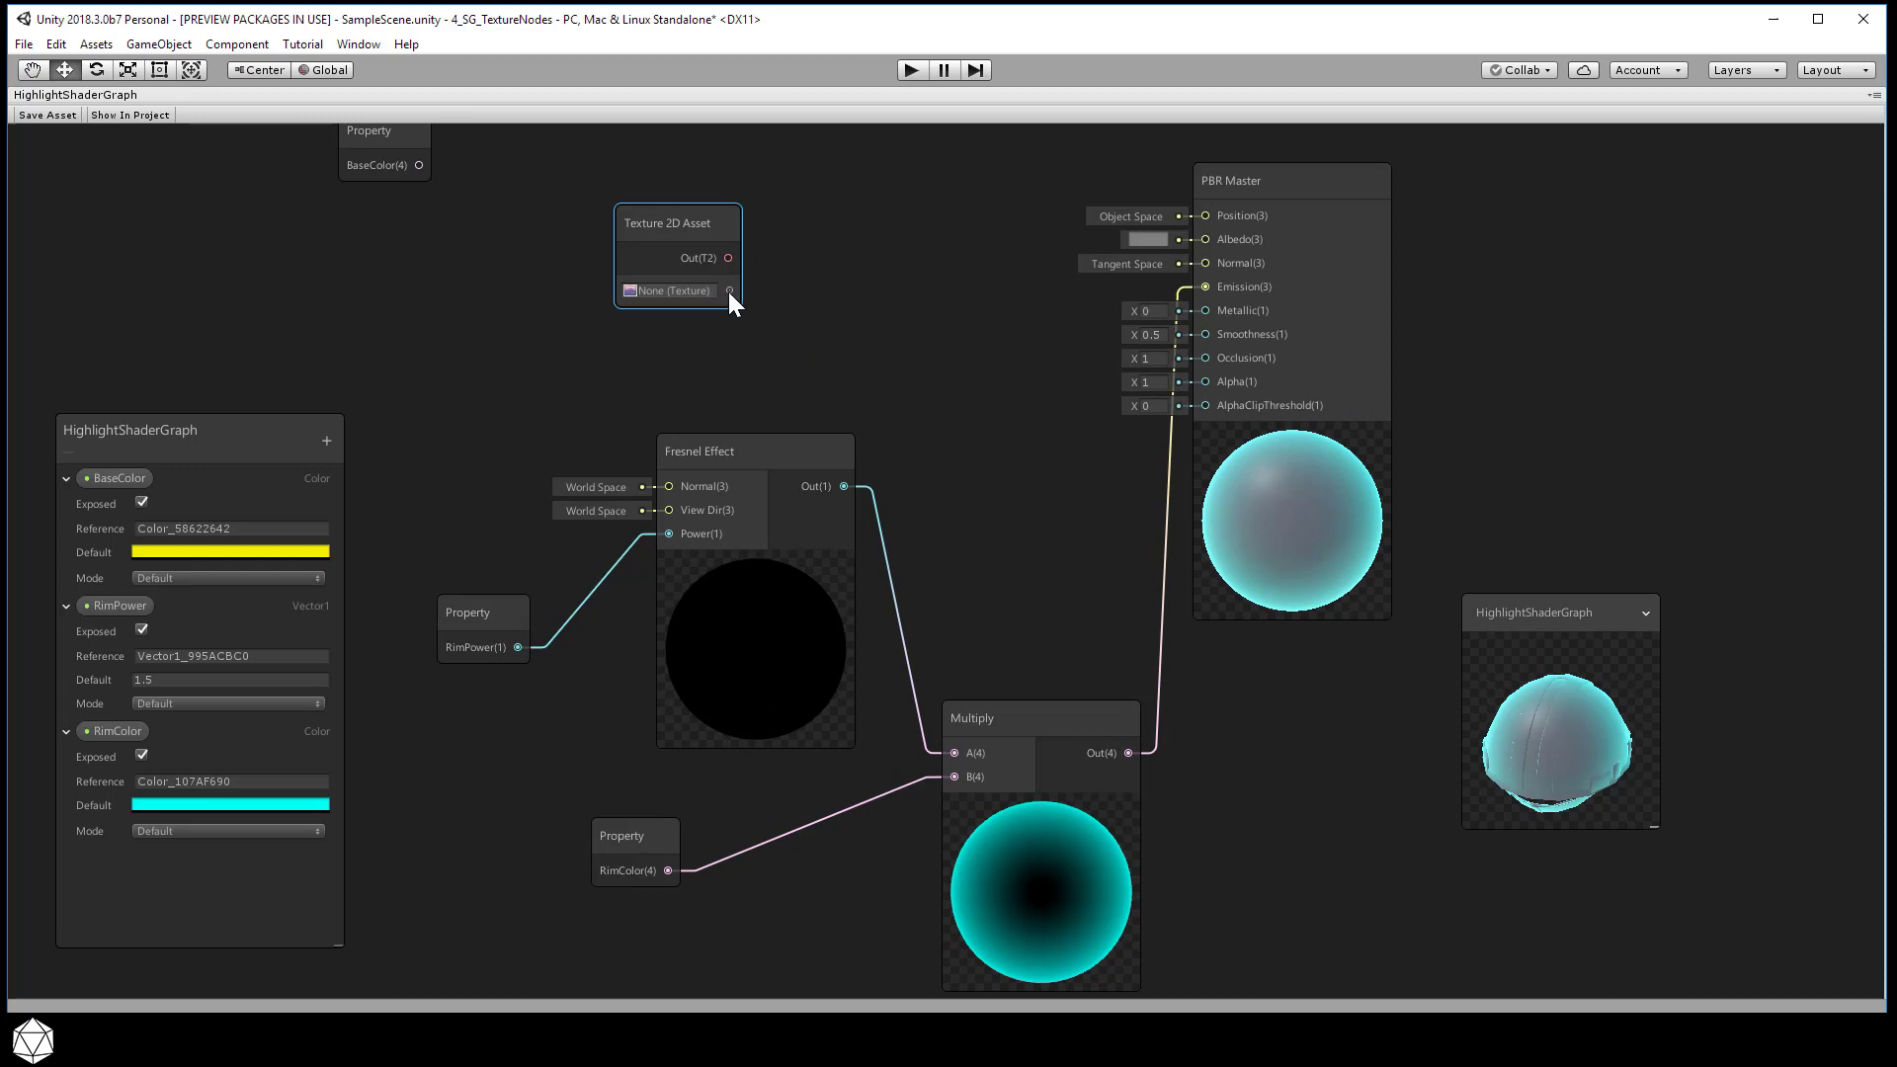
Assign the SafetyHat_Albedo texture to the new Texture 2D Asset node
{"action": "left_click", "coordinate": [674, 222]}
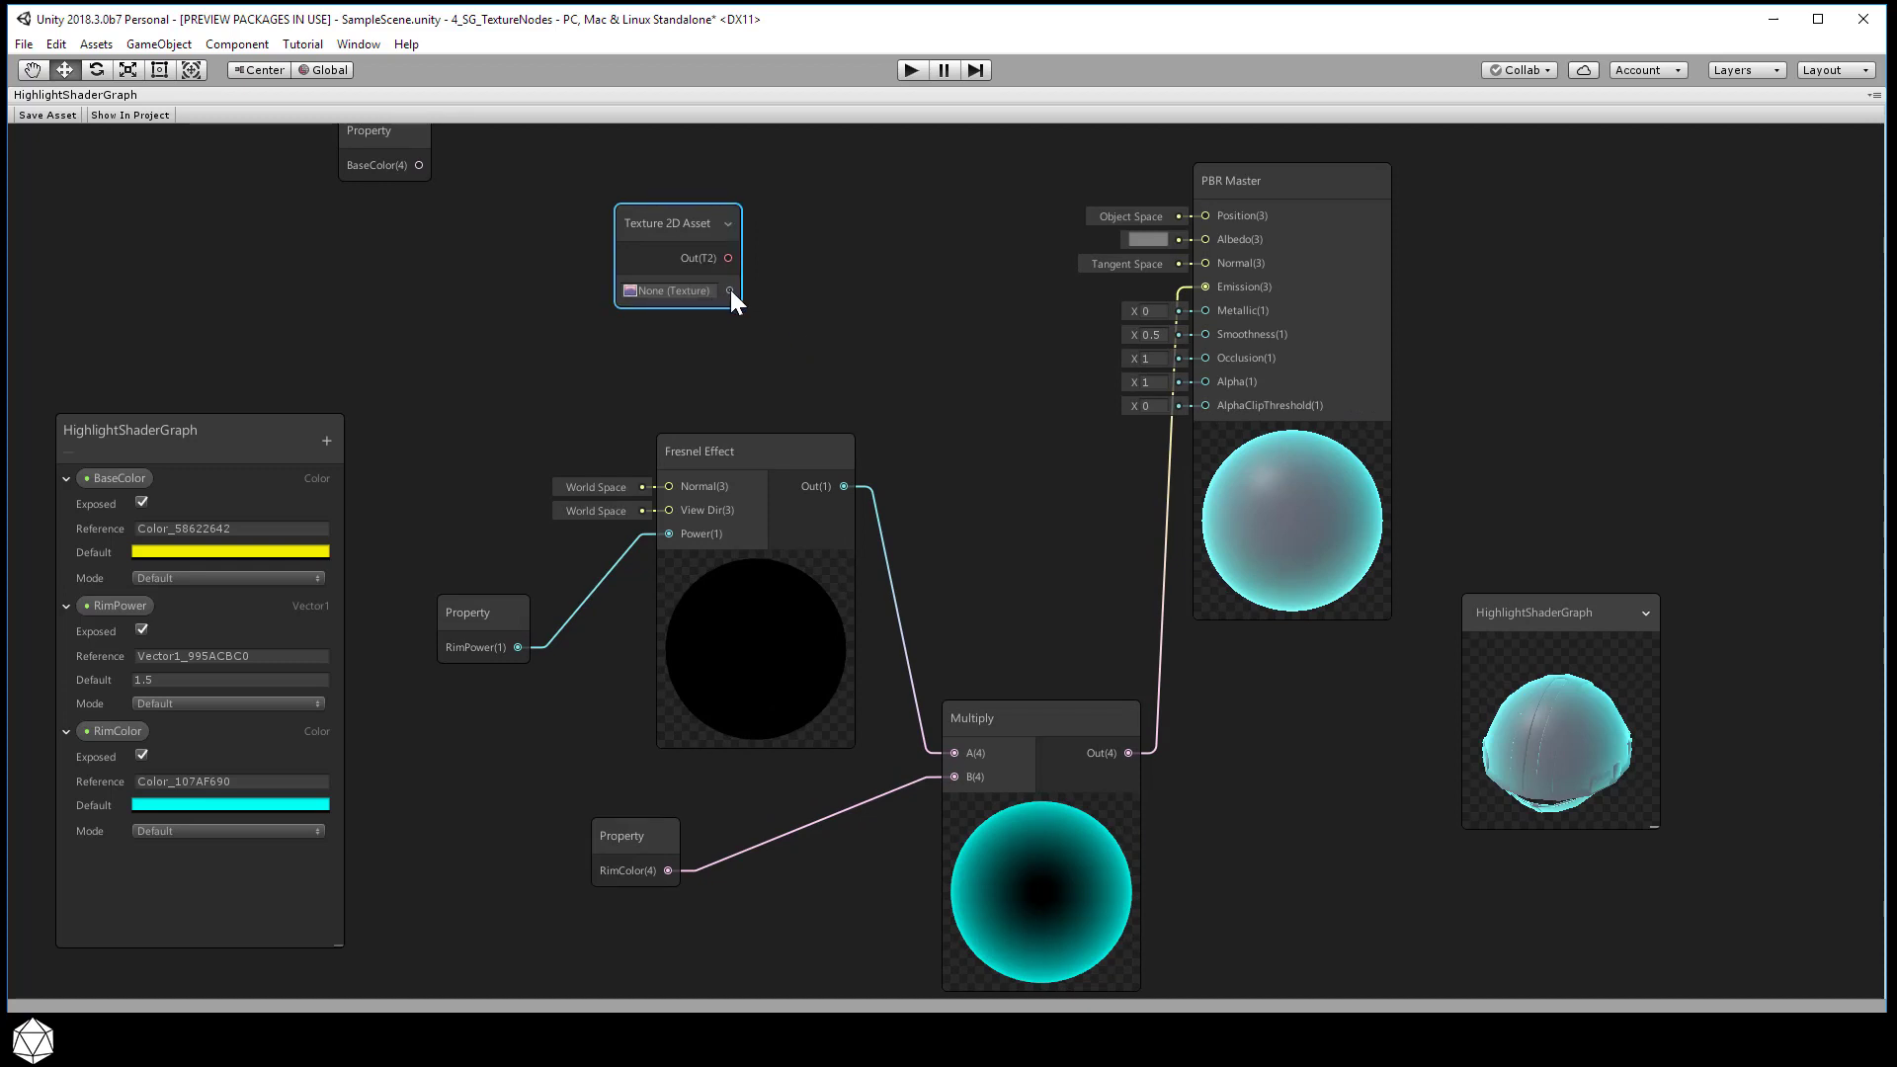
{"action": "left_click", "coordinate": [727, 291]}
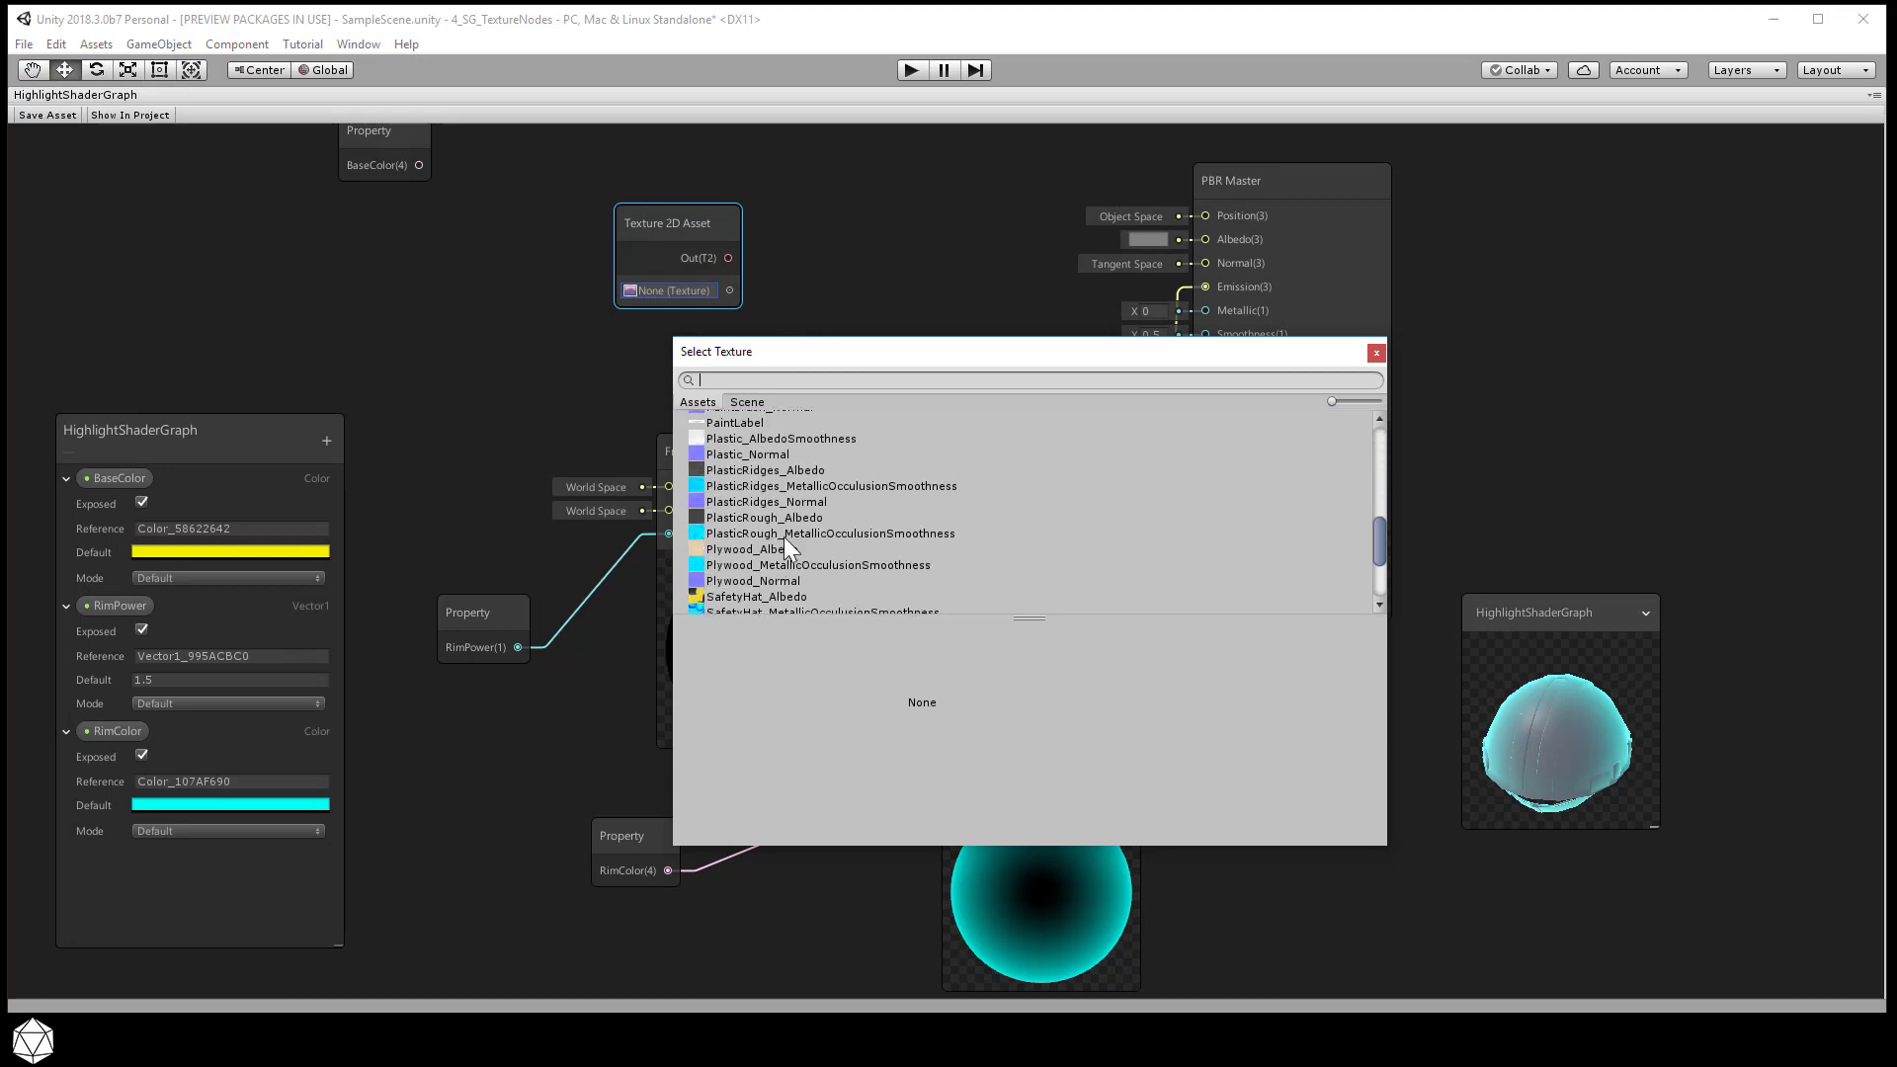
{"action": "left_click", "coordinate": [754, 591]}
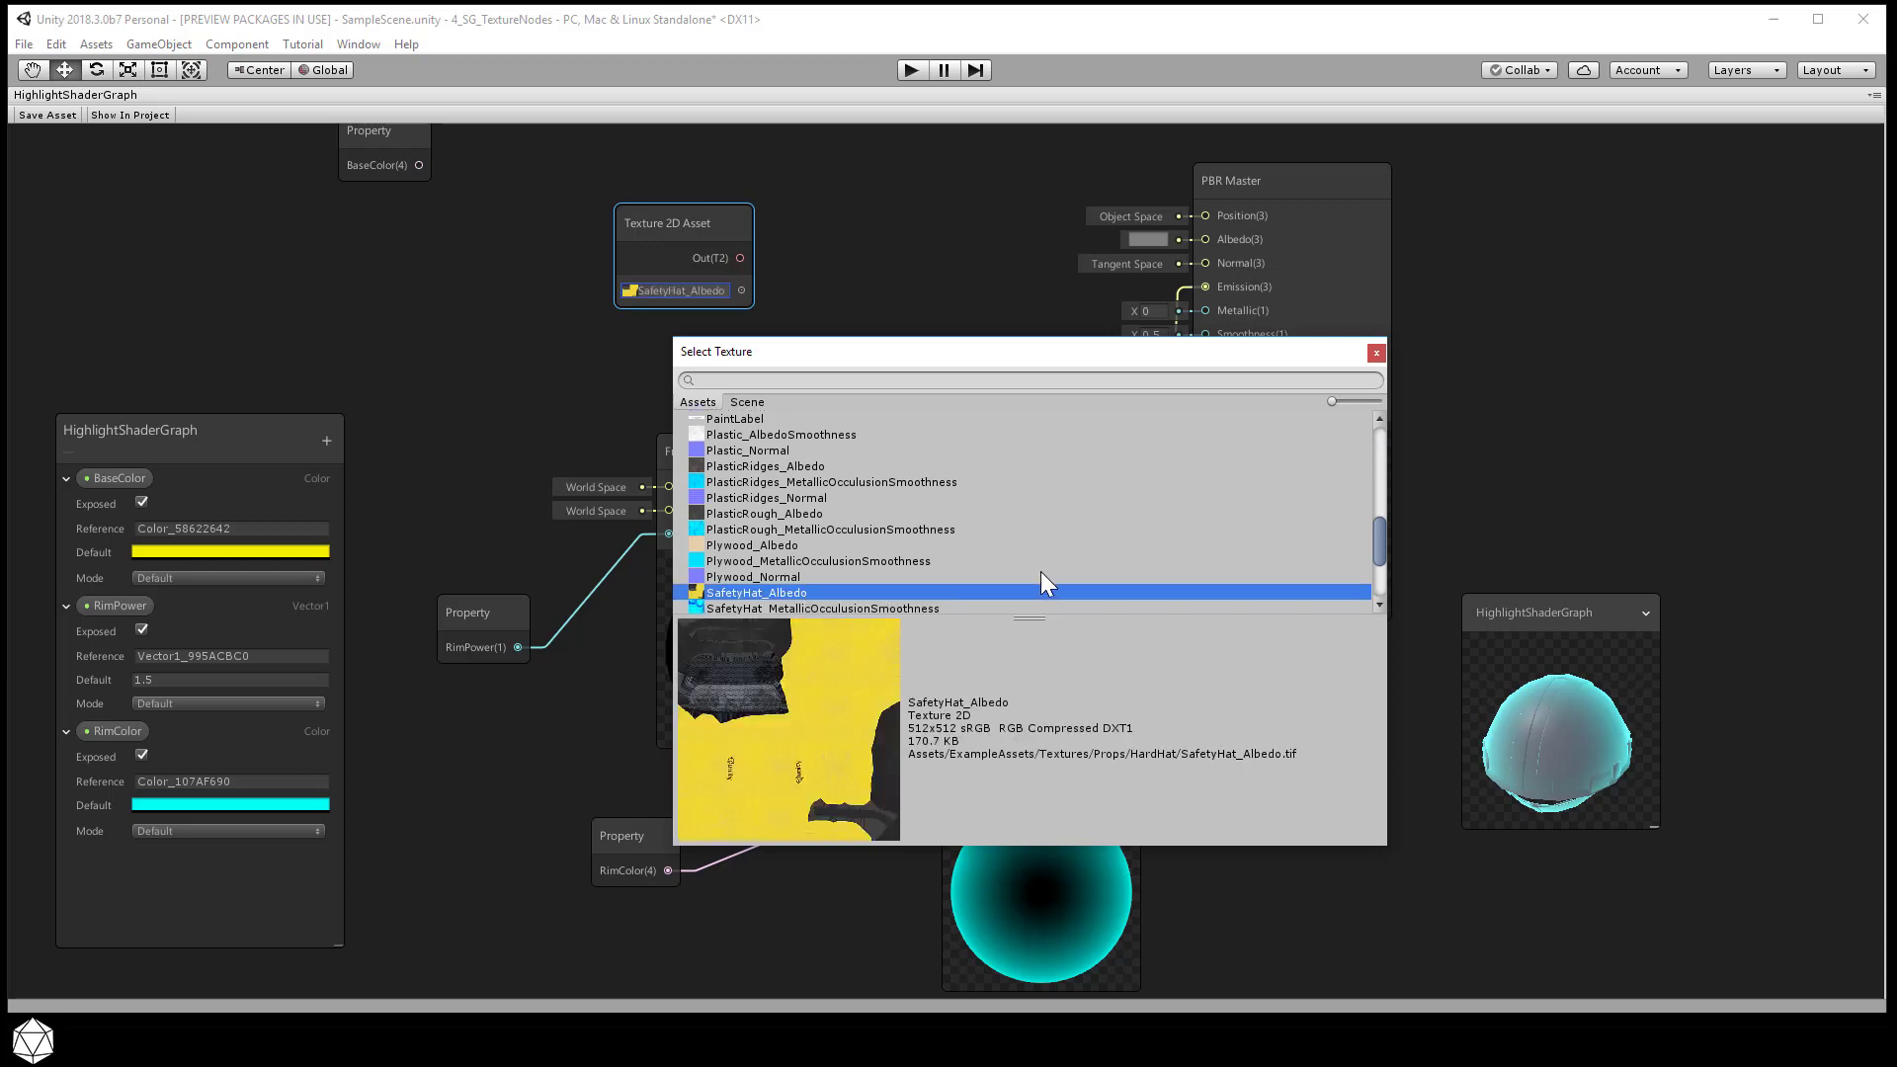
{"action": "scroll", "scroll_direction": "down", "scroll_amount": 3}
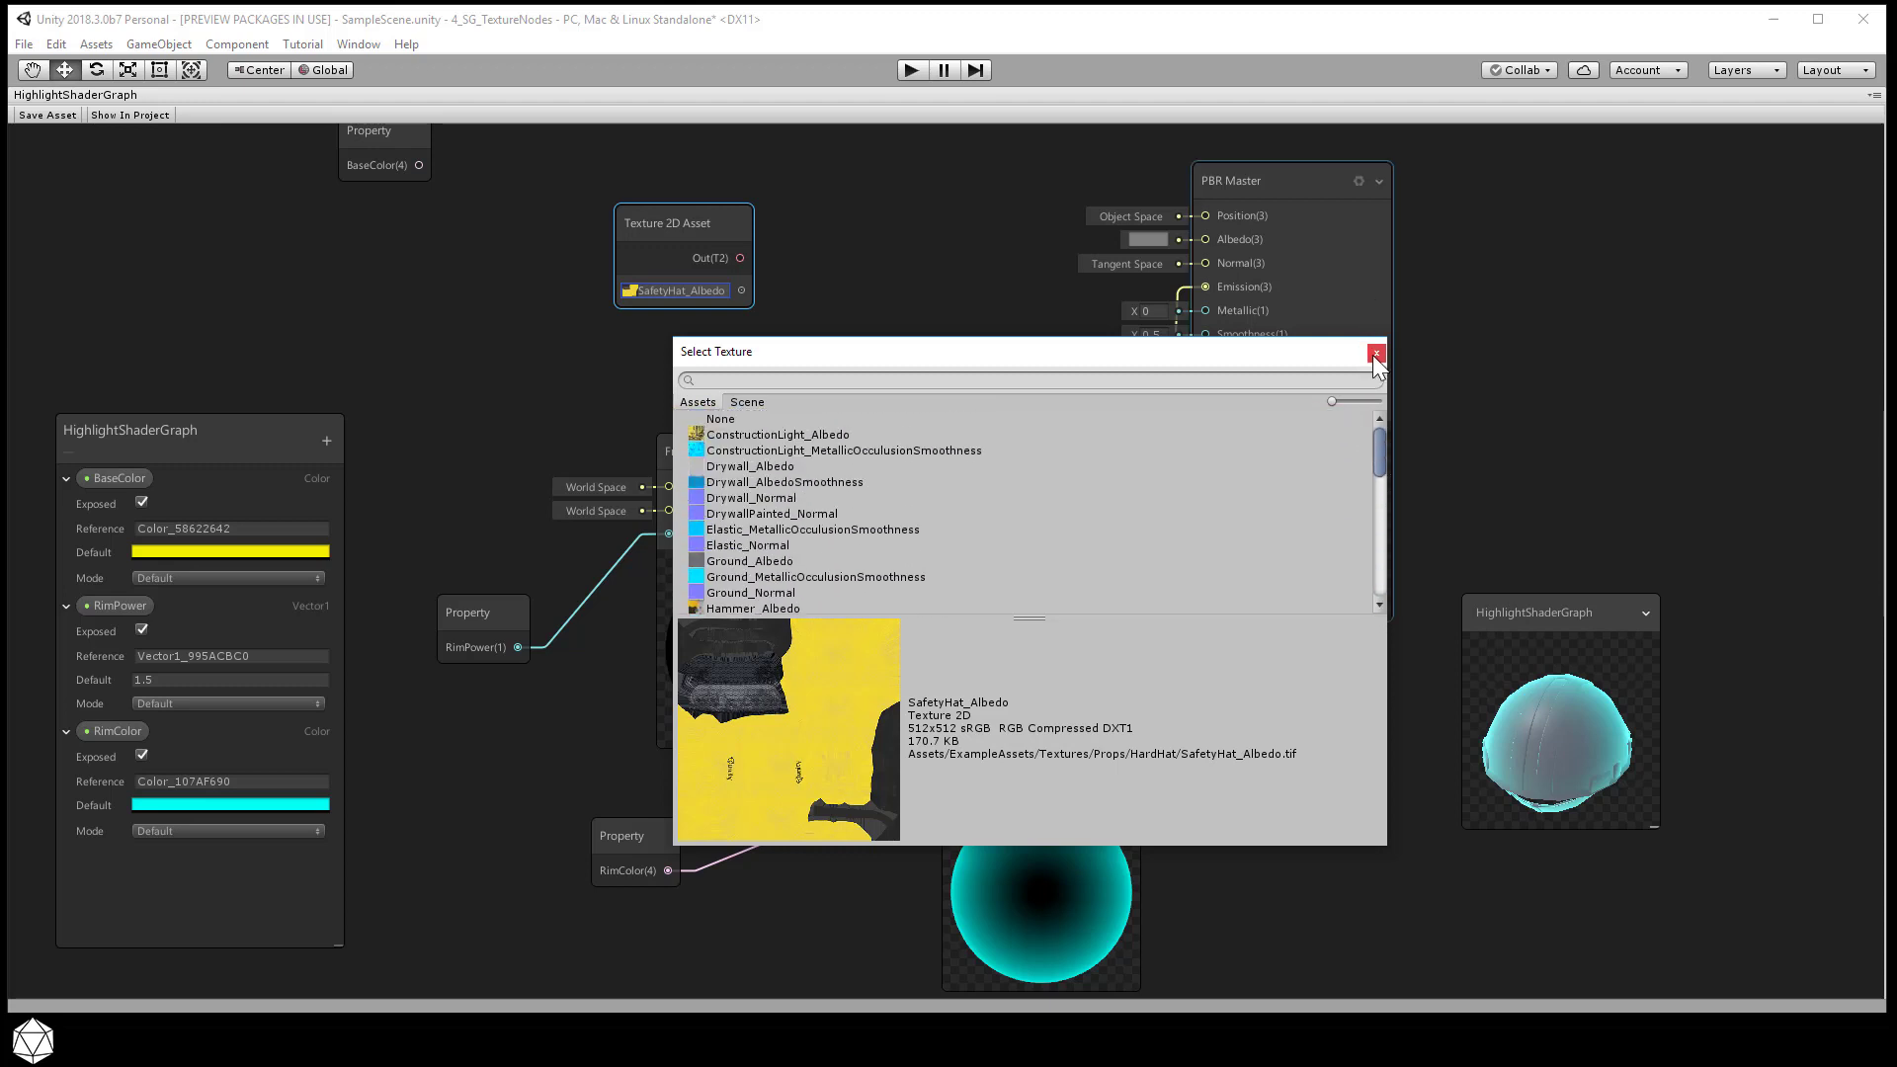
{"action": "left_click", "coordinate": [1375, 352]}
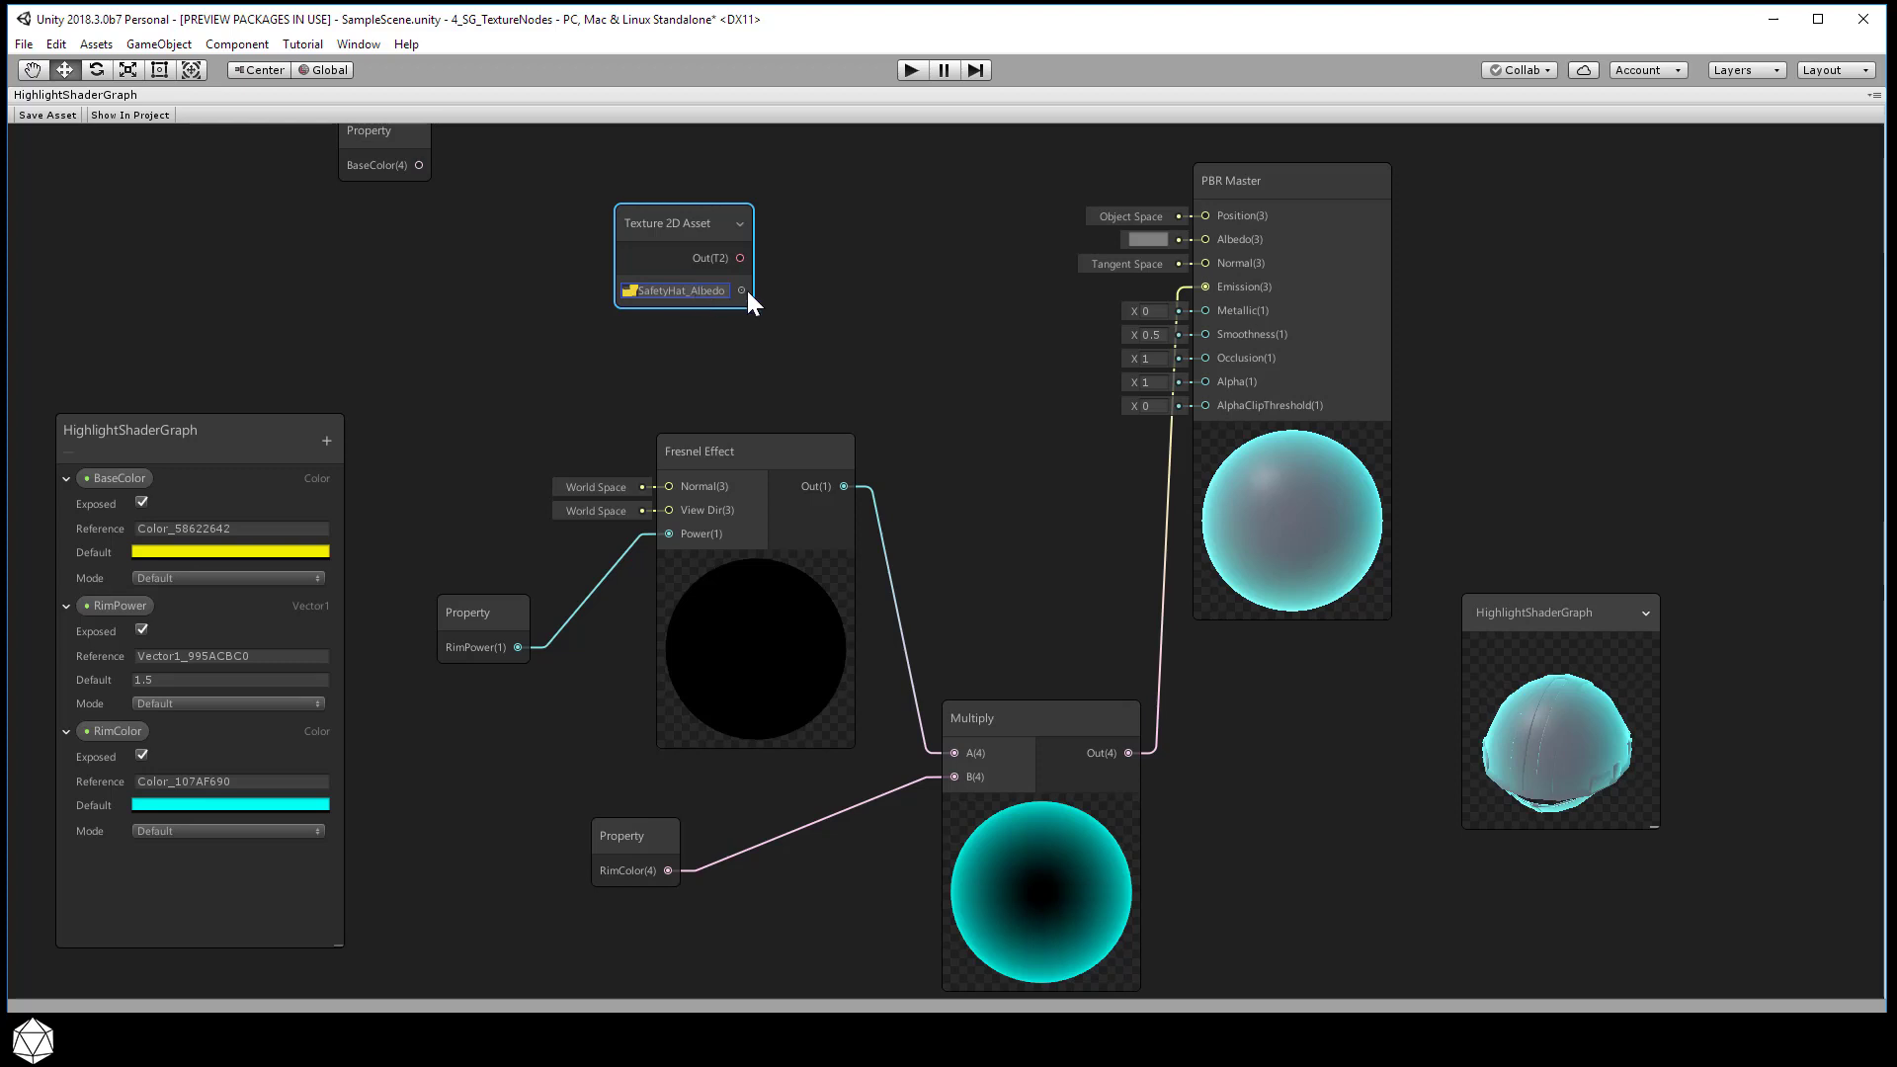
{"action": "mouse_move", "coordinate": [745, 305]}
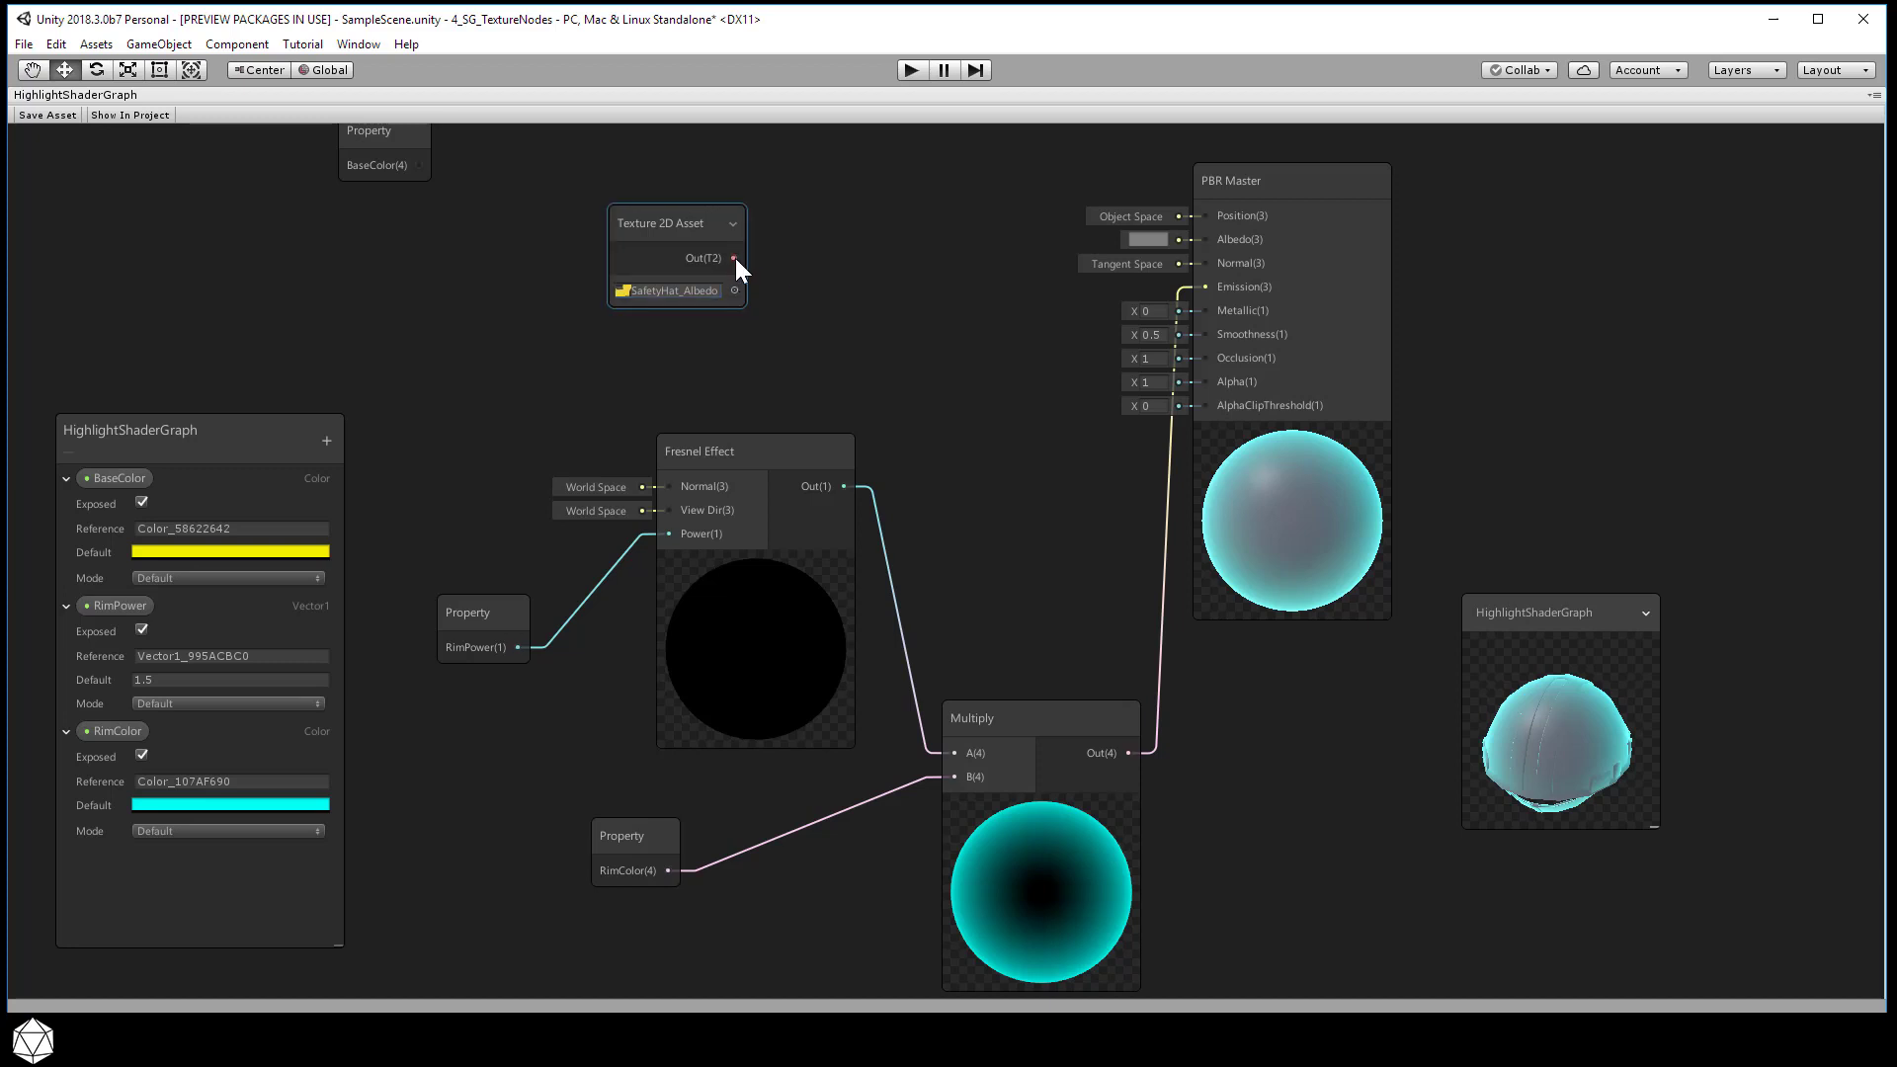
Drag a connection out of the Texture 2D Asset node's Out(T2) port into empty canvas
{"action": "left_click_drag", "start_coordinate": [734, 258], "coordinate": [986, 263]}
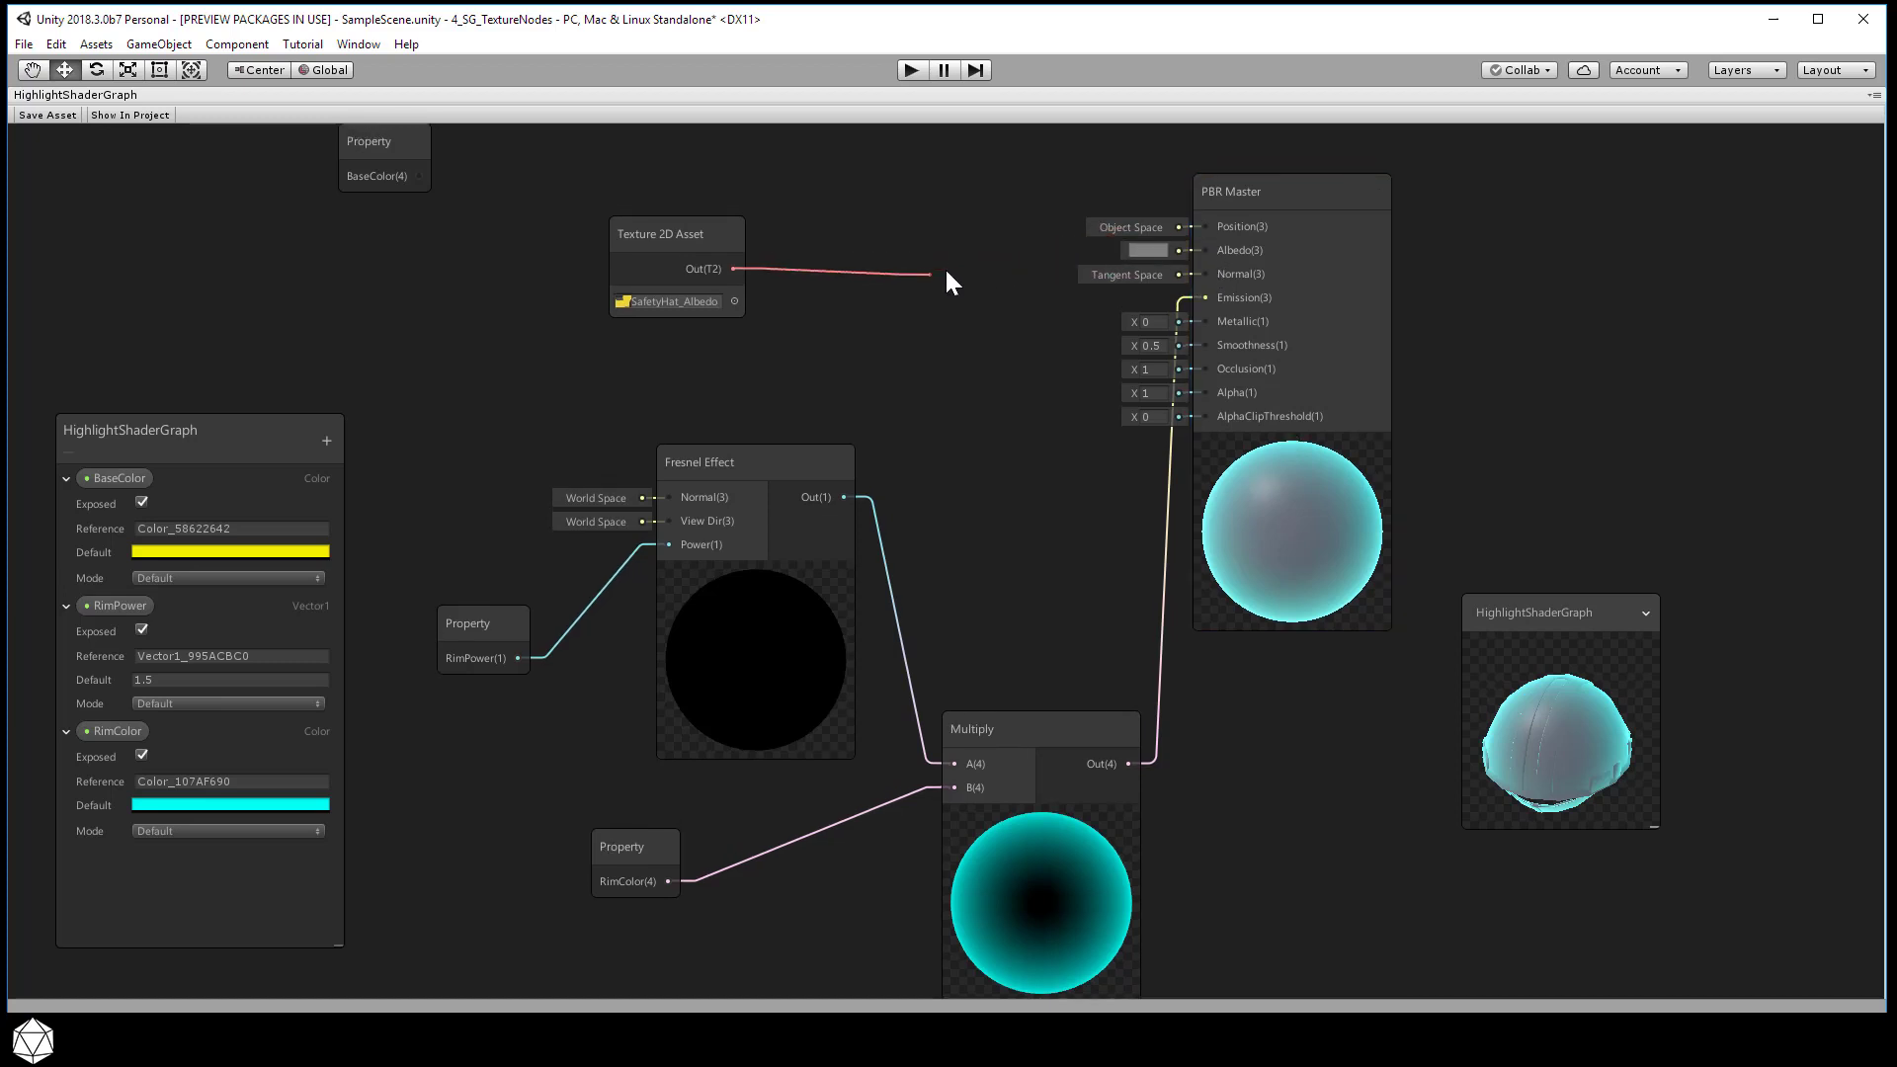
{"action": "mouse_move", "coordinate": [954, 264]}
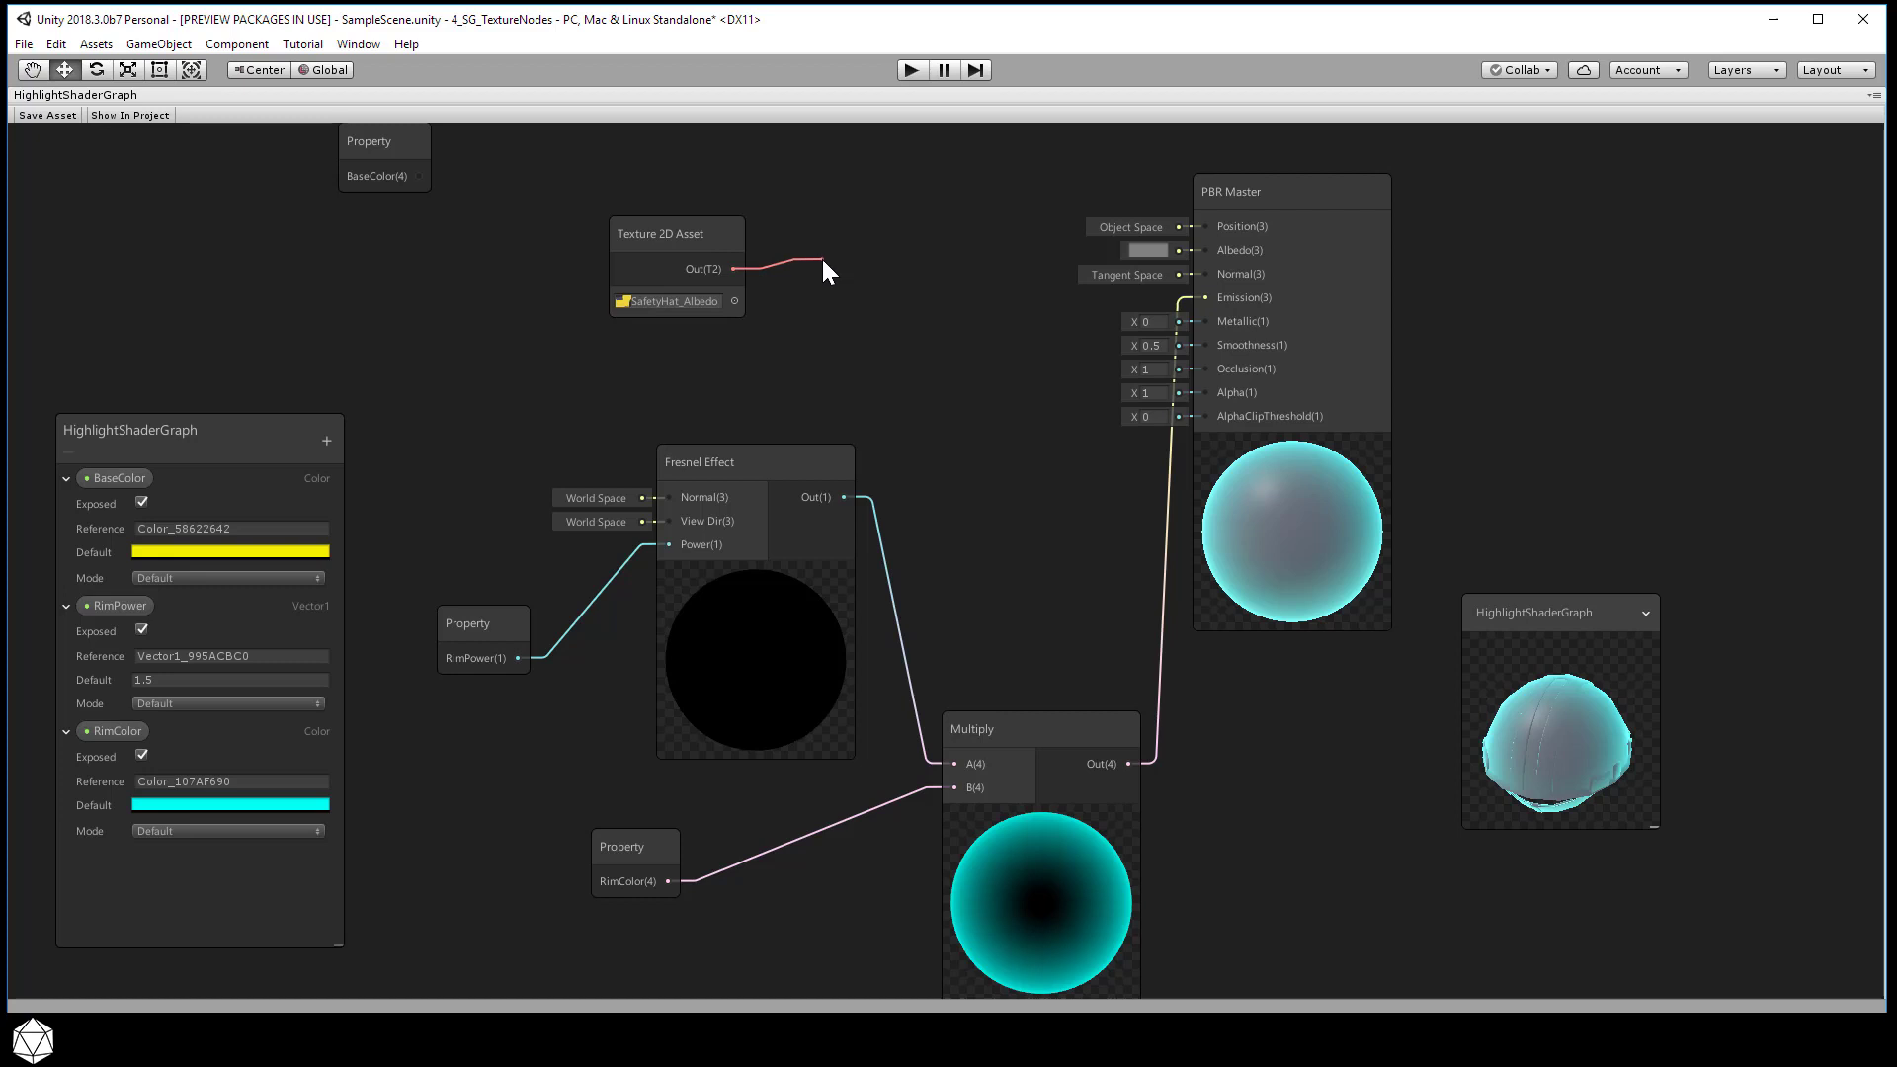
Browse the Create Node categories from the dropped link, then dismiss the menu
{"action": "left_click", "coordinate": [826, 268]}
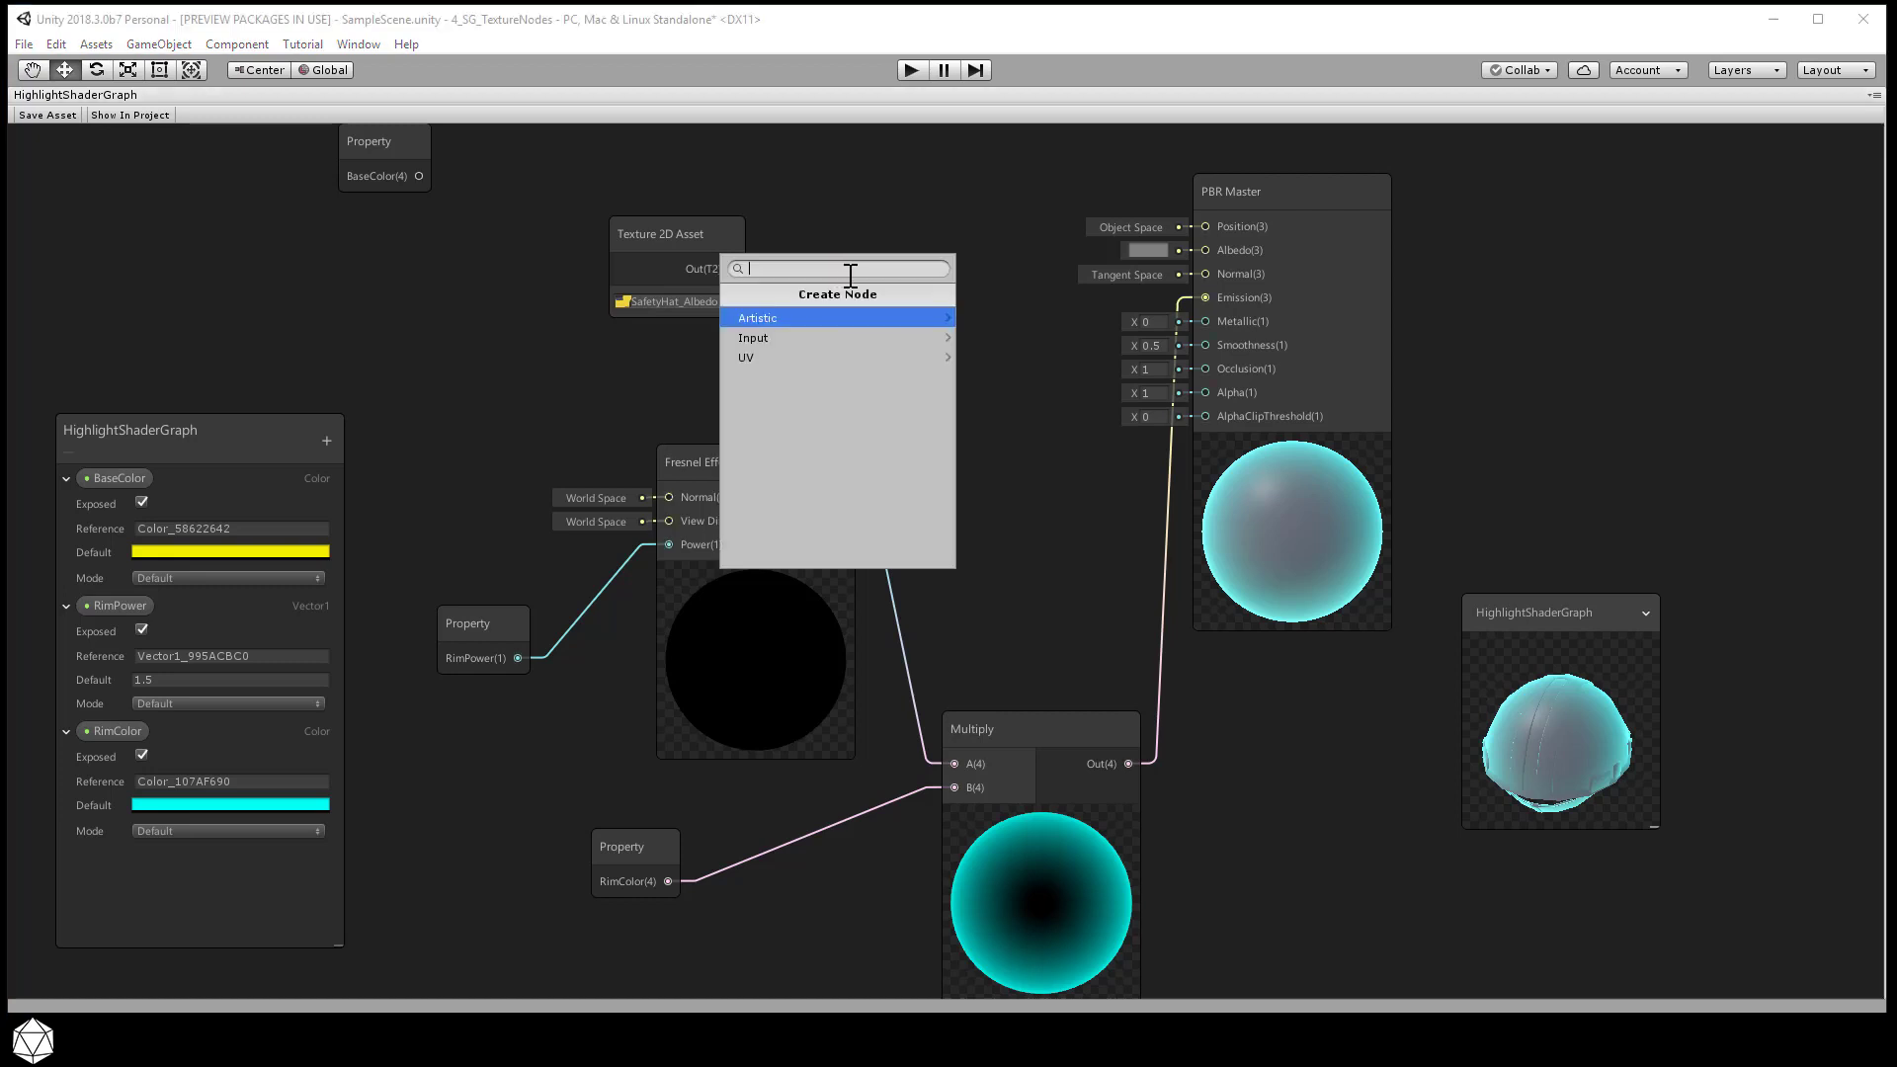
{"action": "mouse_move", "coordinate": [929, 250]}
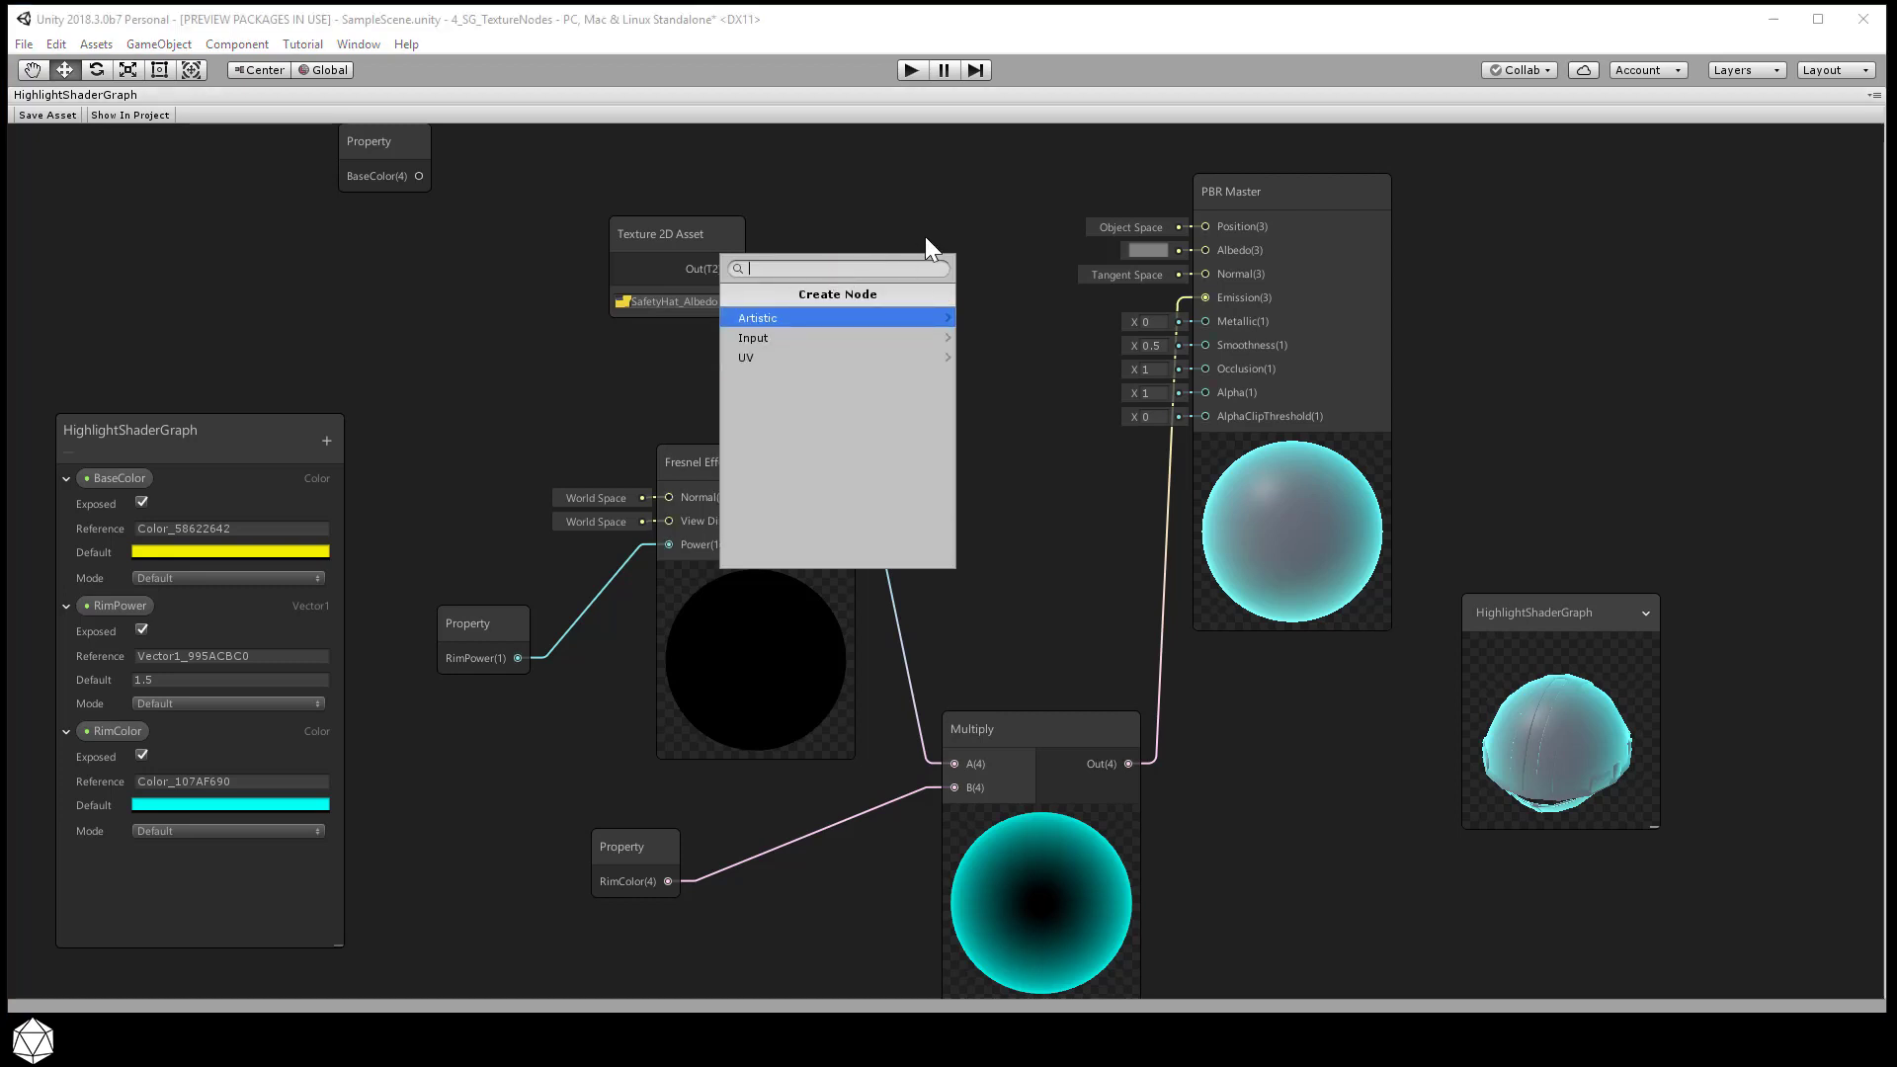
{"action": "mouse_move", "coordinate": [922, 231]}
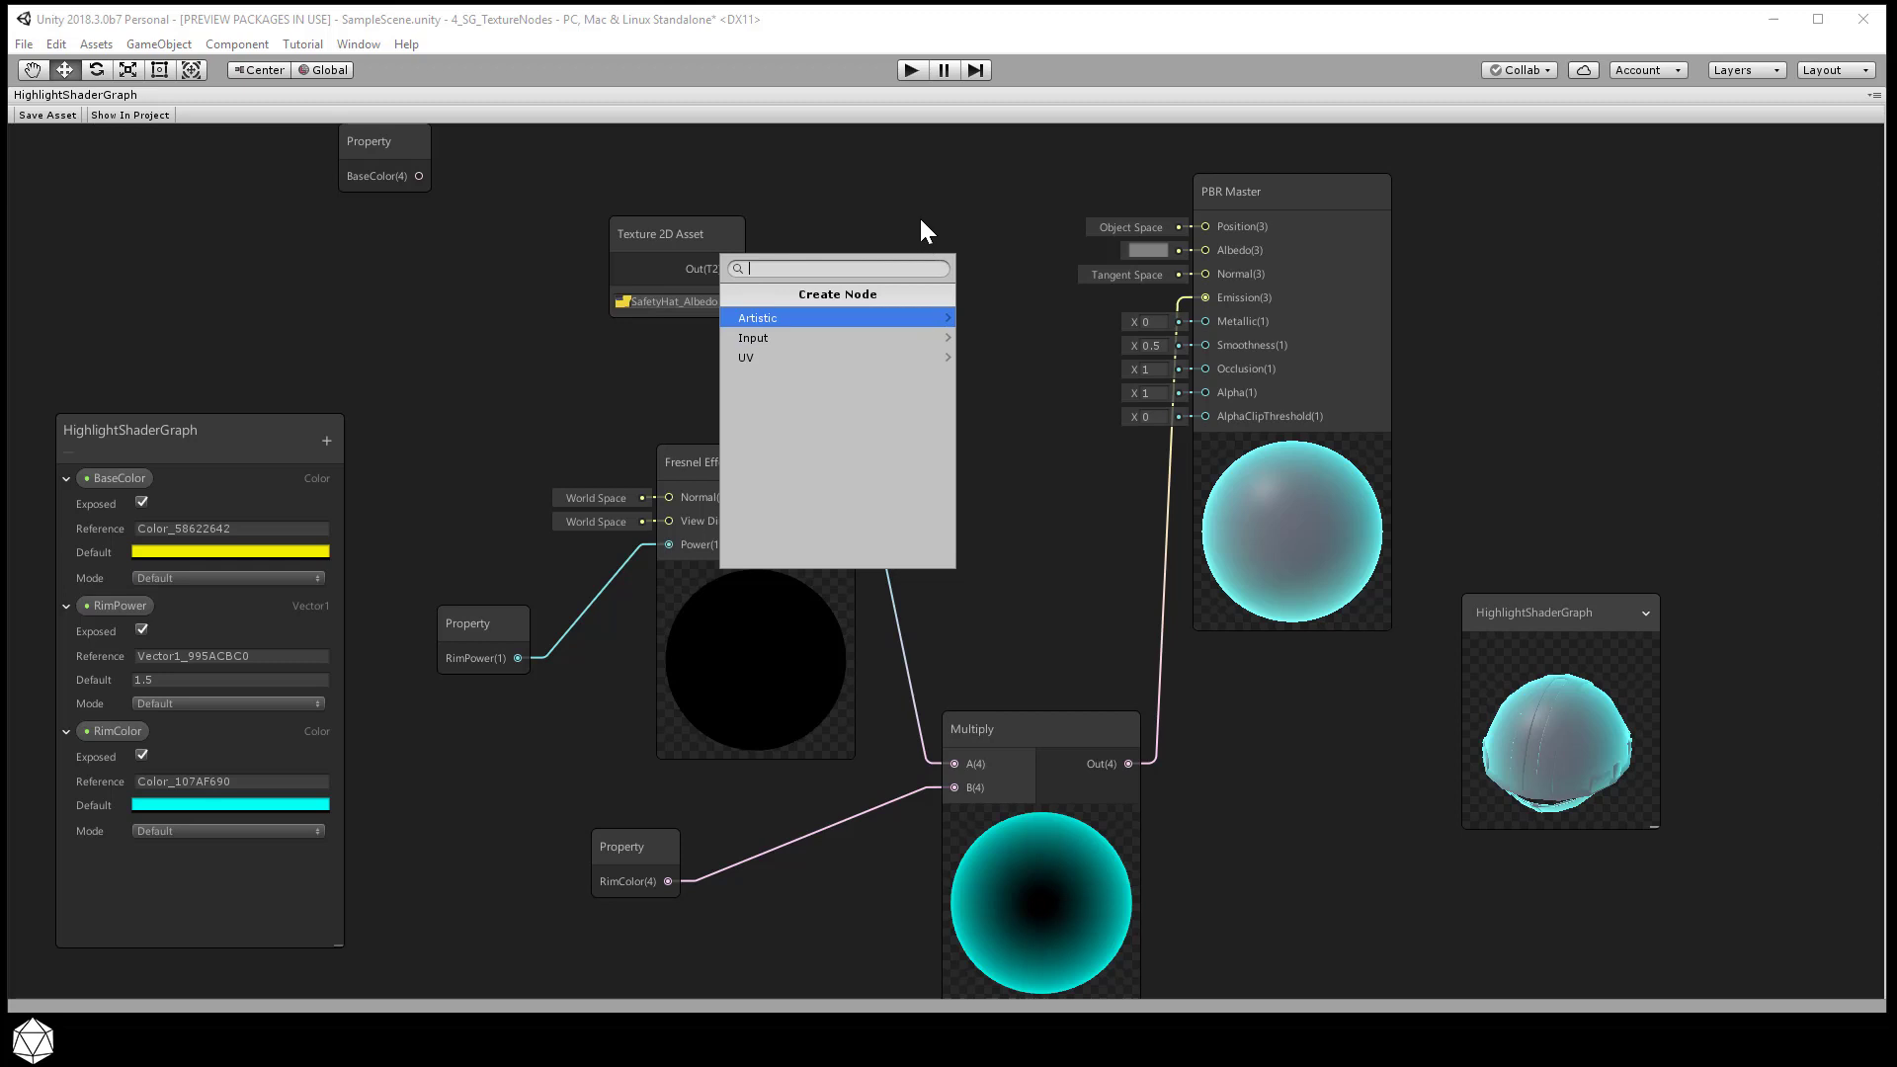
{"action": "mouse_move", "coordinate": [888, 319]}
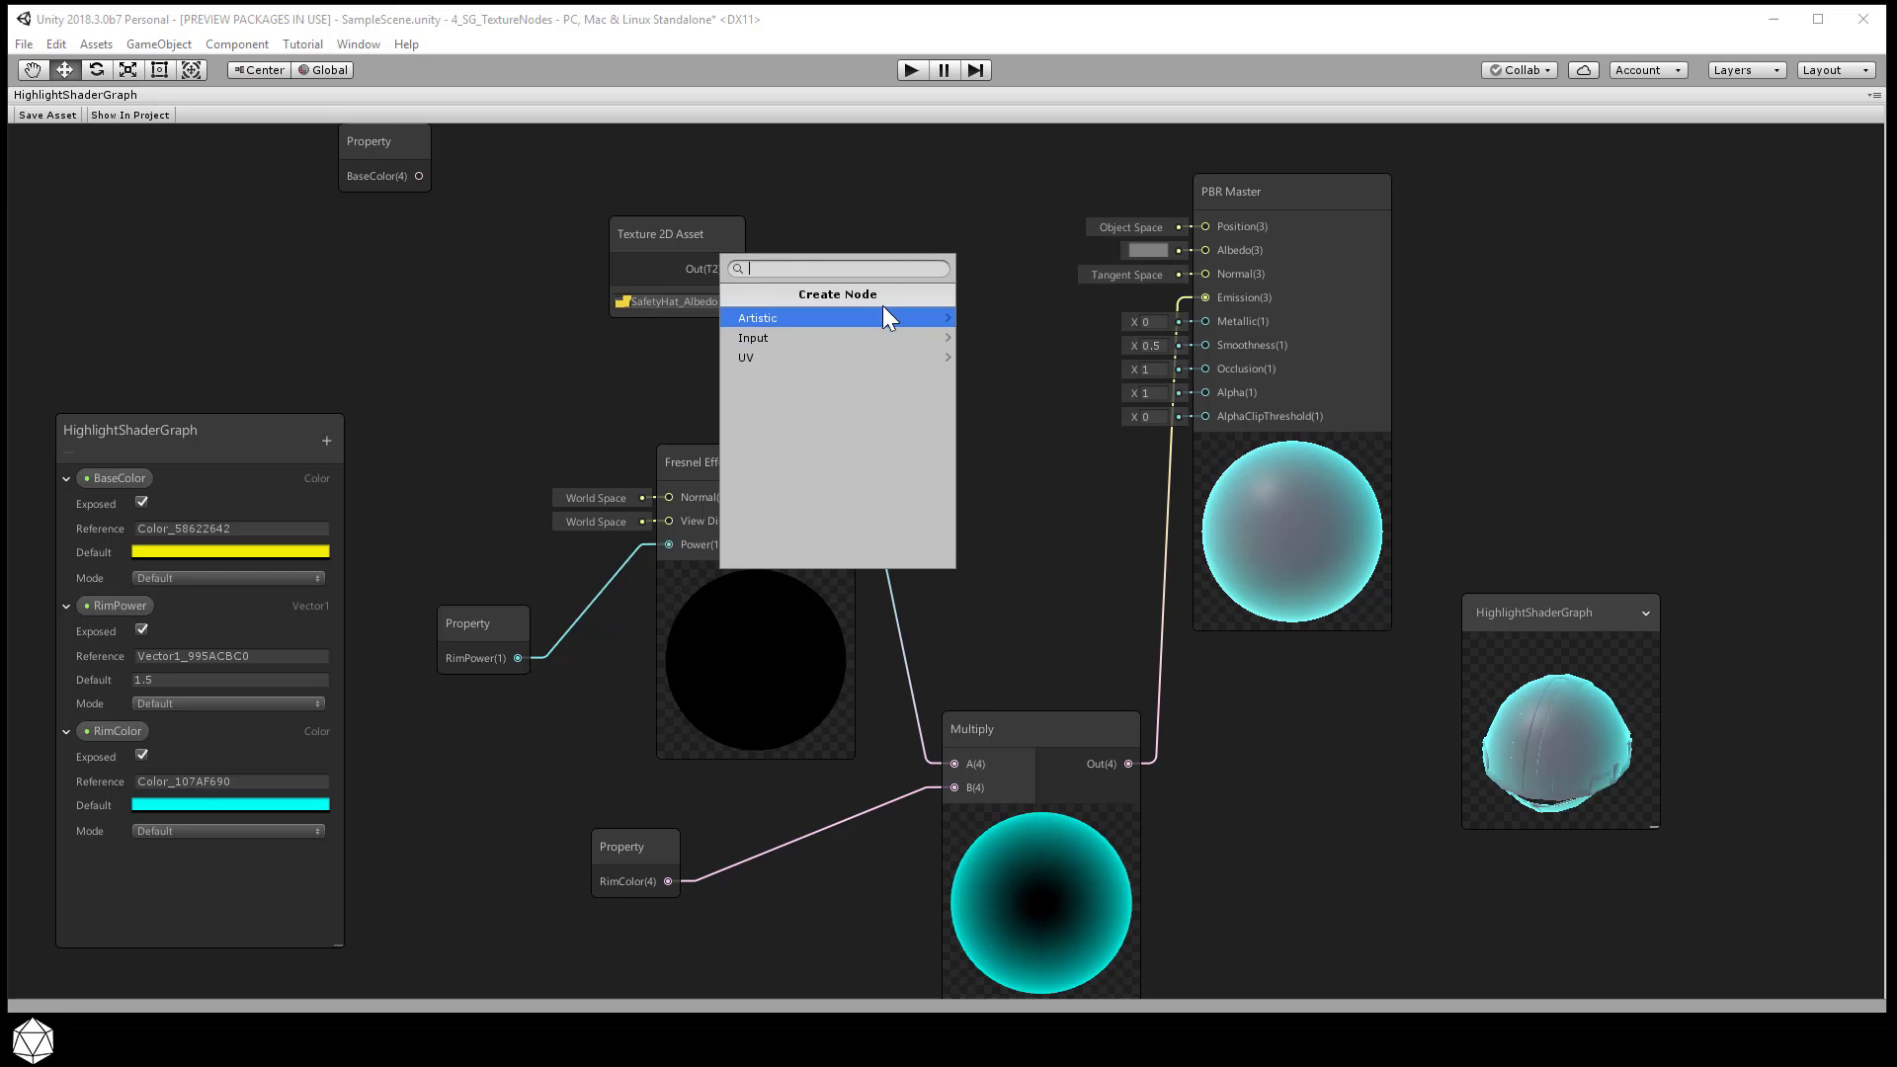
{"action": "mouse_move", "coordinate": [889, 324]}
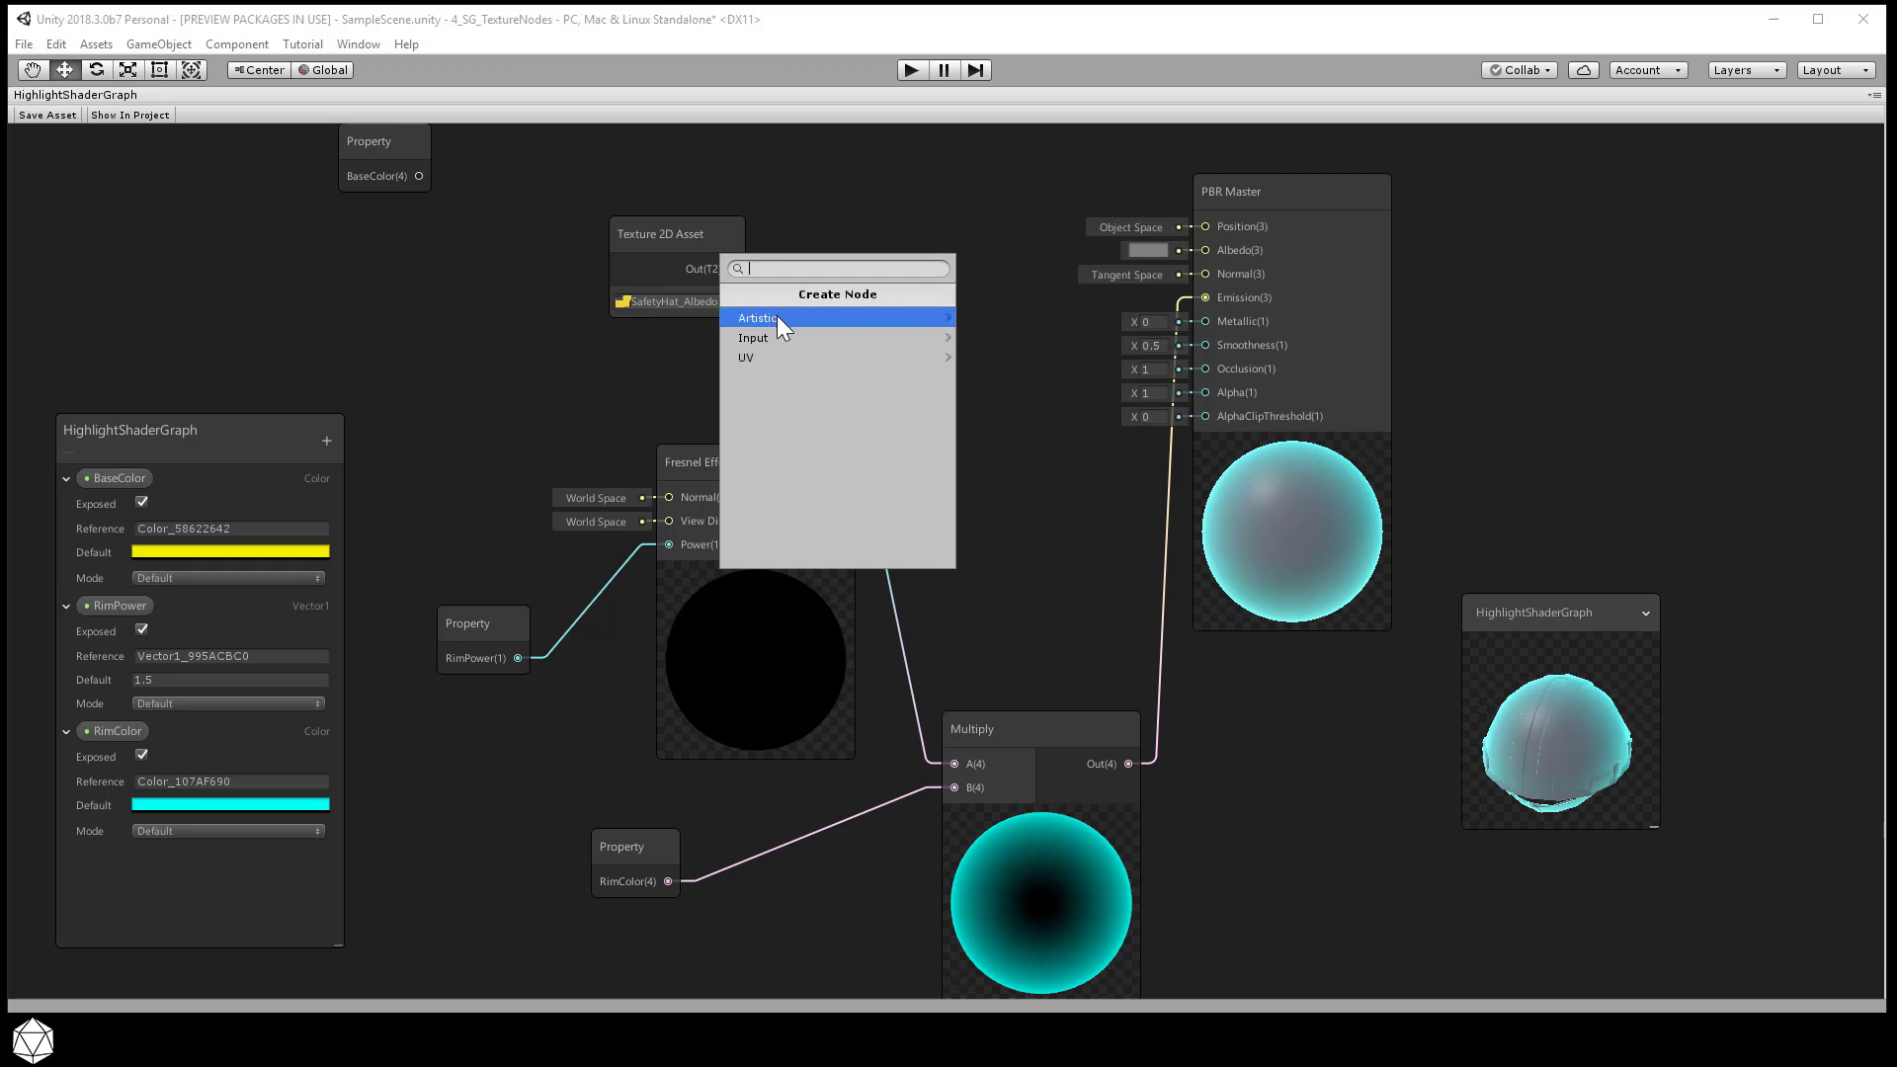
{"action": "left_click", "coordinate": [752, 338]}
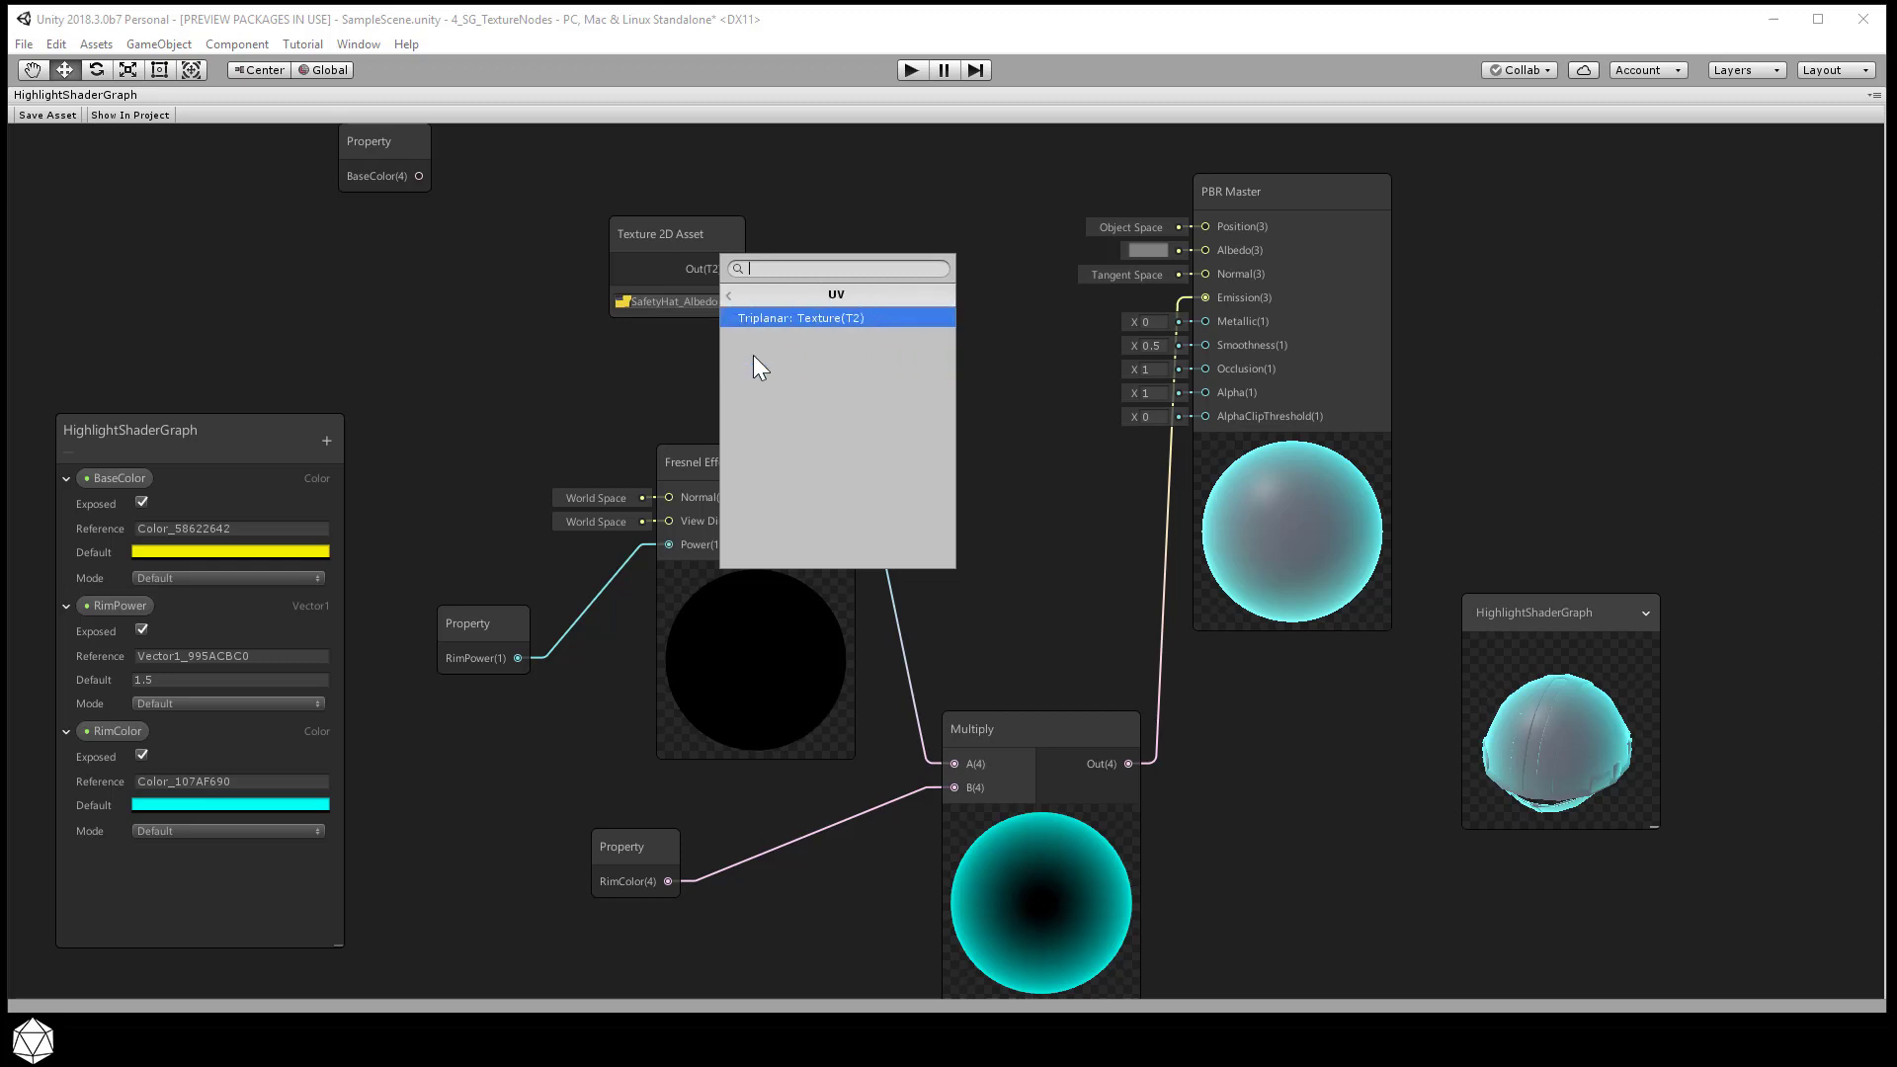
{"action": "left_click", "coordinate": [727, 294]}
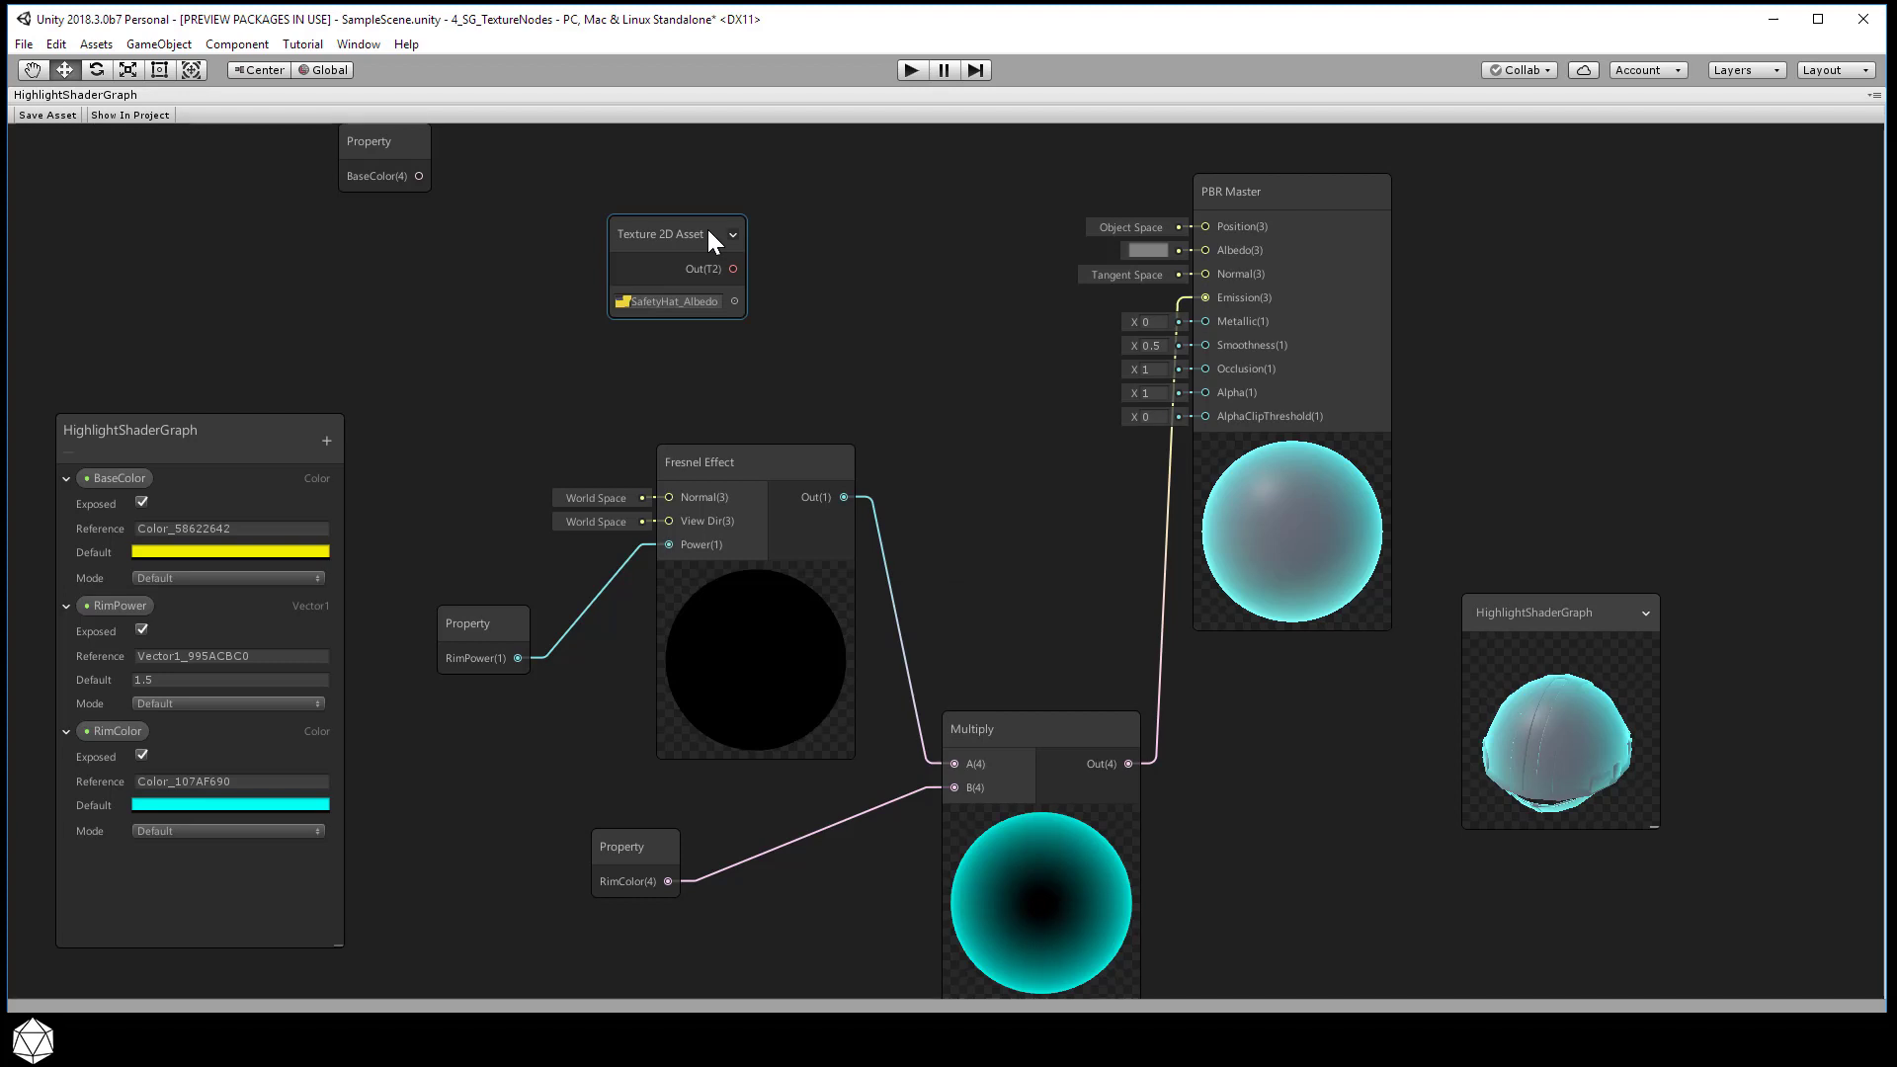
{"action": "mouse_move", "coordinate": [686, 241]}
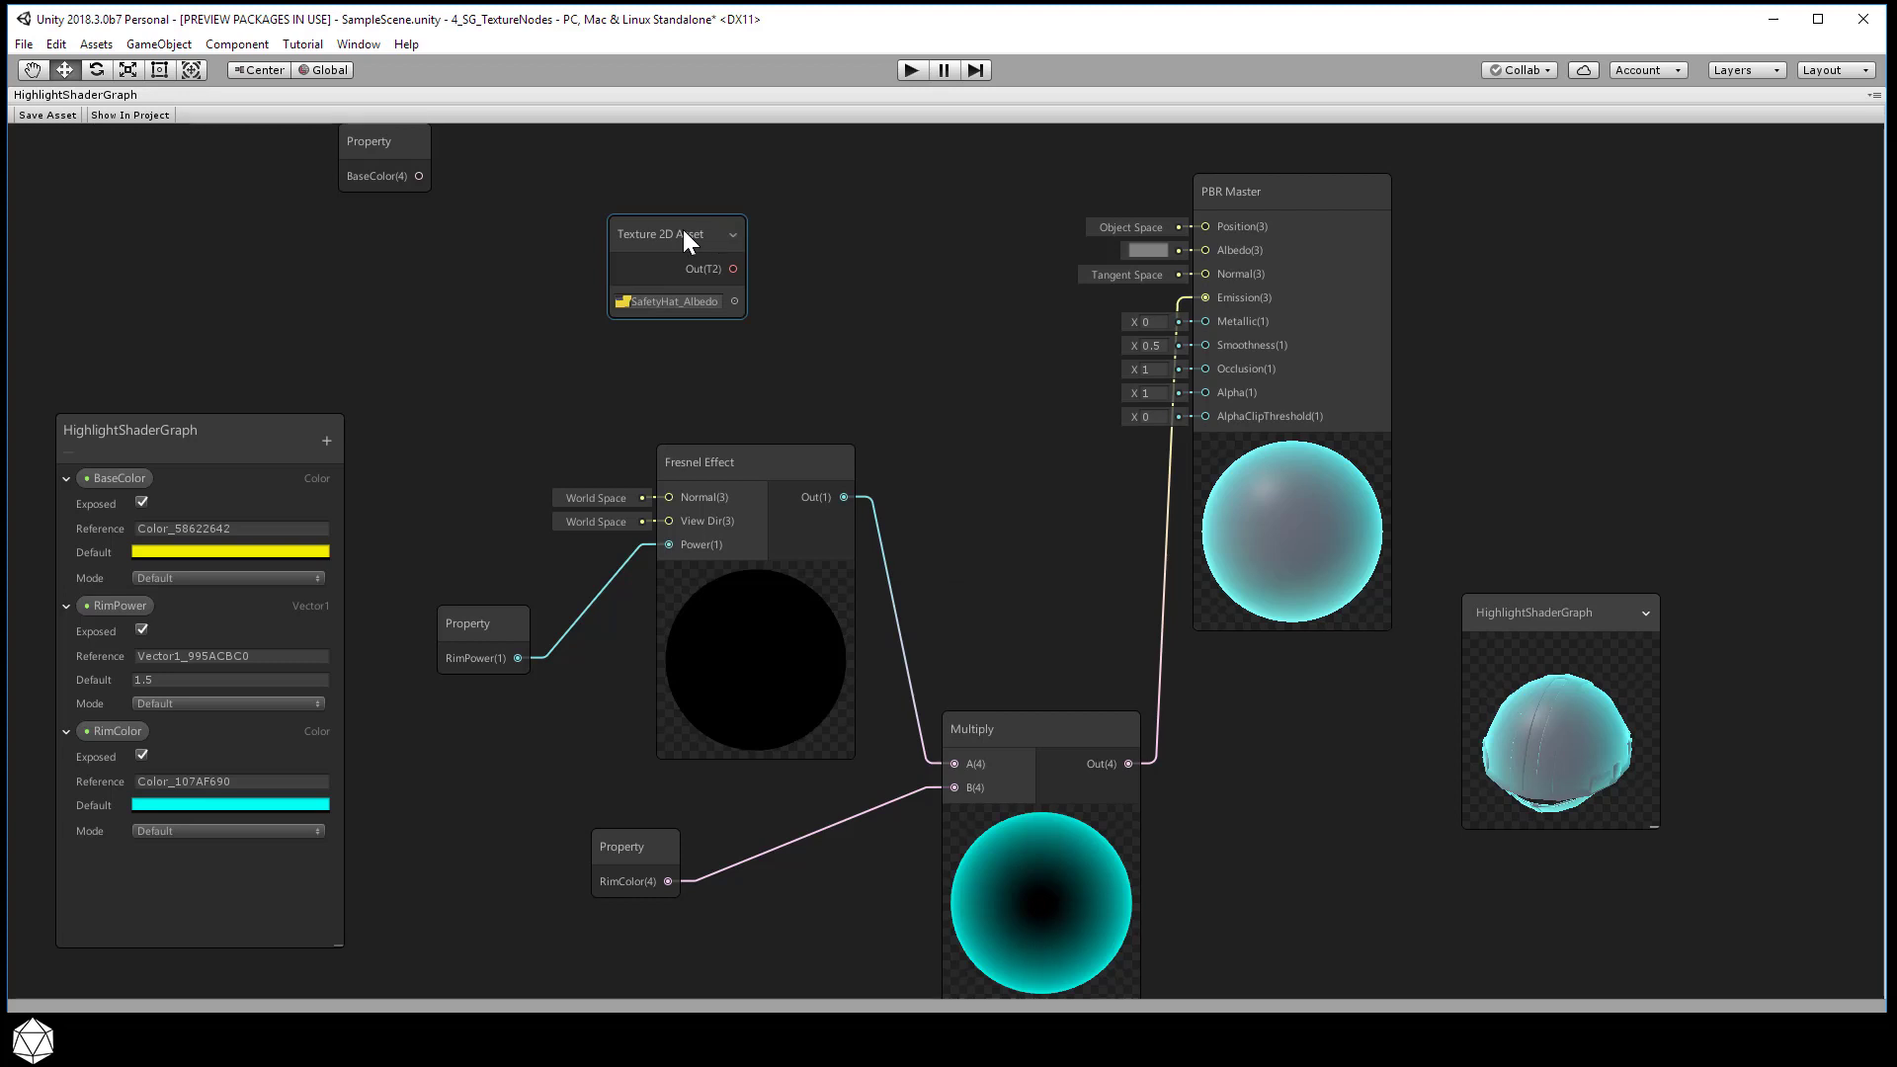
Open the online documentation for the Texture 2D Asset node
{"action": "right_click", "coordinate": [676, 233]}
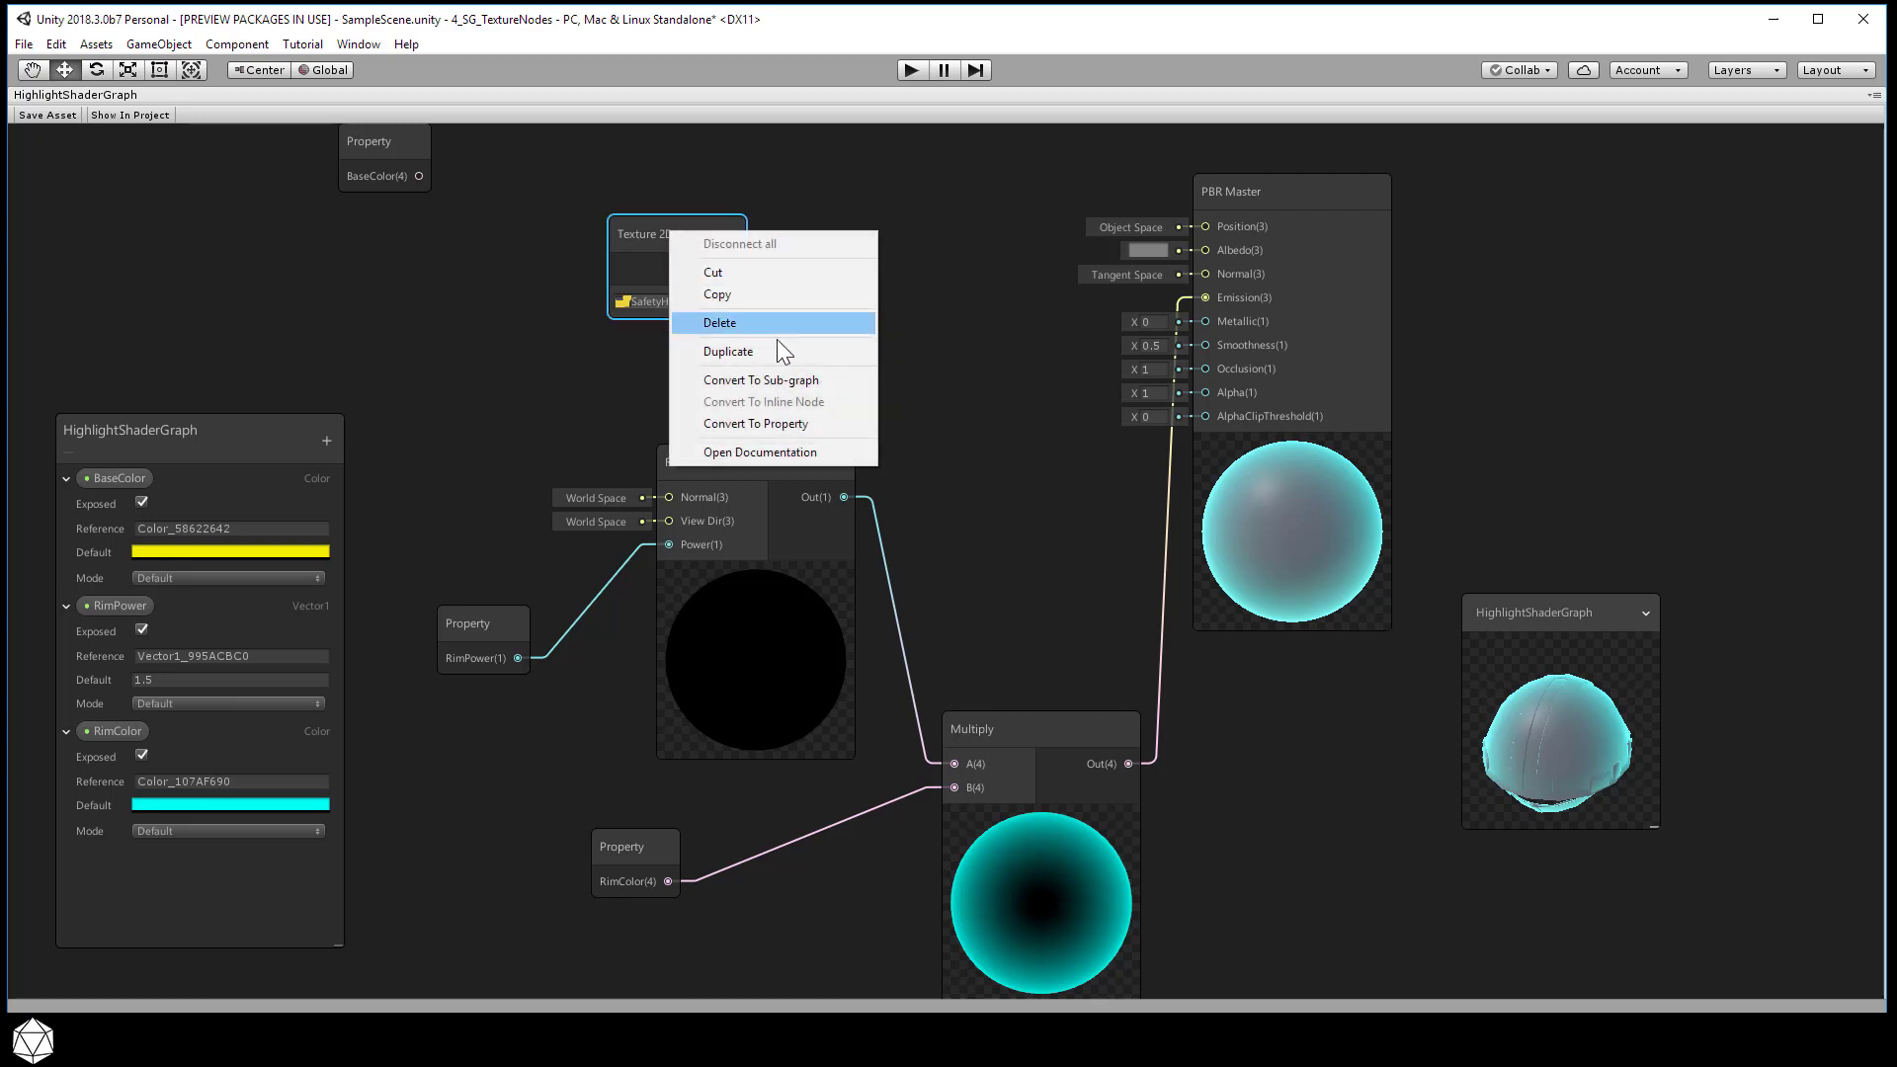
{"action": "mouse_move", "coordinate": [820, 451]}
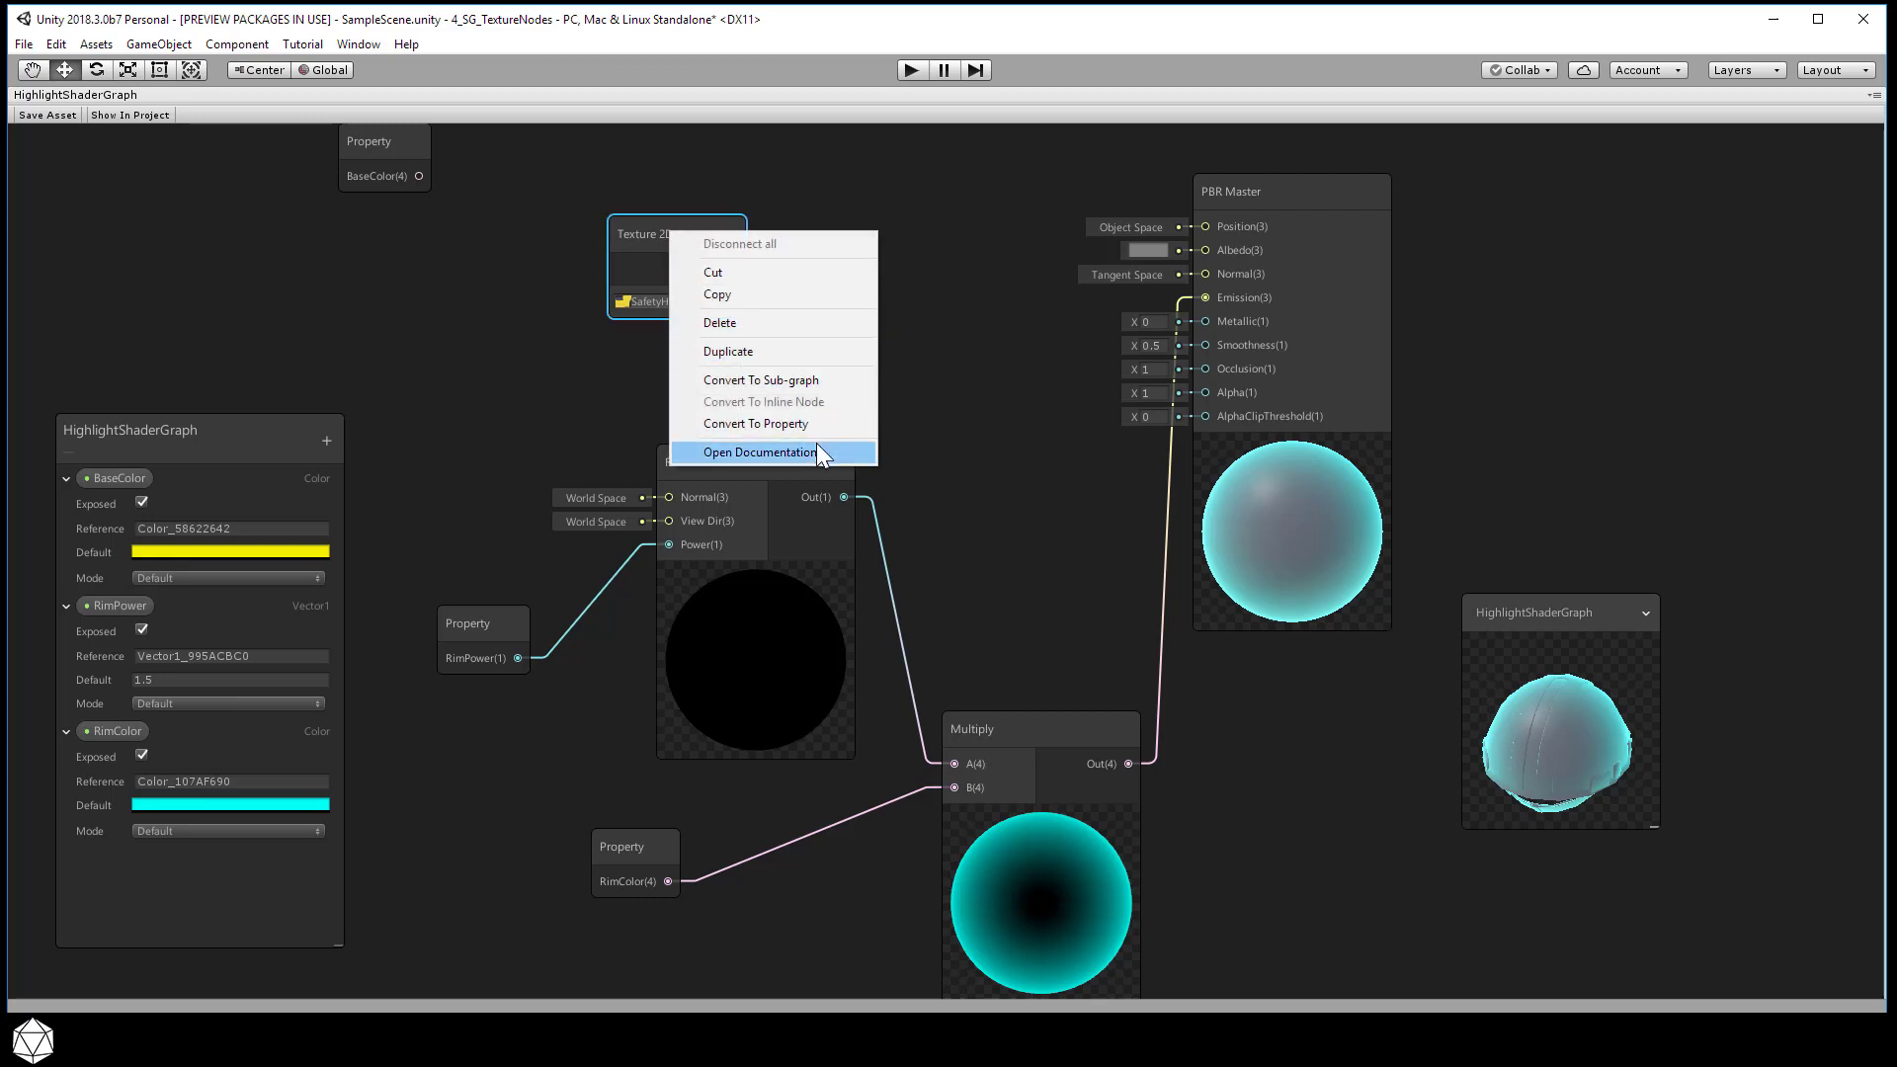
{"action": "left_click", "coordinate": [759, 451]}
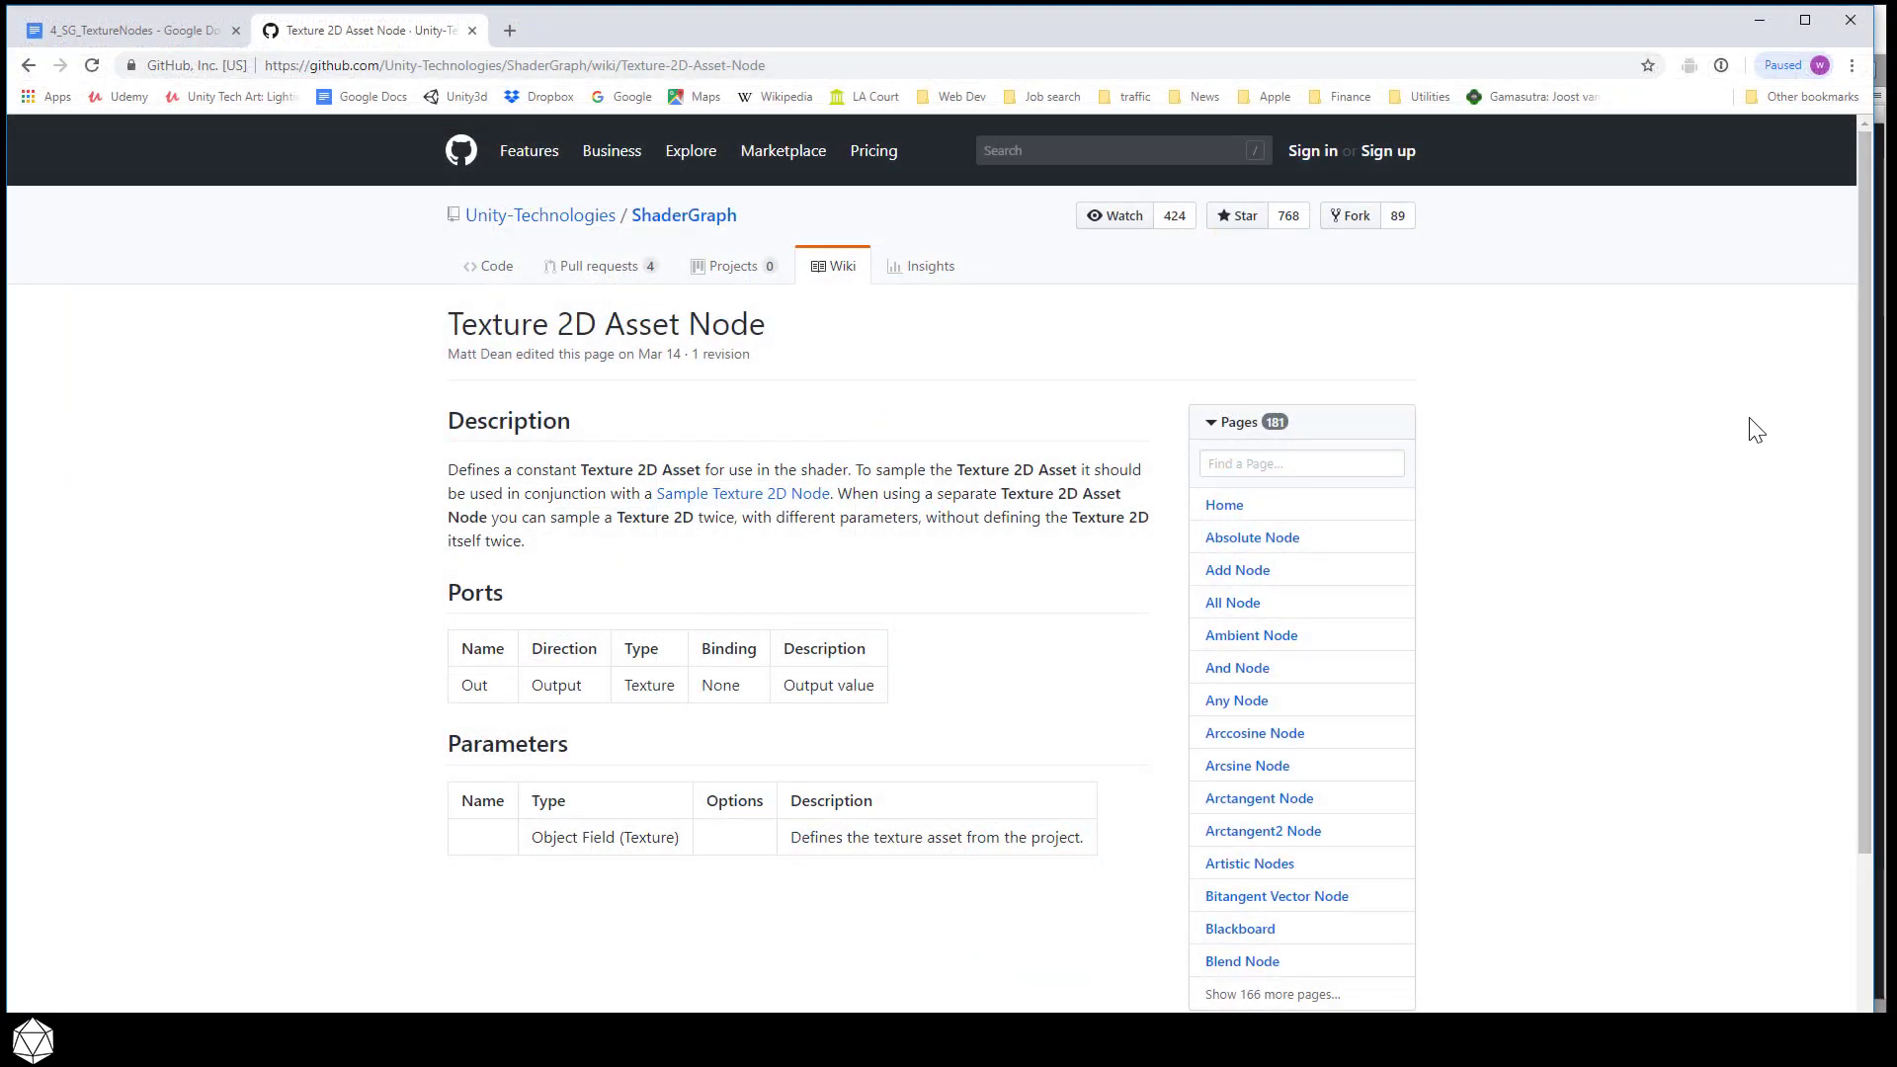
{"action": "mouse_move", "coordinate": [1729, 385]}
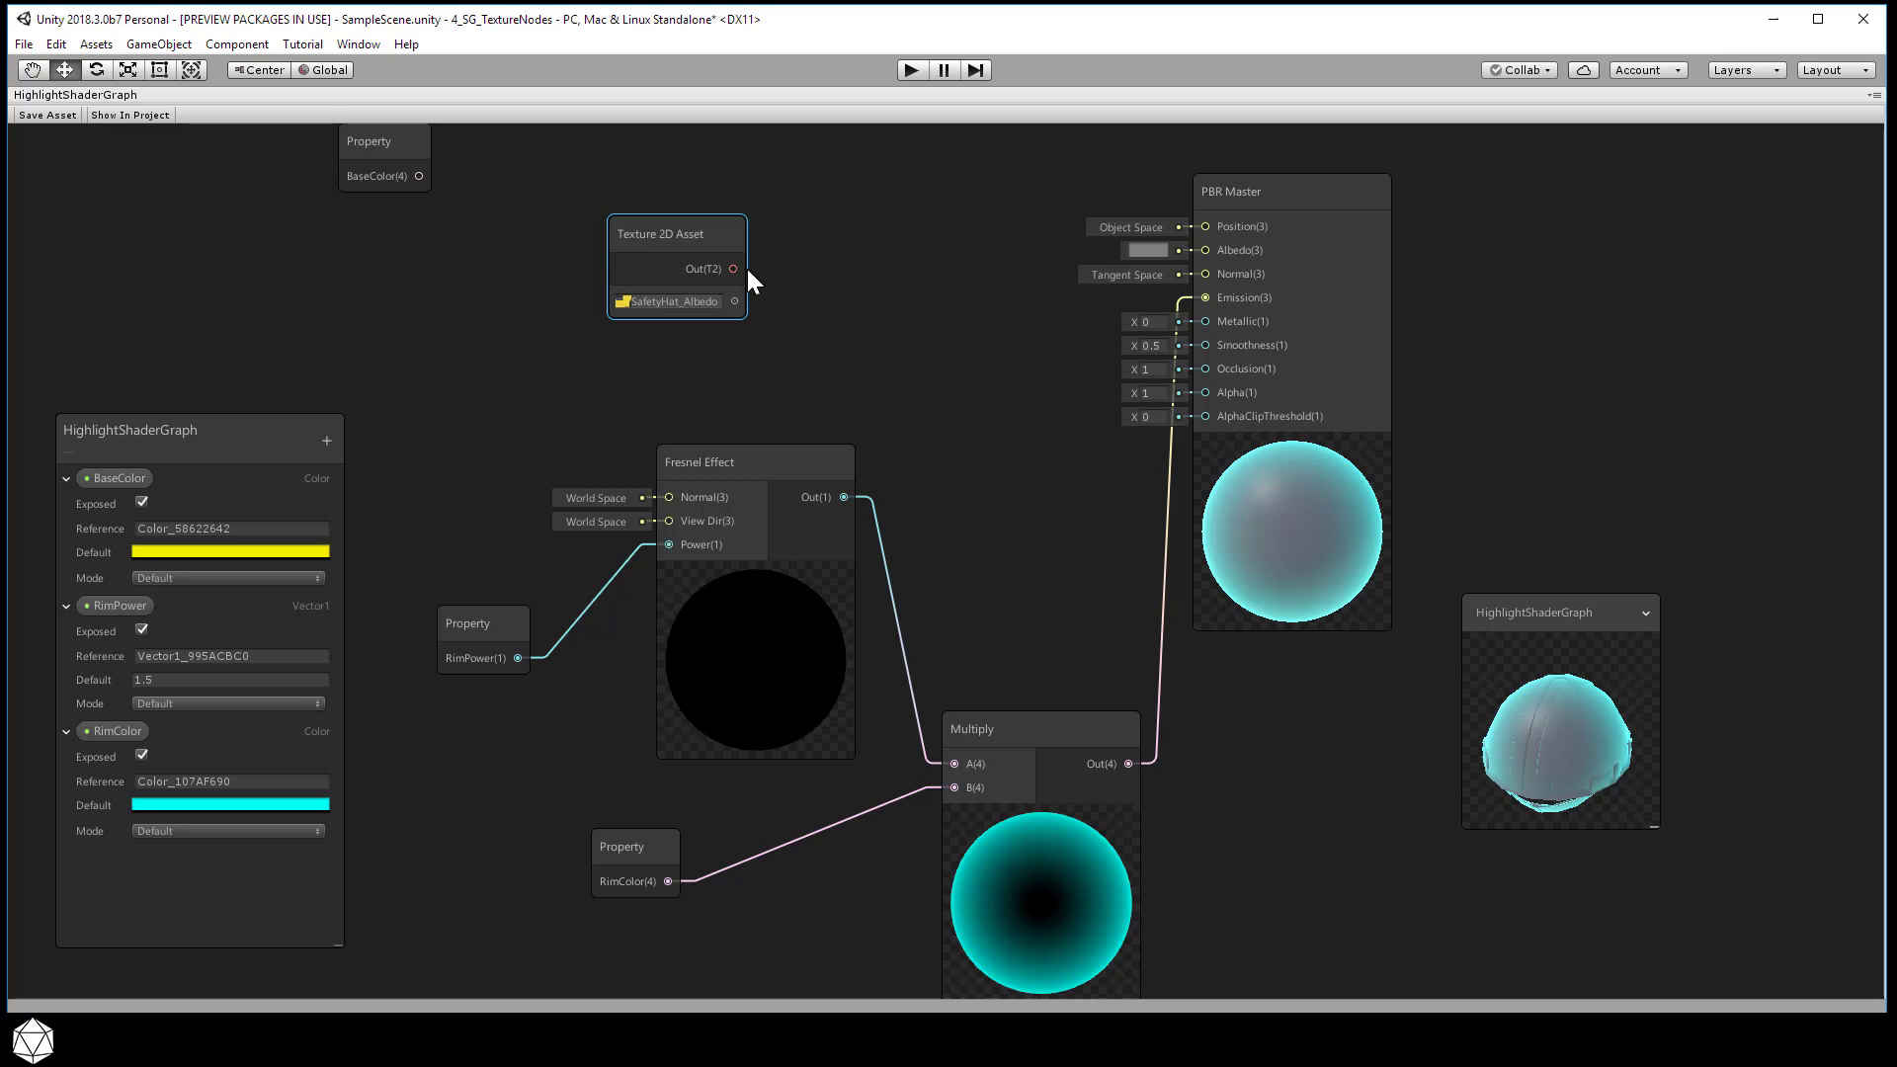
{"action": "left_click_drag", "start_coordinate": [733, 269], "coordinate": [841, 288]}
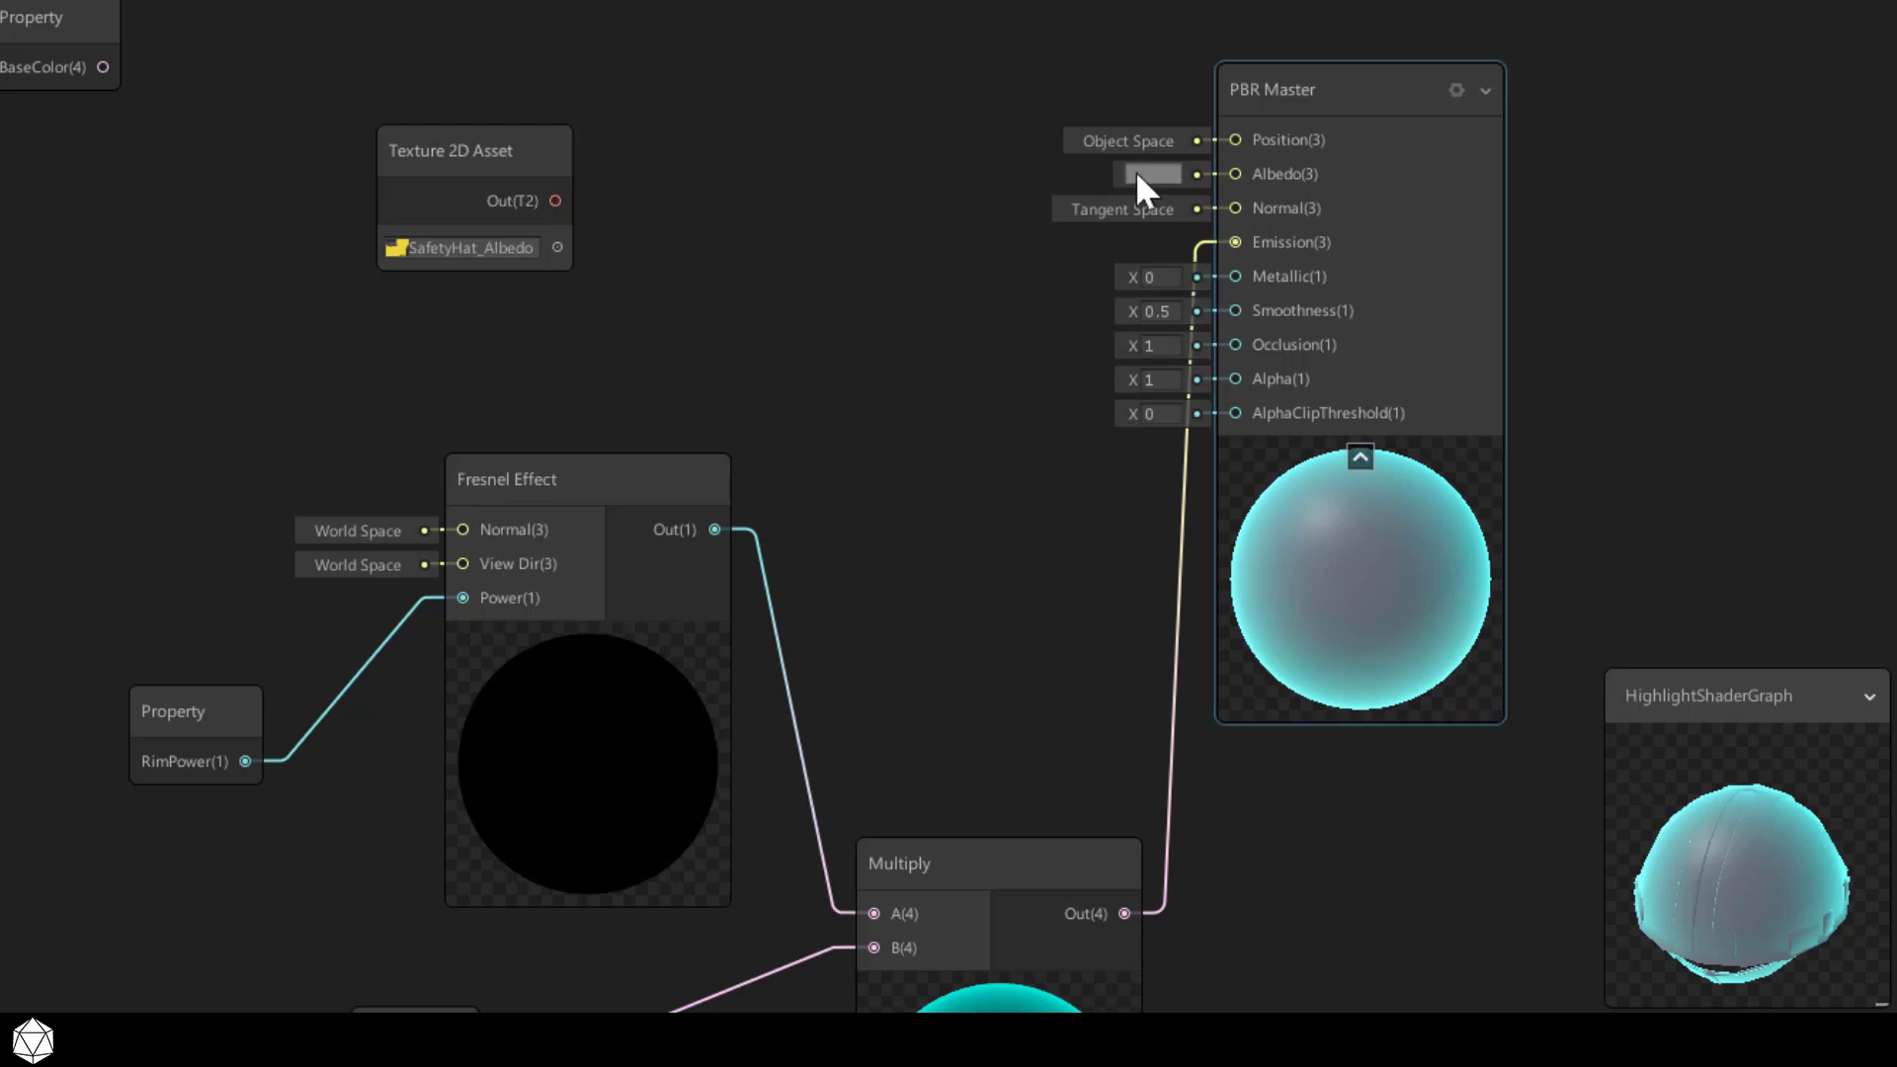
{"action": "mouse_move", "coordinate": [1280, 189]}
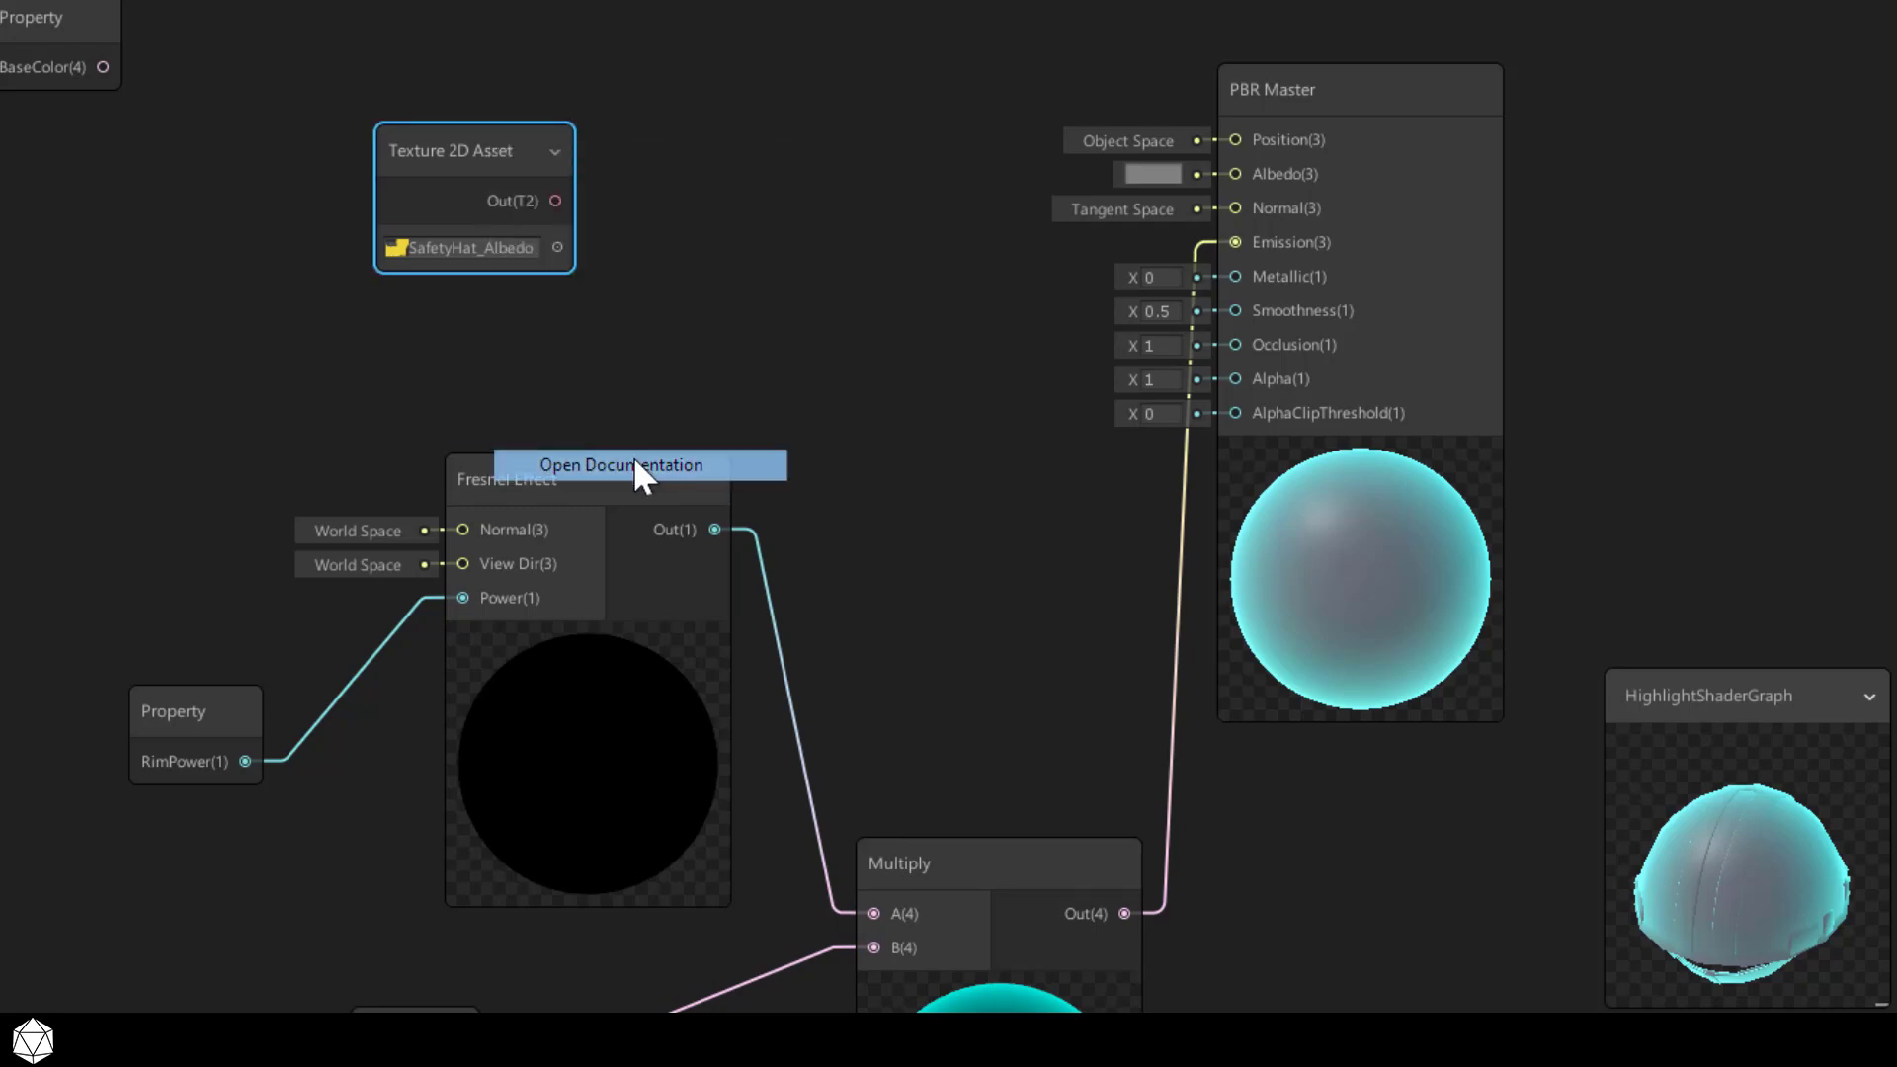
{"action": "left_click", "coordinate": [619, 465]}
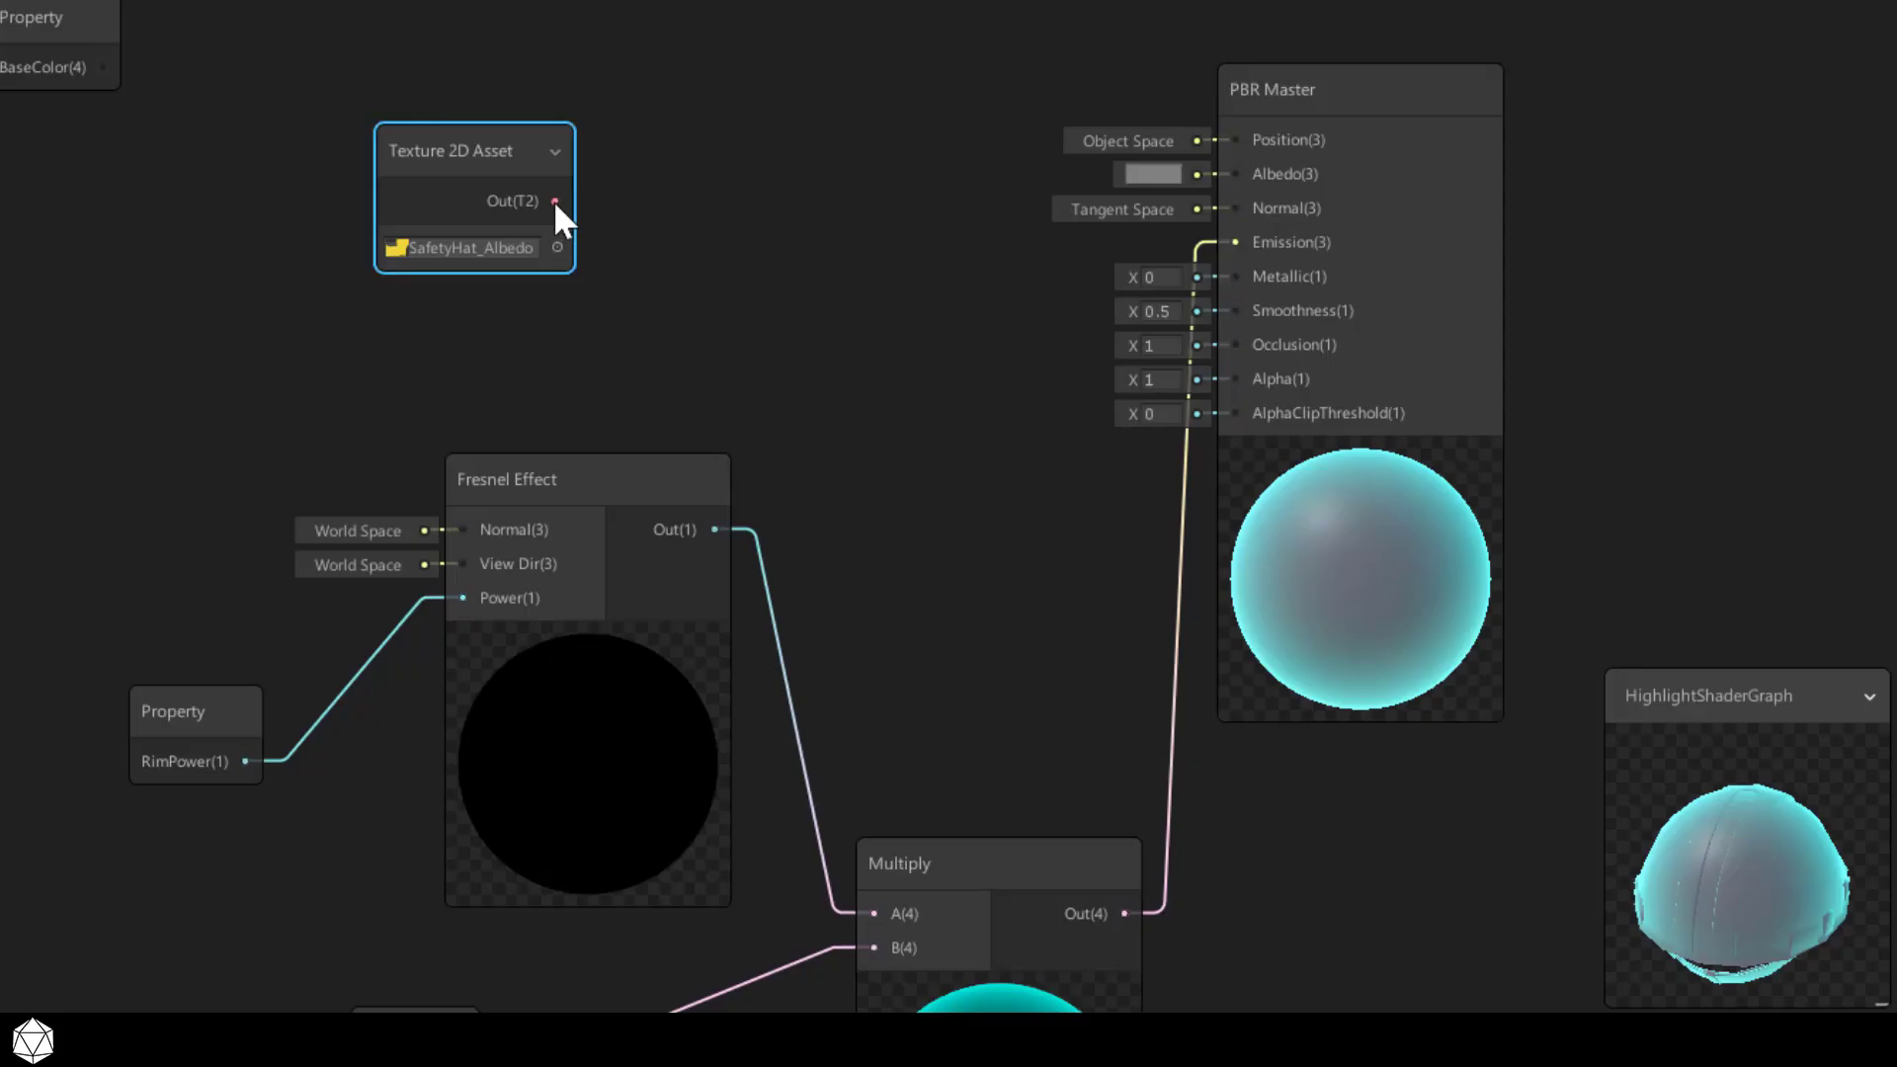
Add a Sample Texture 2D node fed by the Texture 2D Asset's Out(T2) output
{"action": "left_click", "coordinate": [555, 201]}
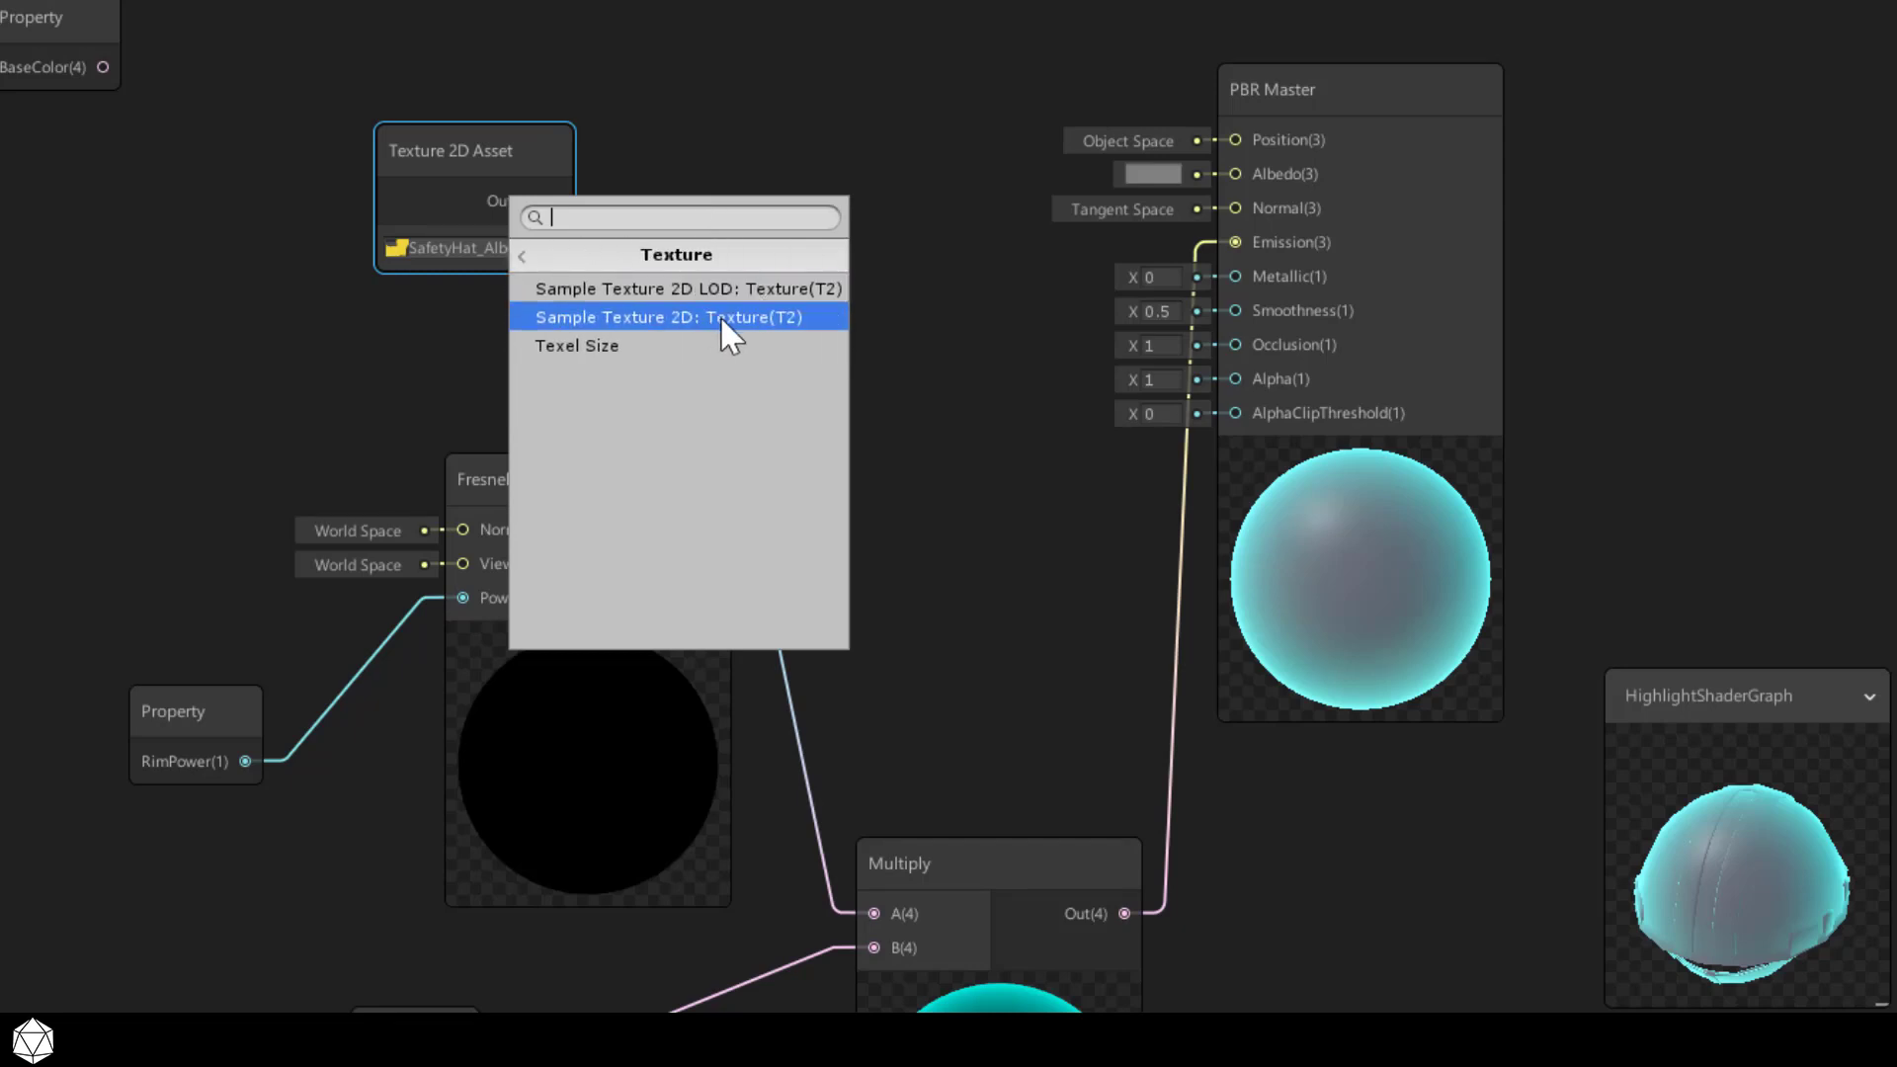
{"action": "mouse_move", "coordinate": [802, 339]}
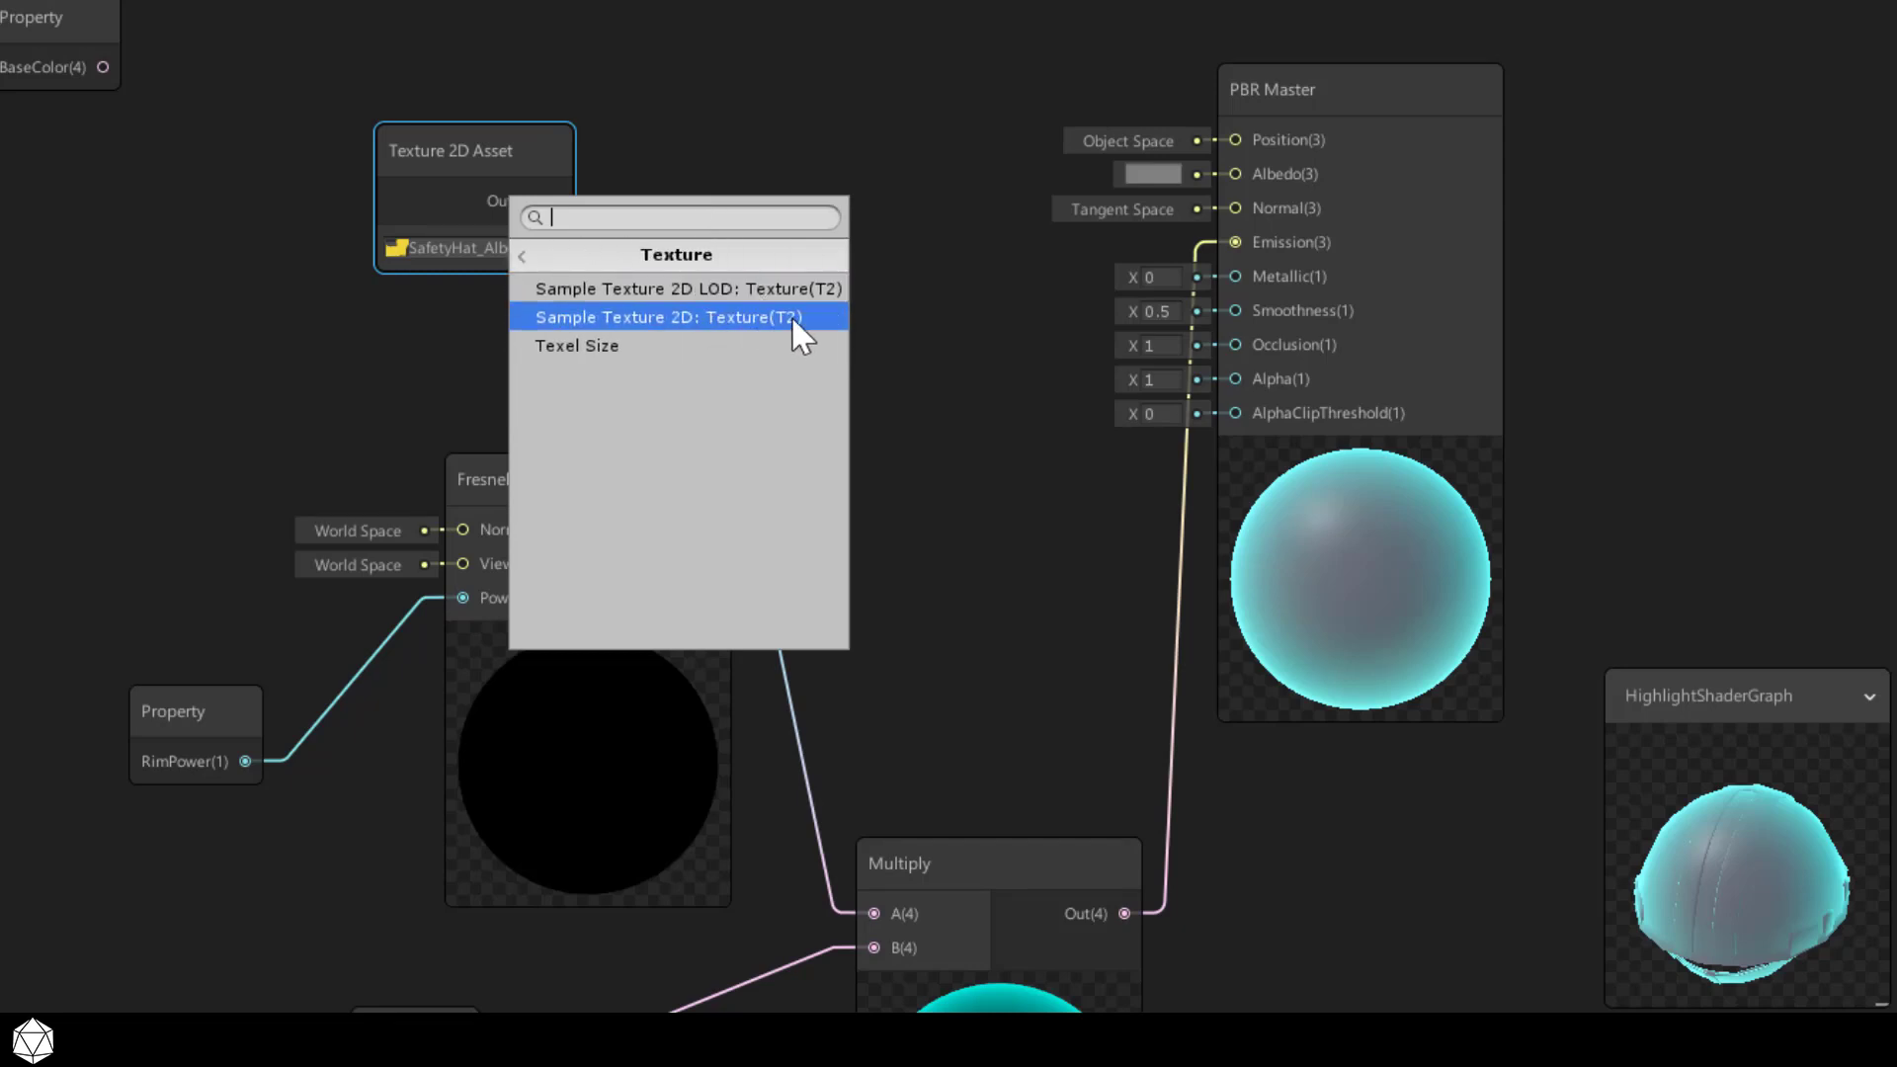
{"action": "left_click", "coordinate": [661, 317]}
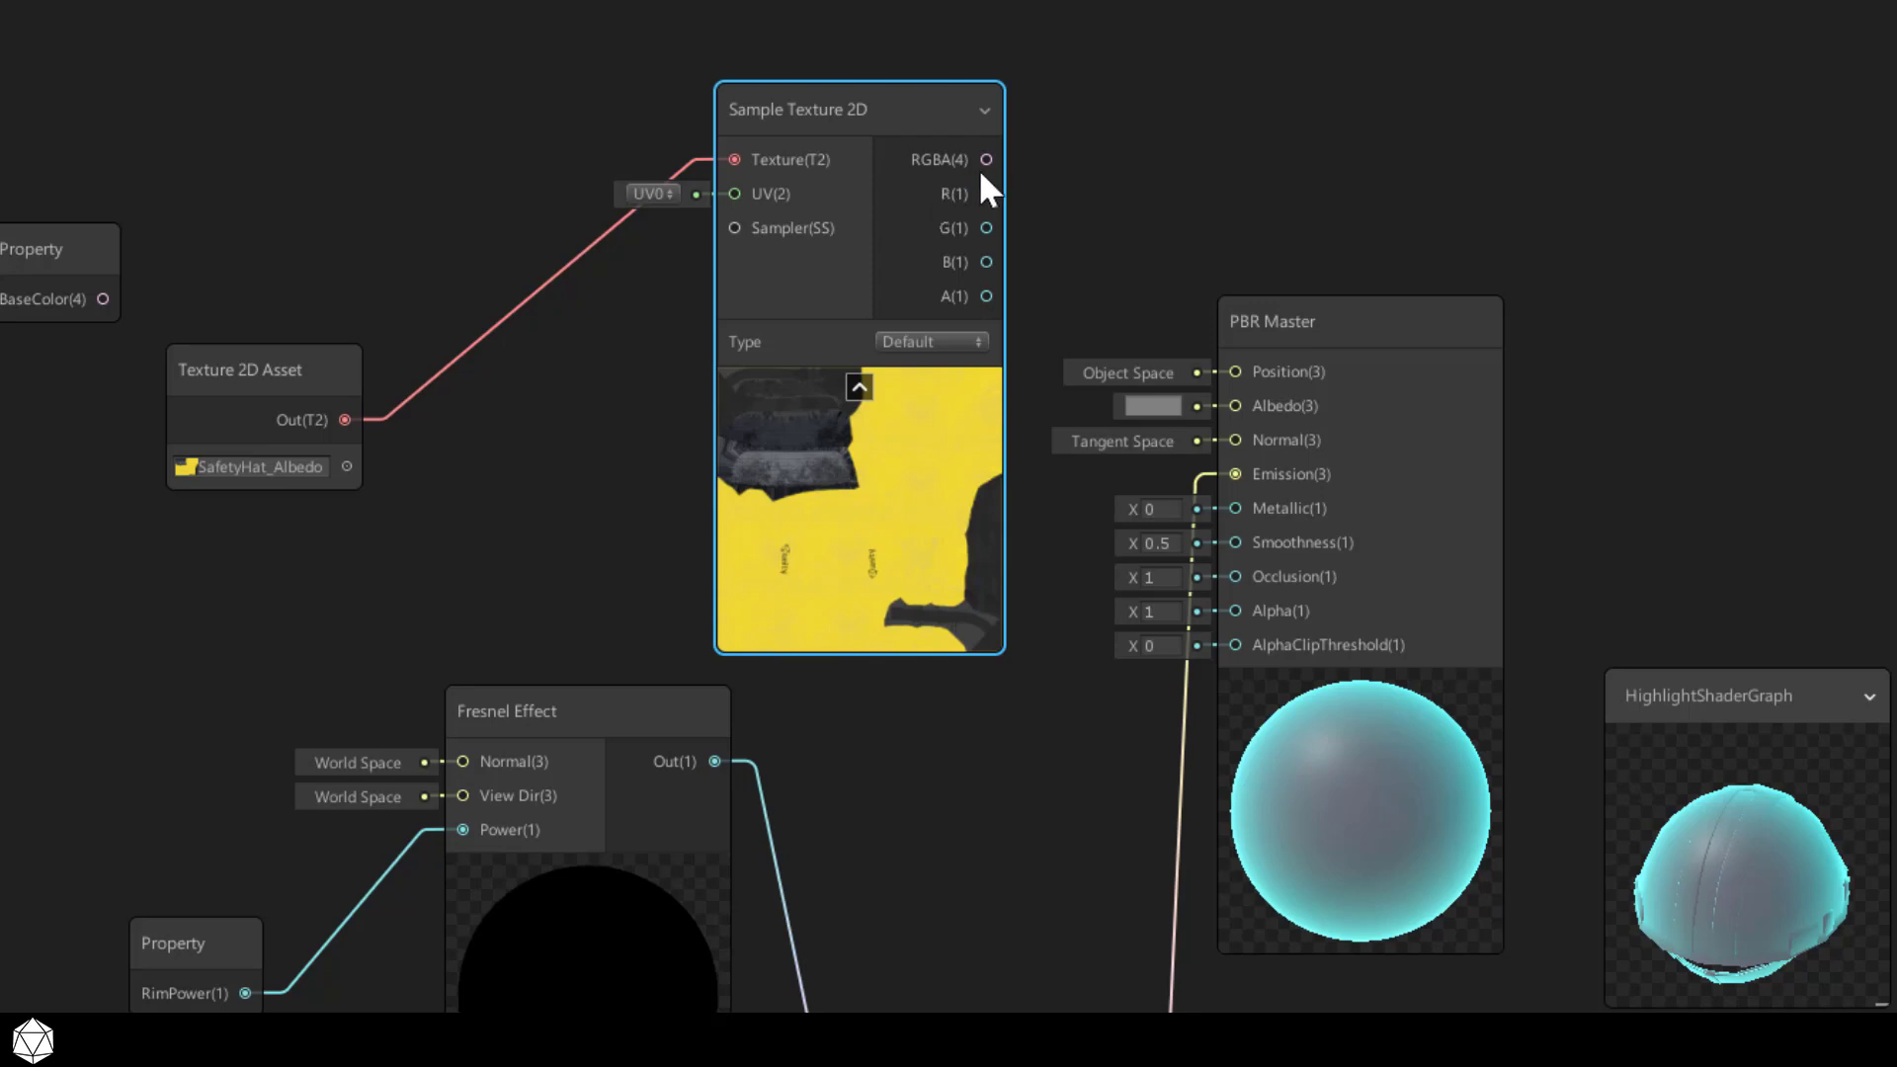
{"action": "mouse_move", "coordinate": [1007, 179]}
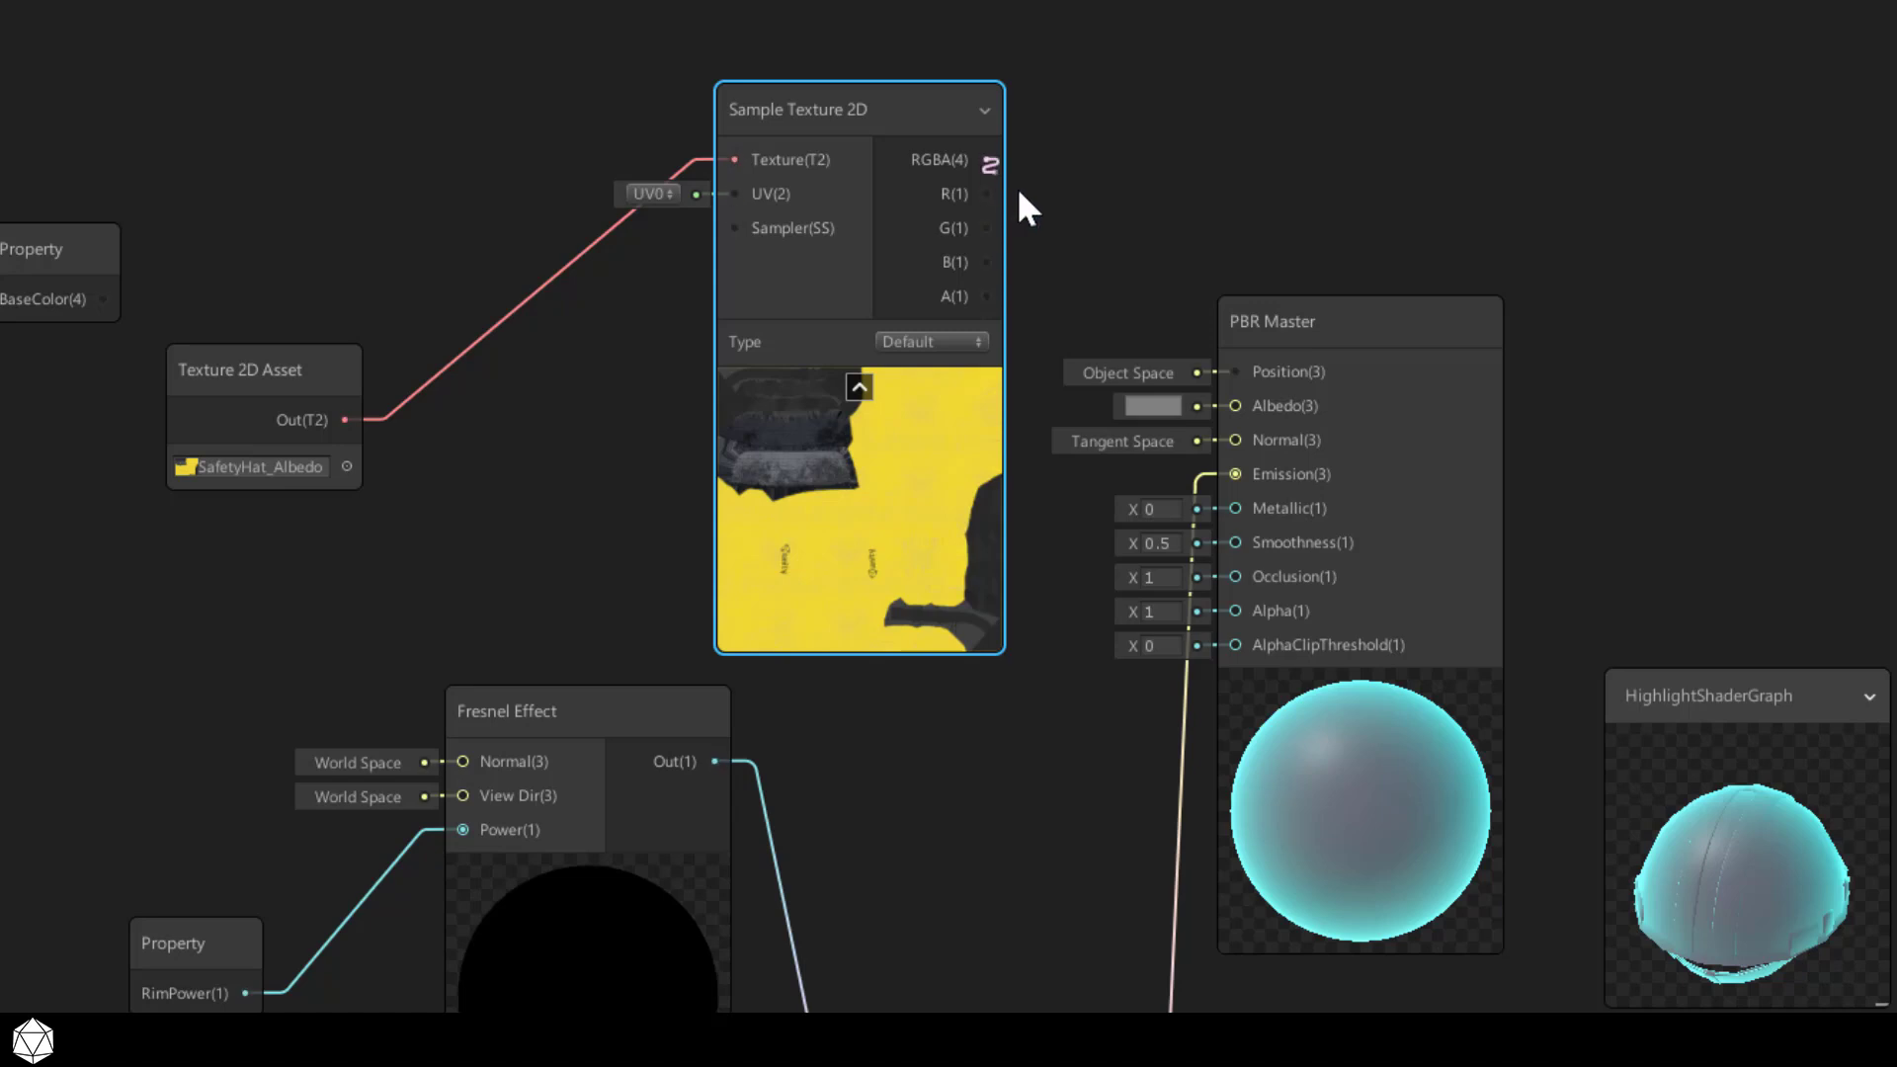
Connect the Sample Texture 2D RGBA output to the PBR Master Albedo input
{"action": "left_click_drag", "start_coordinate": [990, 158], "coordinate": [1234, 405]}
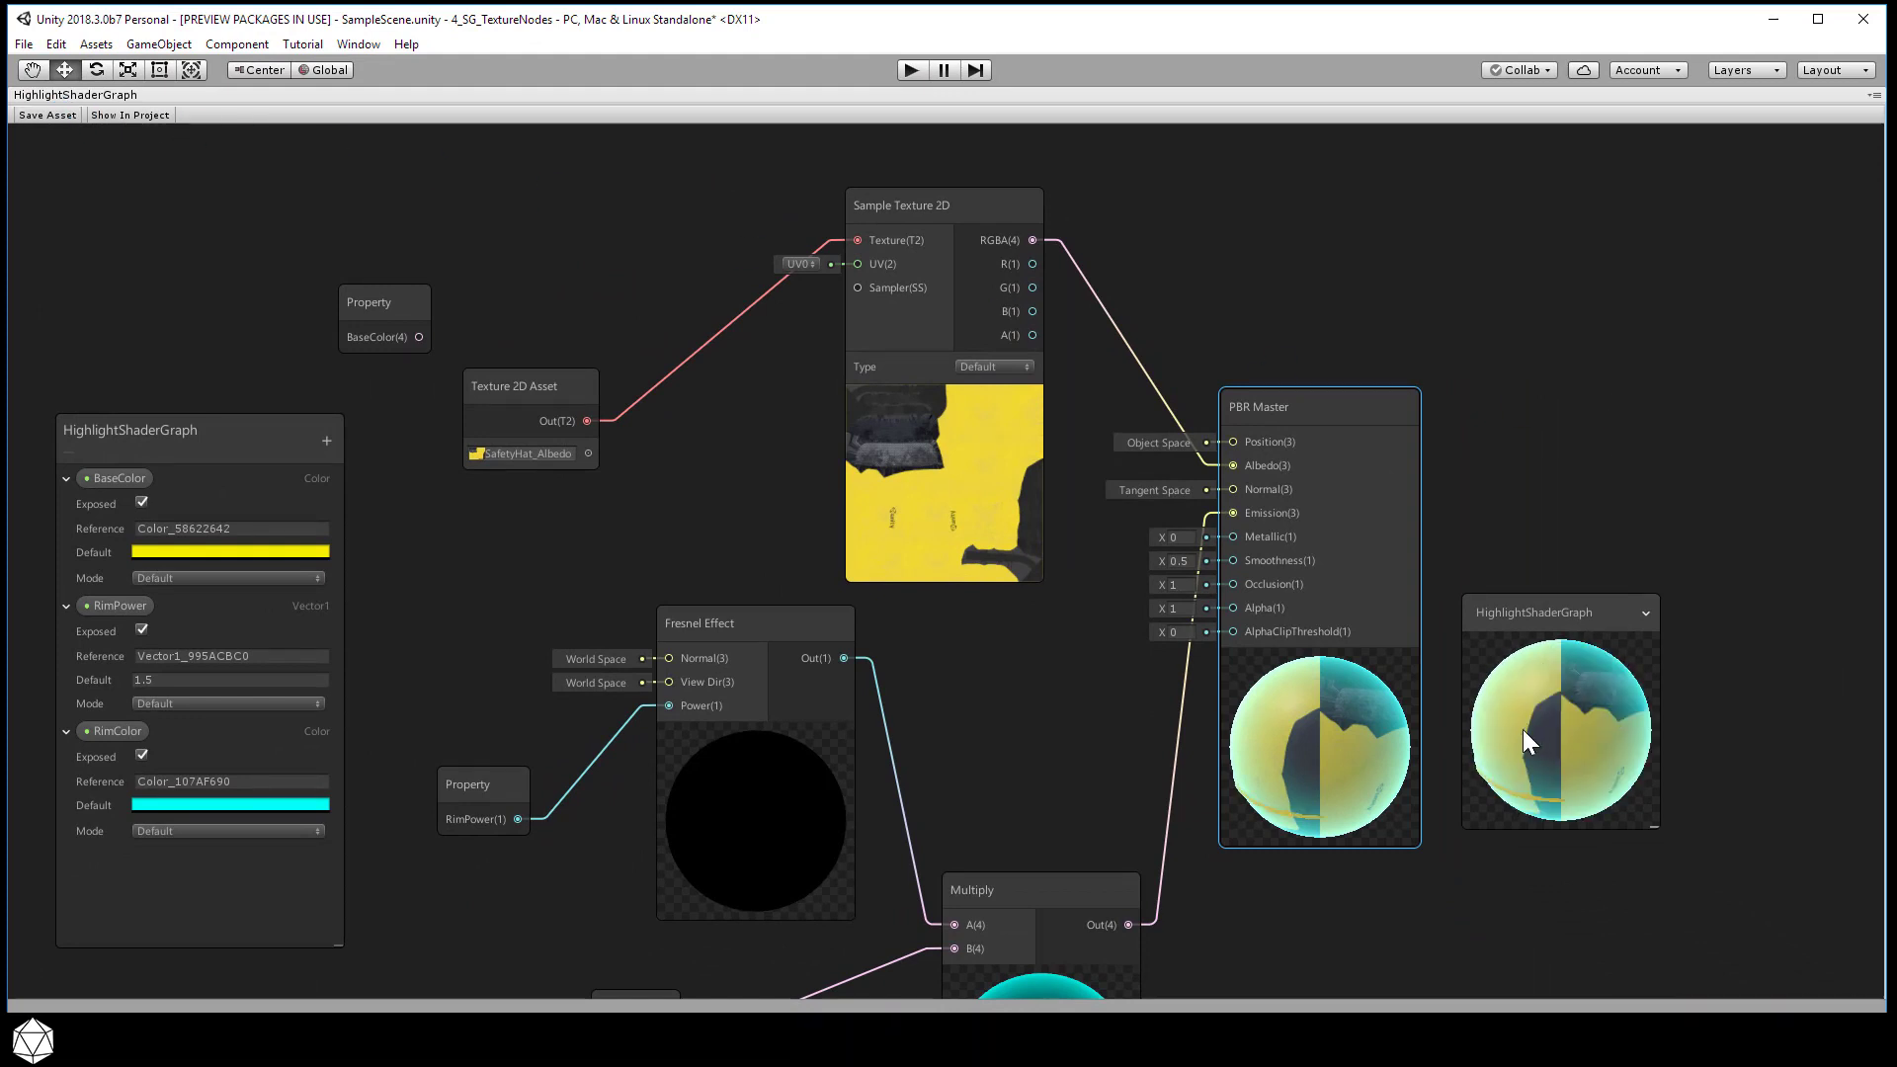
{"action": "left_click", "coordinate": [1401, 454]}
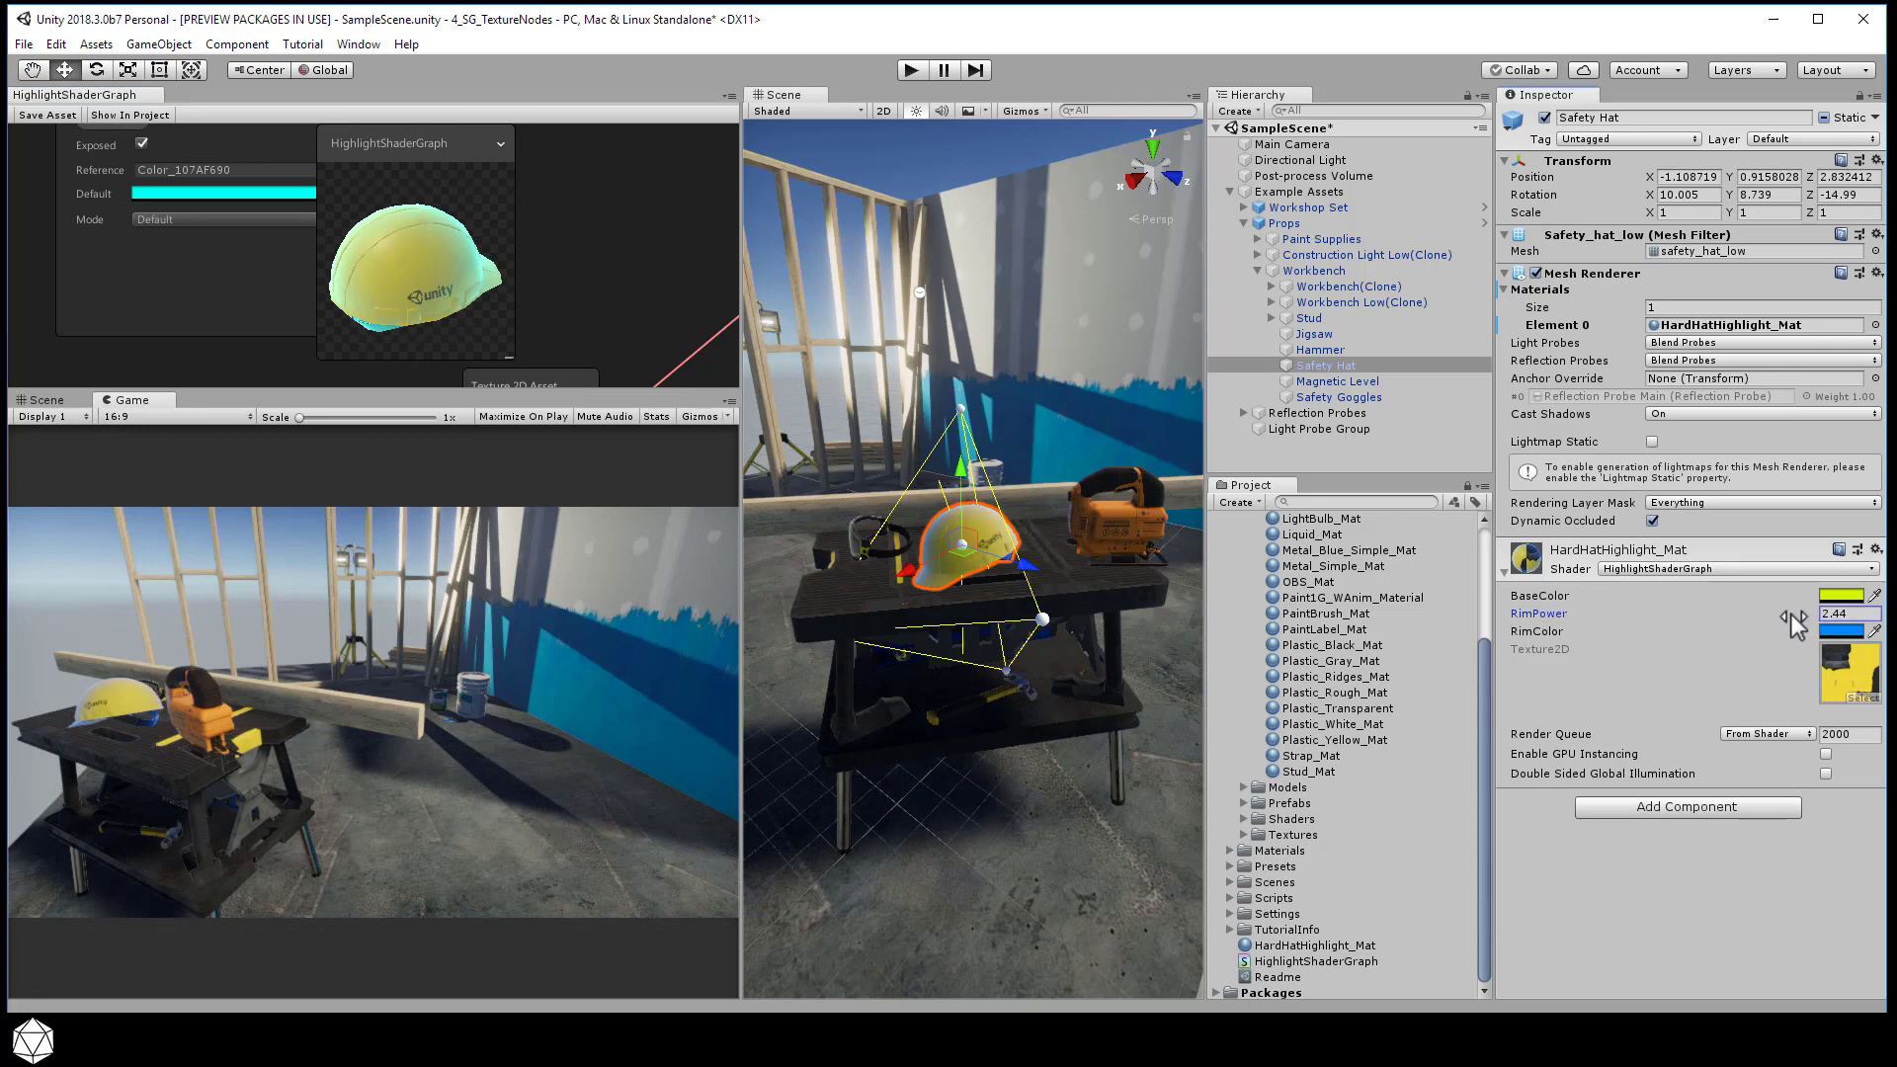
Lower RimPower to 0.29 on HardHatHighlight_Mat and check the hat in the scene
{"action": "left_click_drag", "start_coordinate": [1802, 614], "coordinate": [1718, 613]}
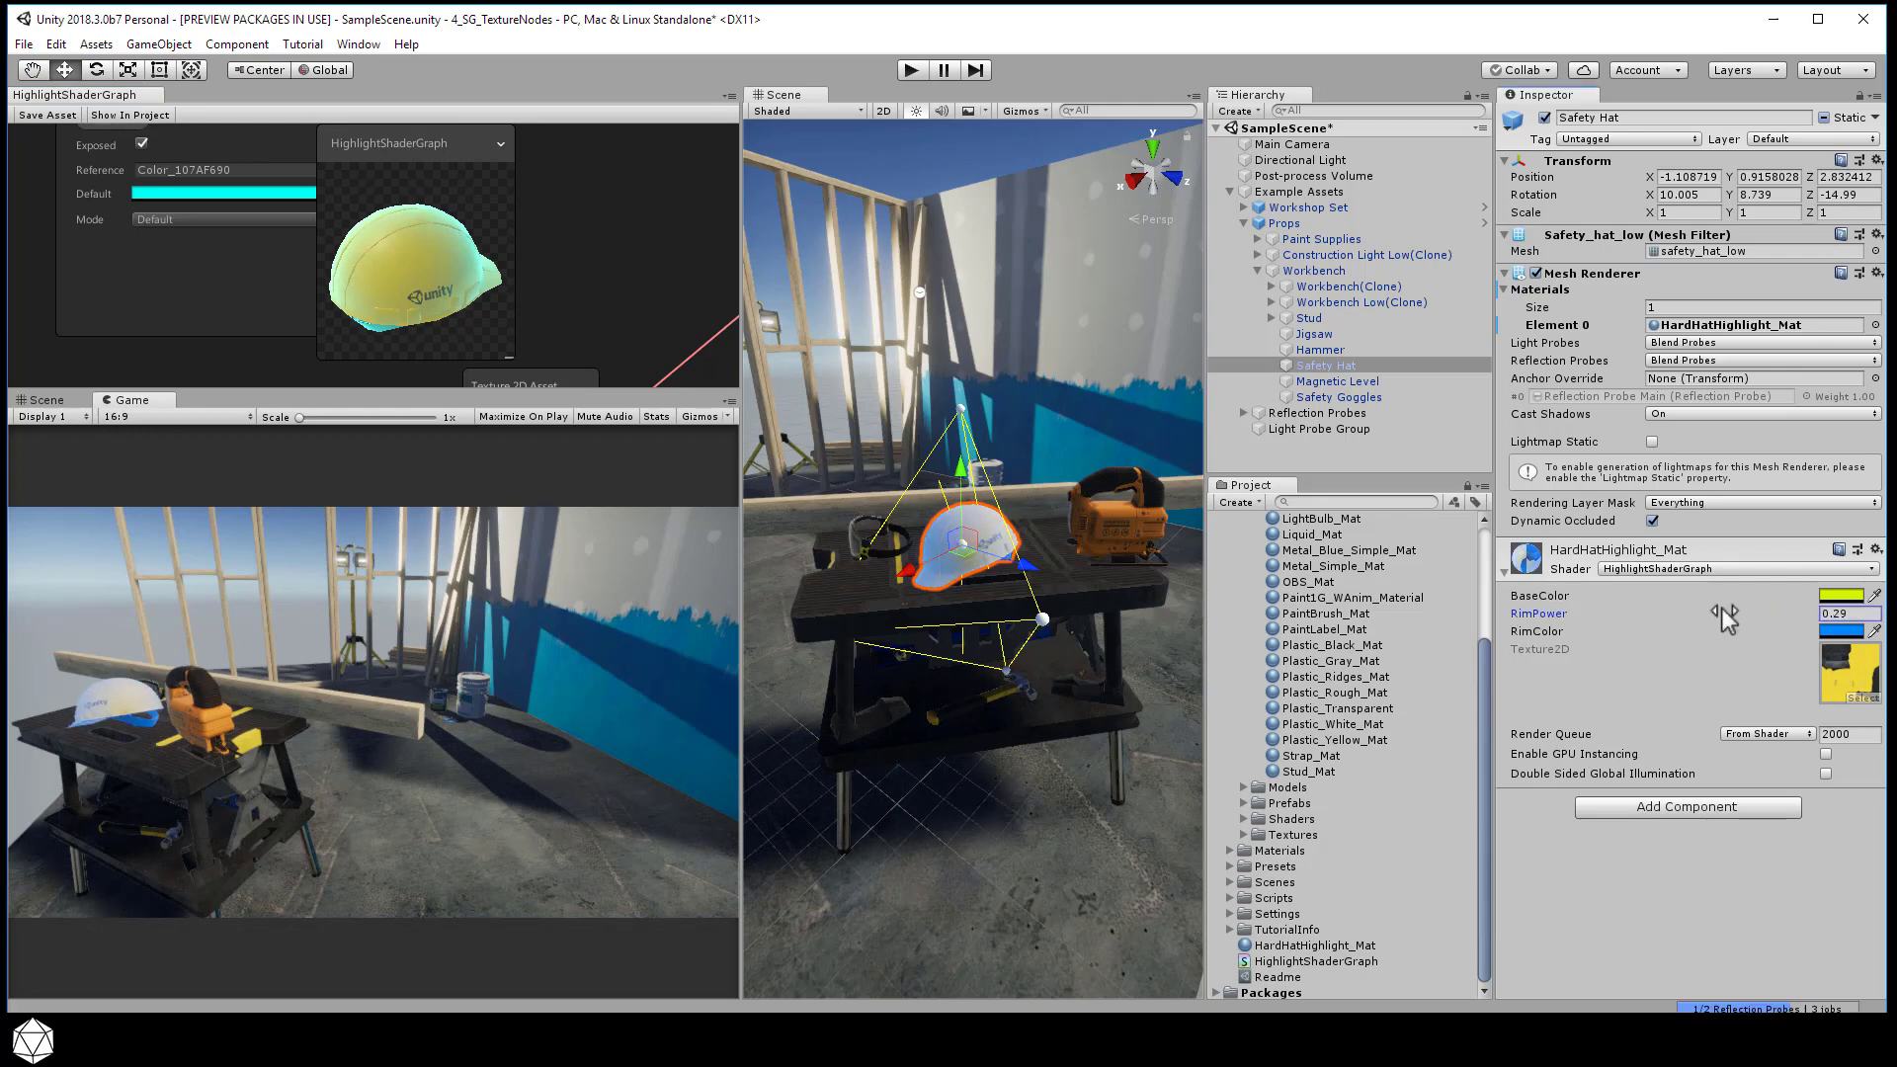
{"action": "mouse_move", "coordinate": [1724, 614]}
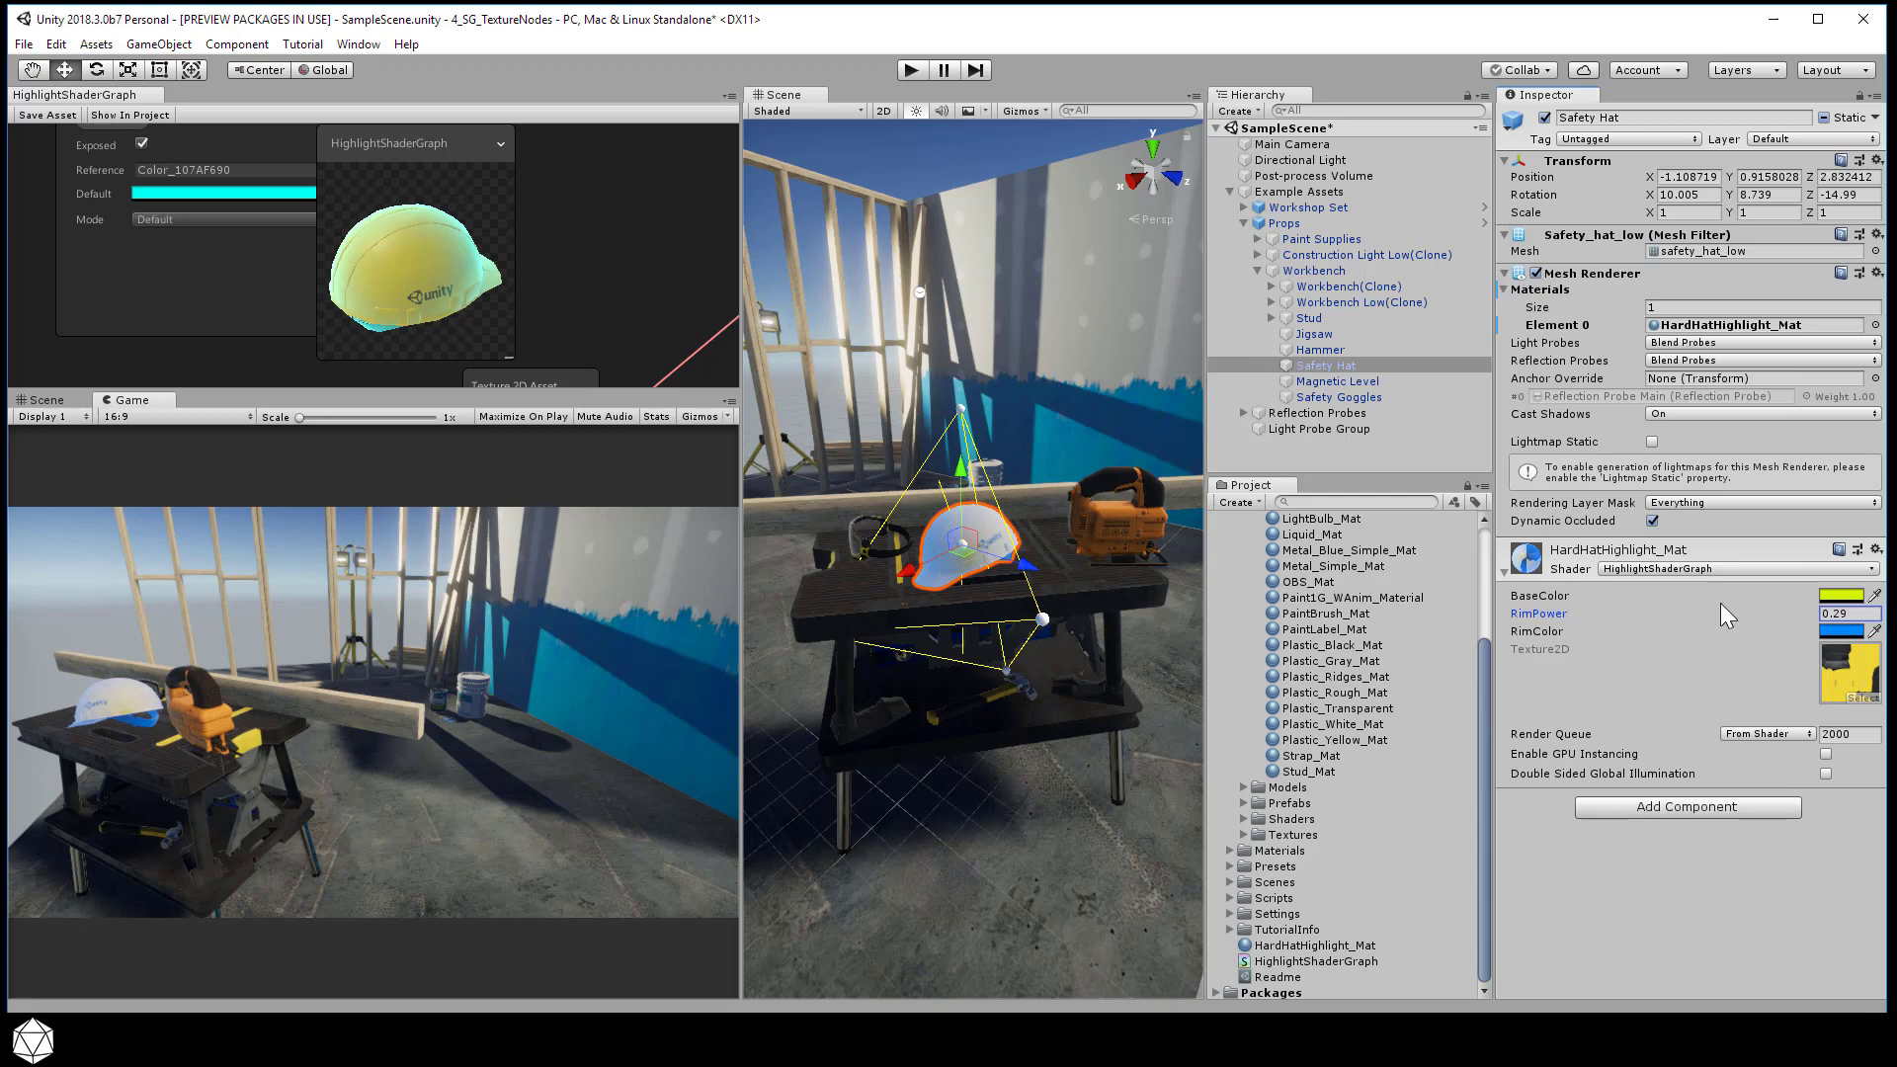
{"action": "mouse_move", "coordinate": [1429, 626]}
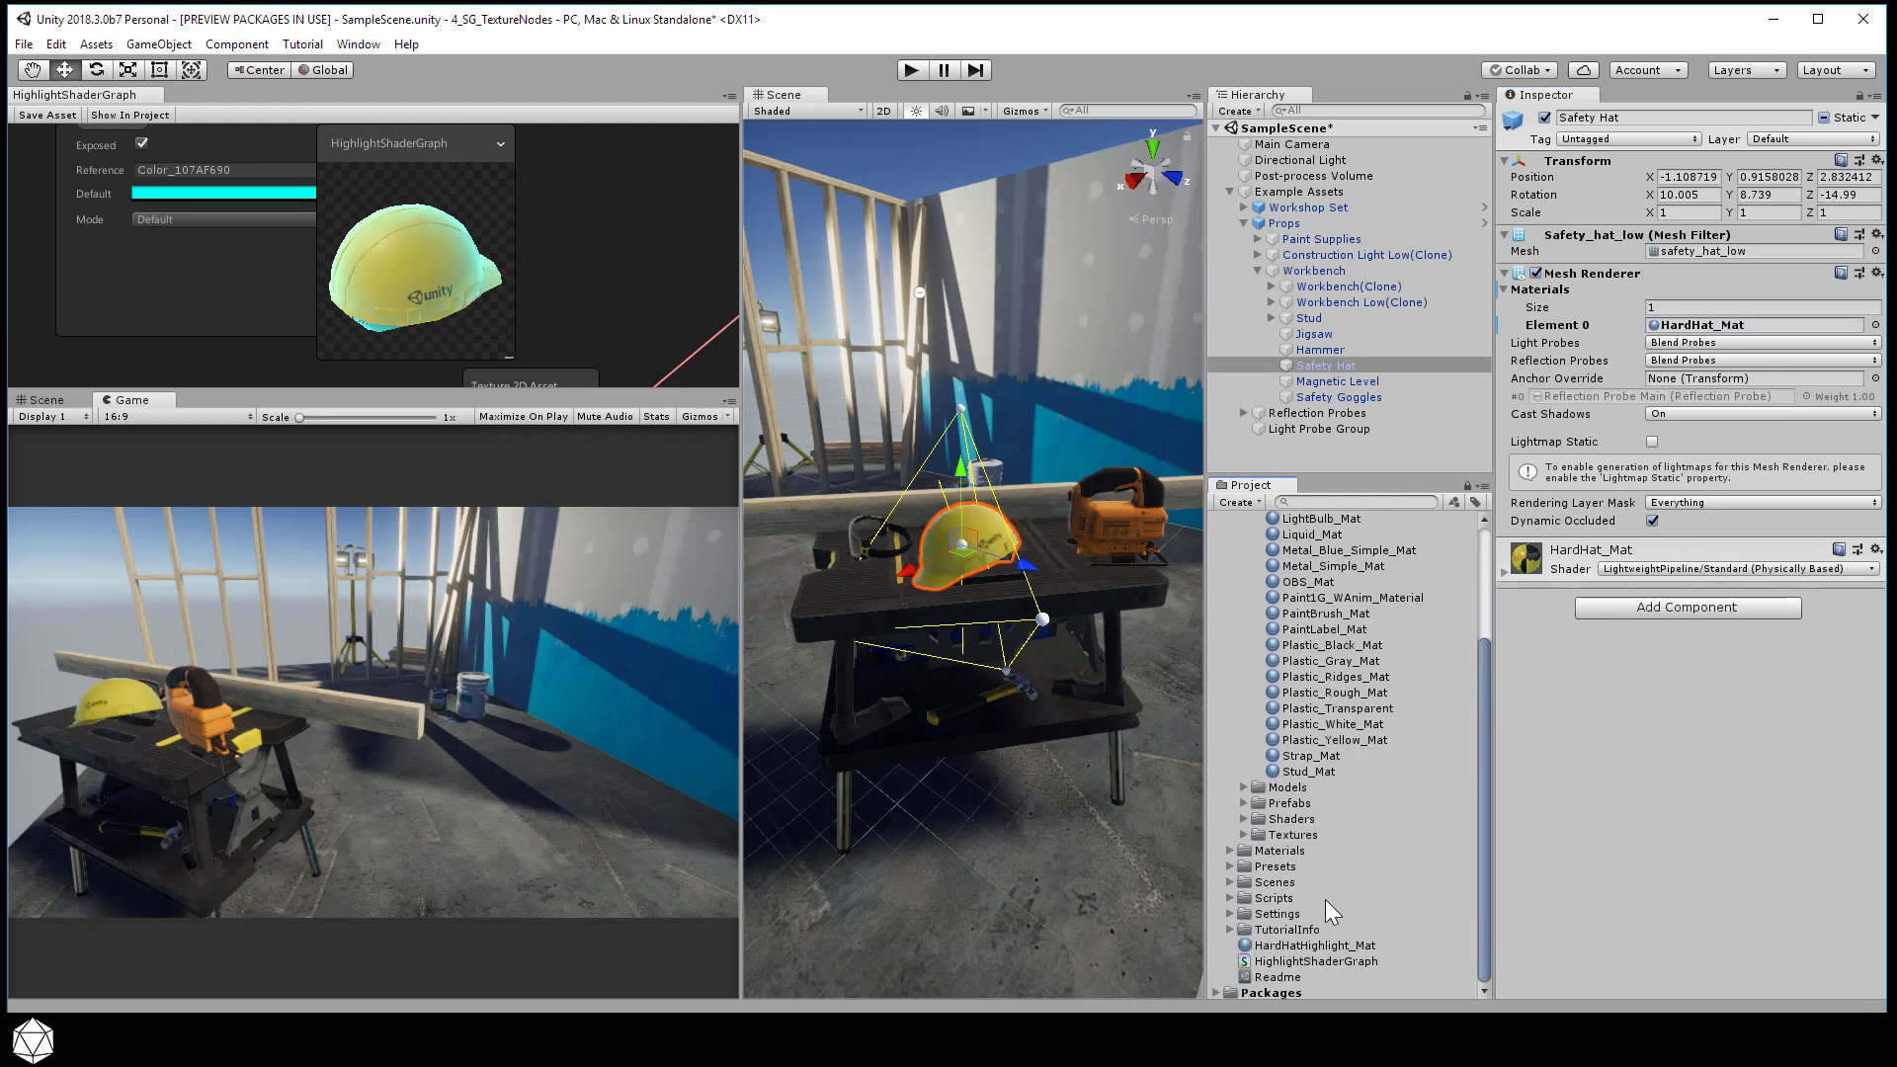
{"action": "left_click", "coordinate": [1755, 324]}
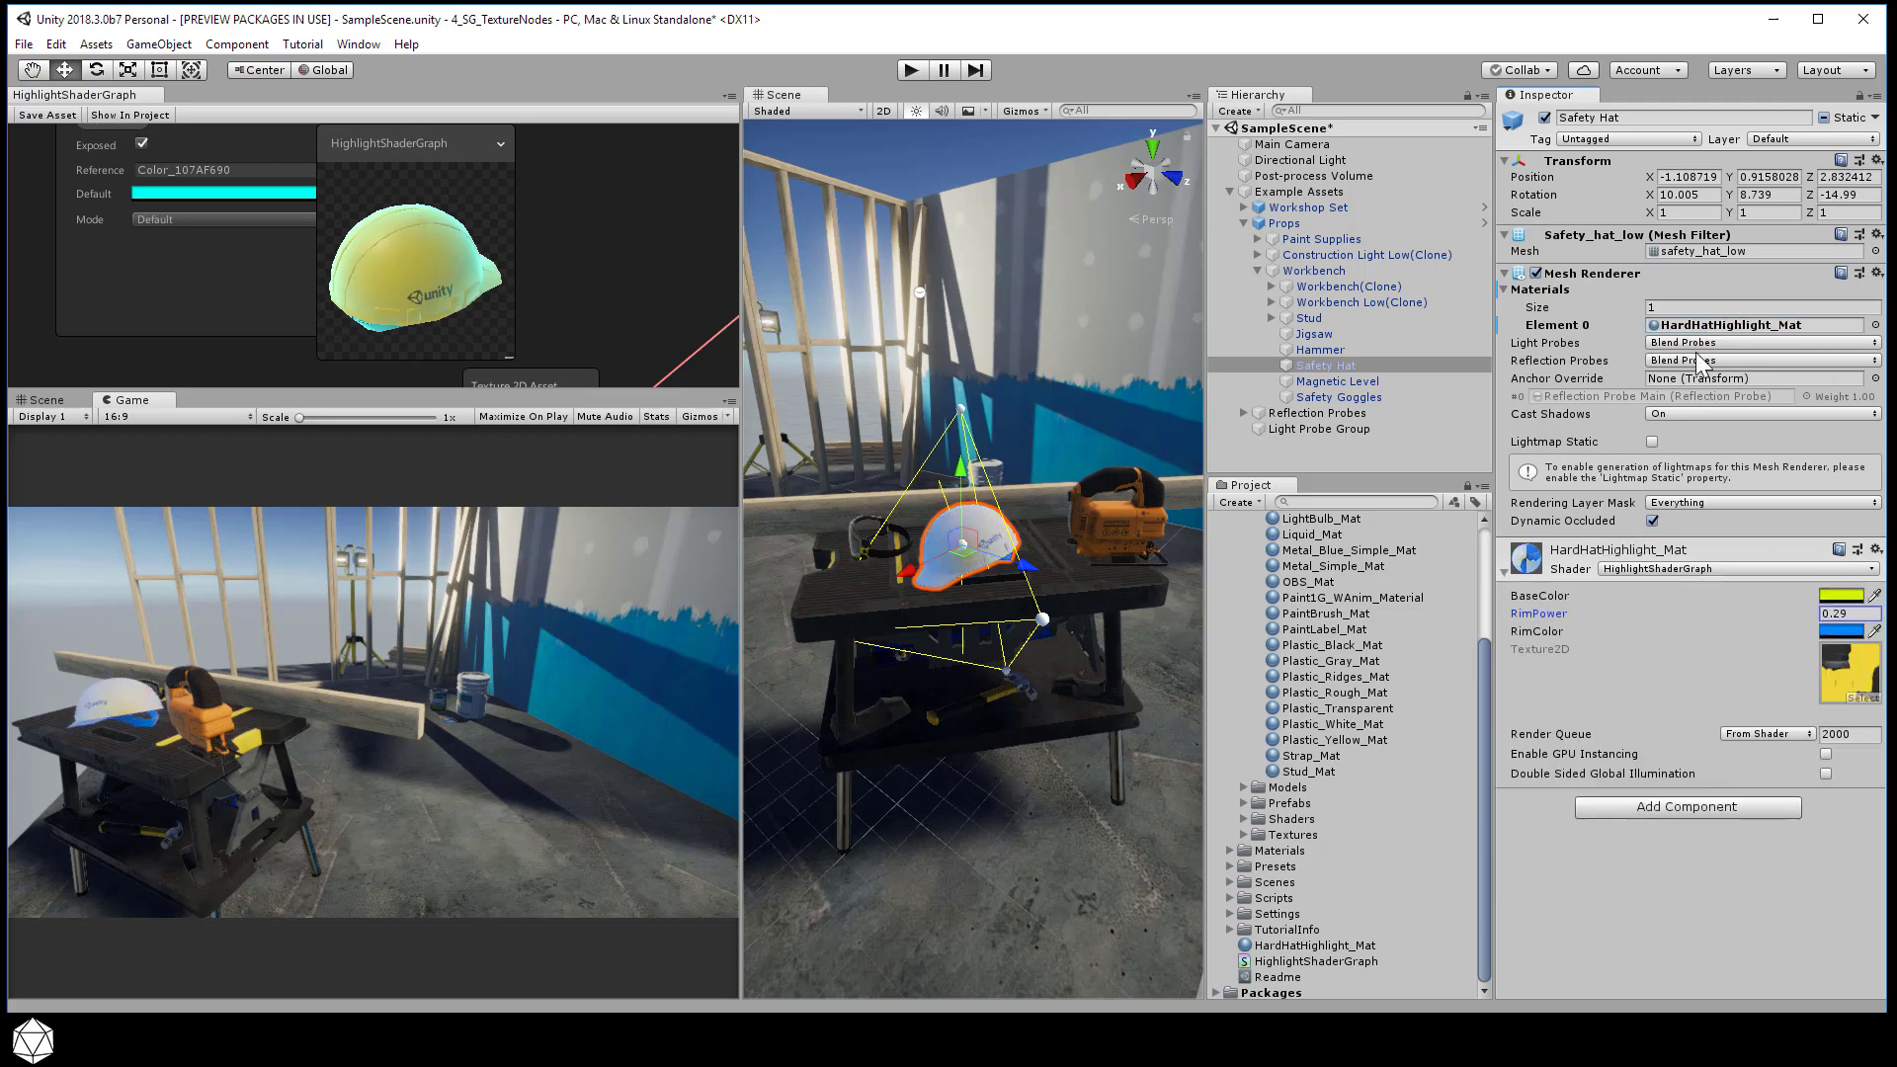